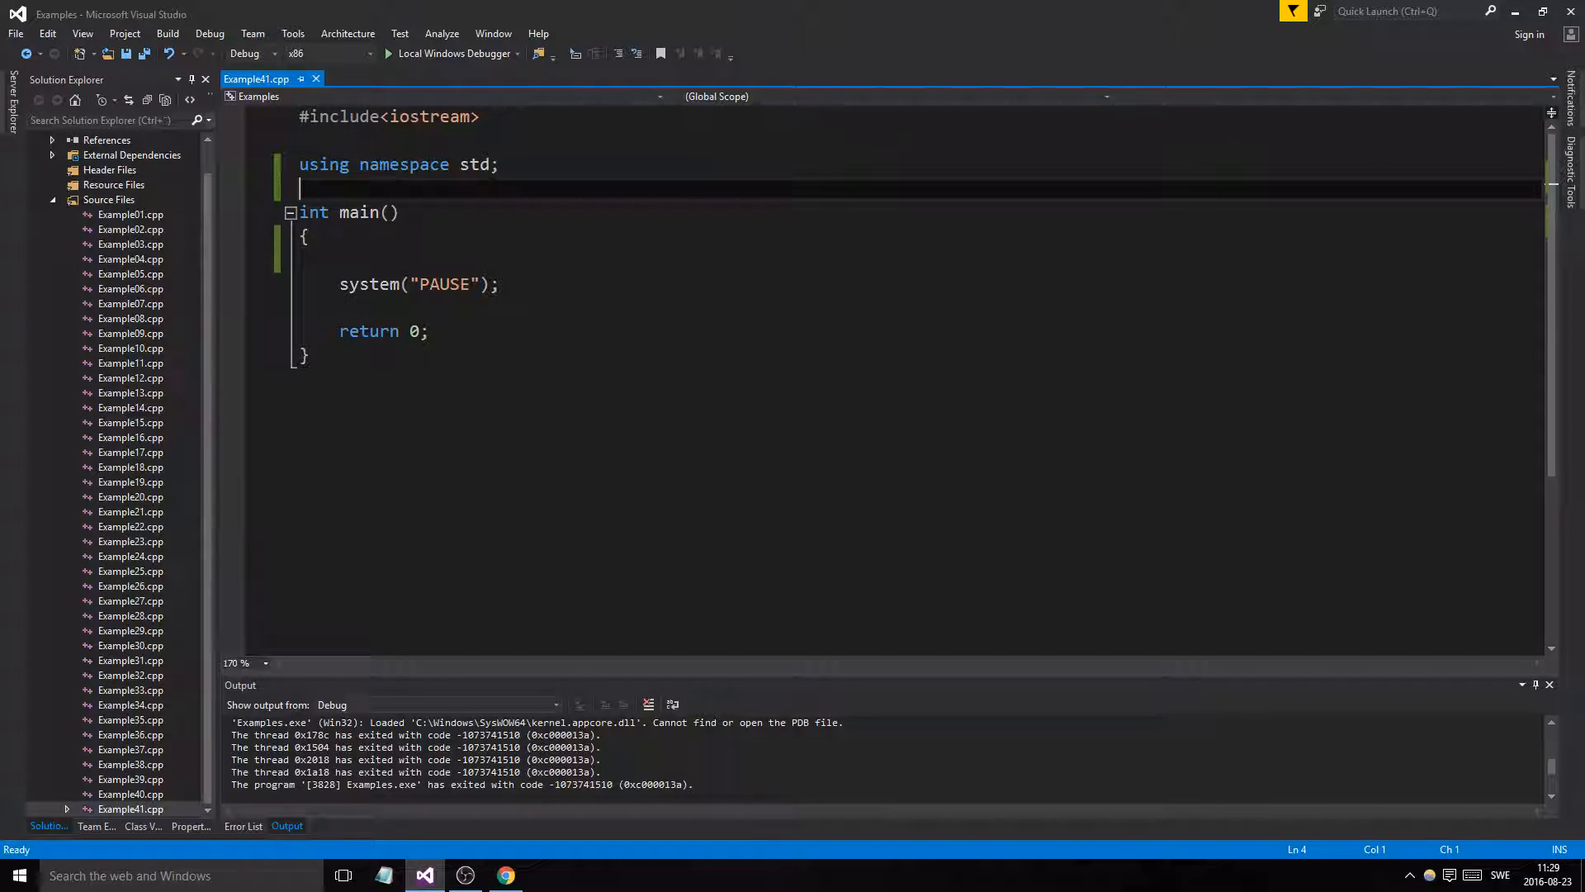
Insert an extra blank line between using namespace std; and main()
{"action": "key", "text": "enter"}
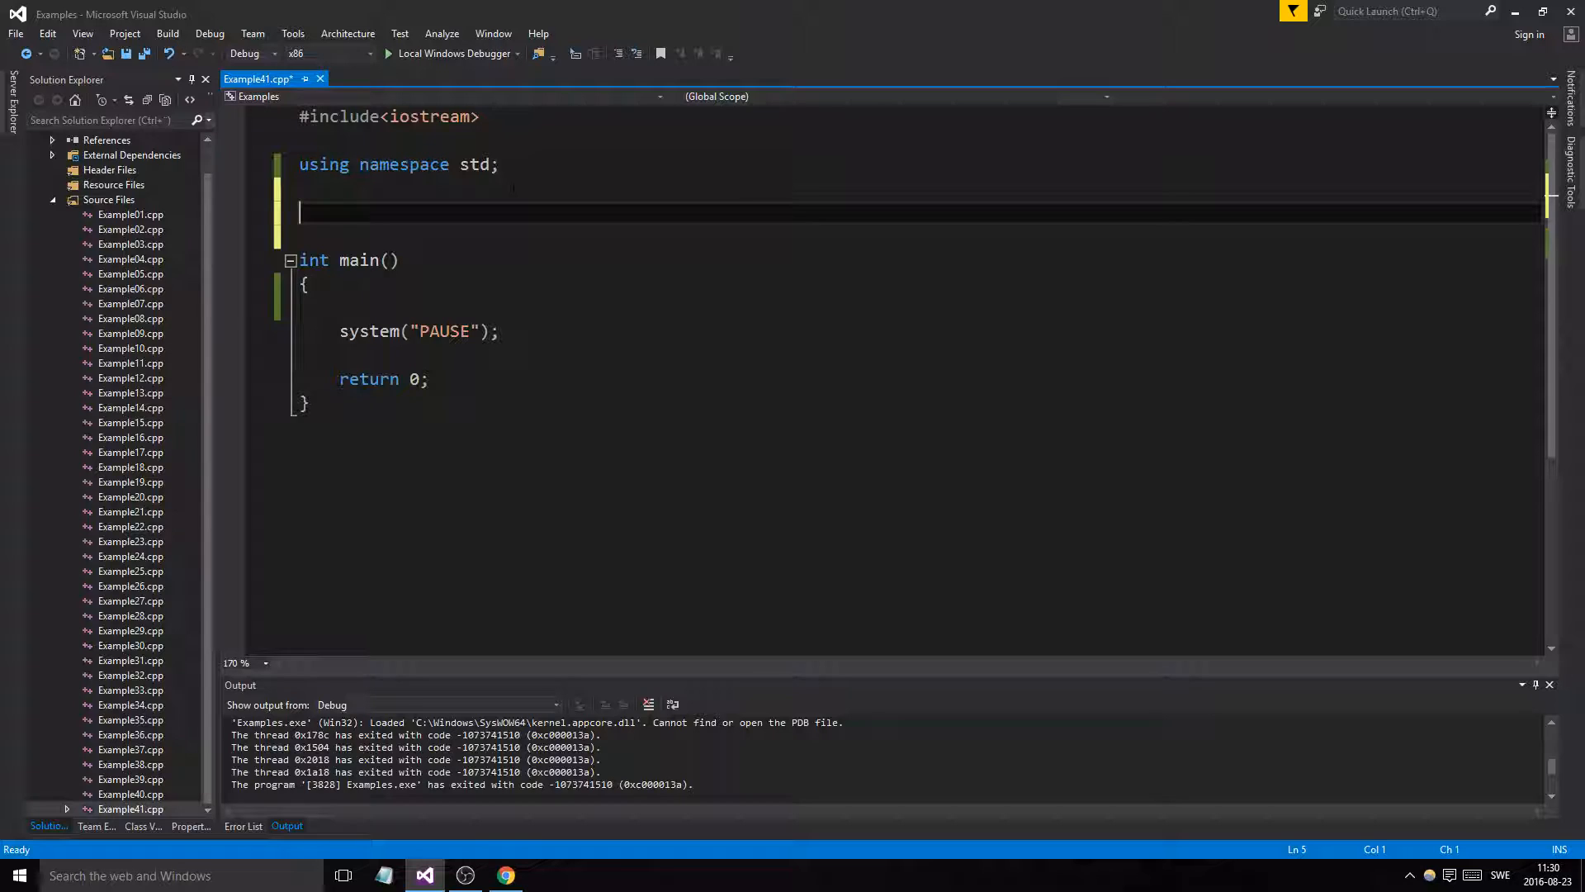
Write int add(int nr1, int nr2) above main, storing nr1 + nr2 in result and returning it
{"action": "type", "text": "int"}
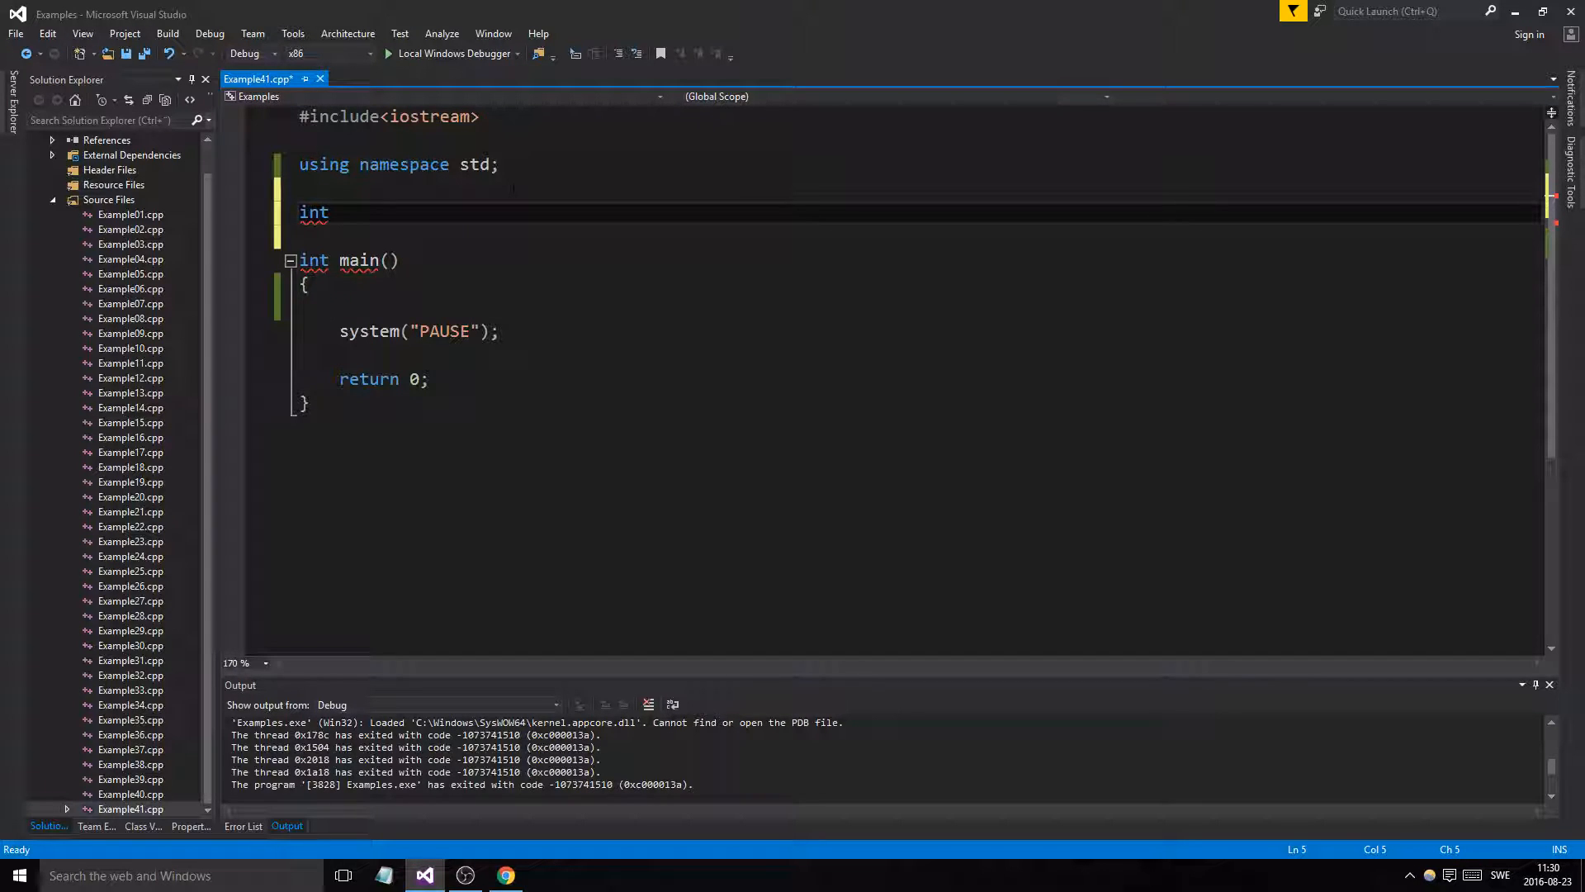
{"action": "type", "text": "a"}
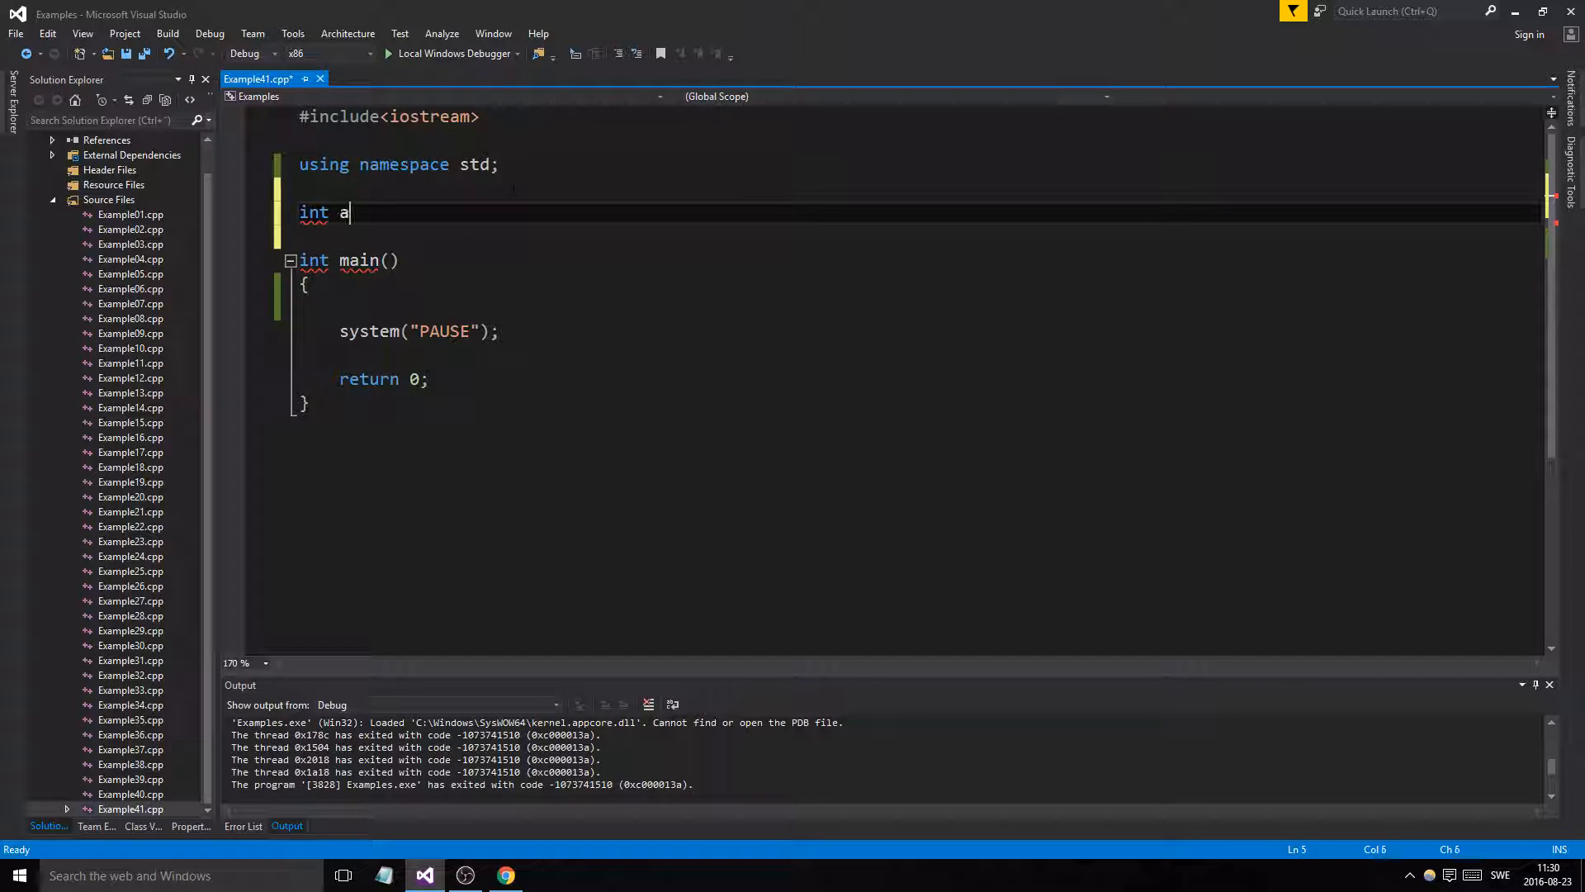
{"action": "type", "text": "dd(int nr)"}
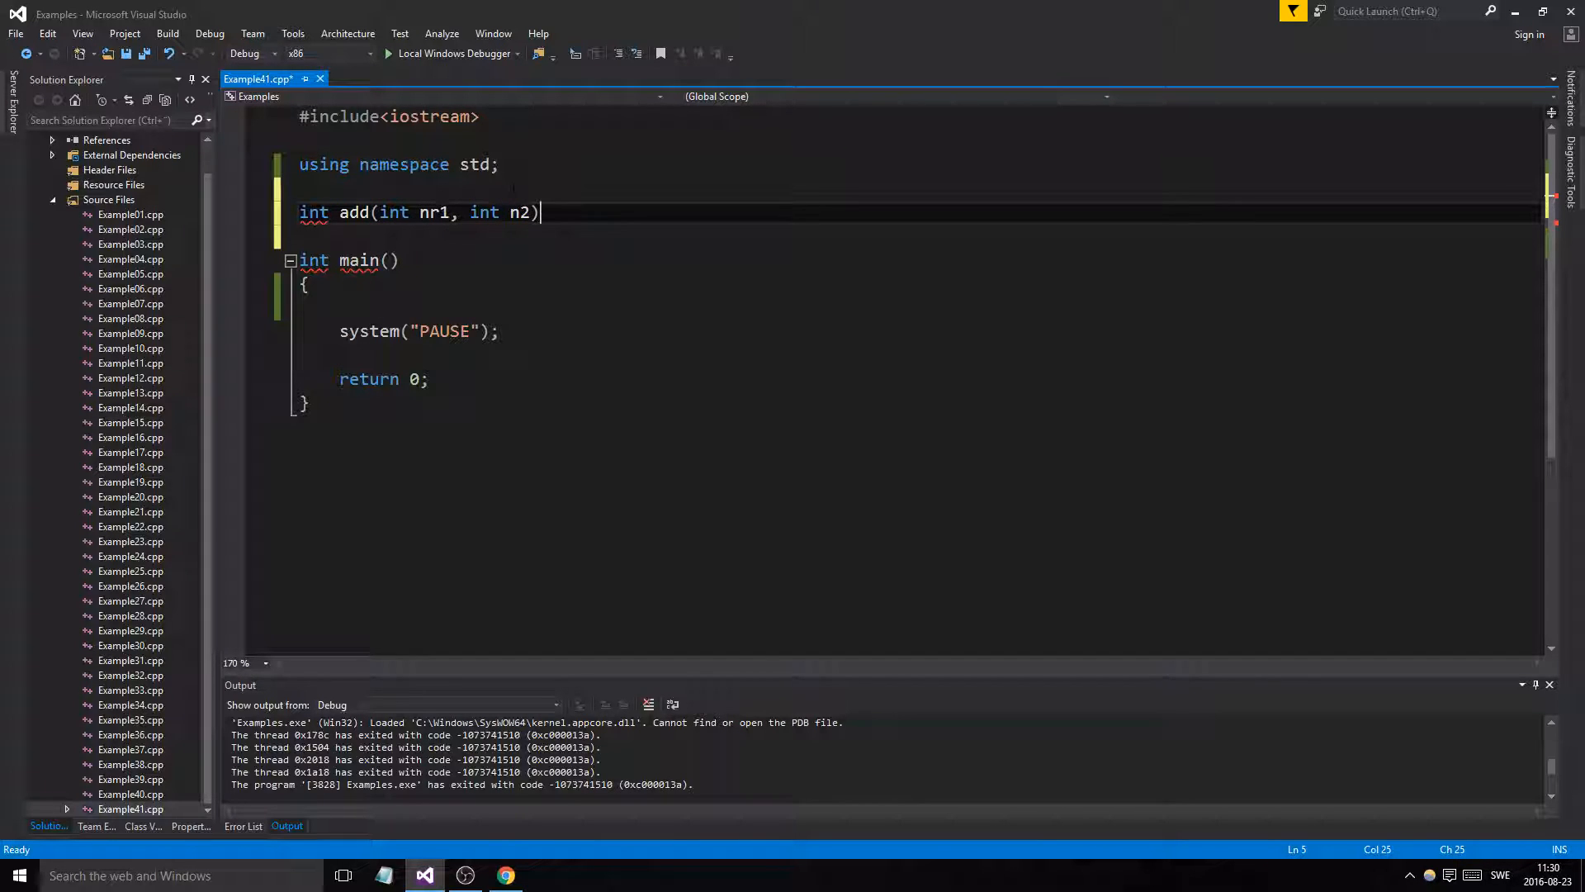
{"action": "type", "text": "r"}
{"action": "left_click", "coordinate": [917, 236]}
{"action": "type", "text": "{"}
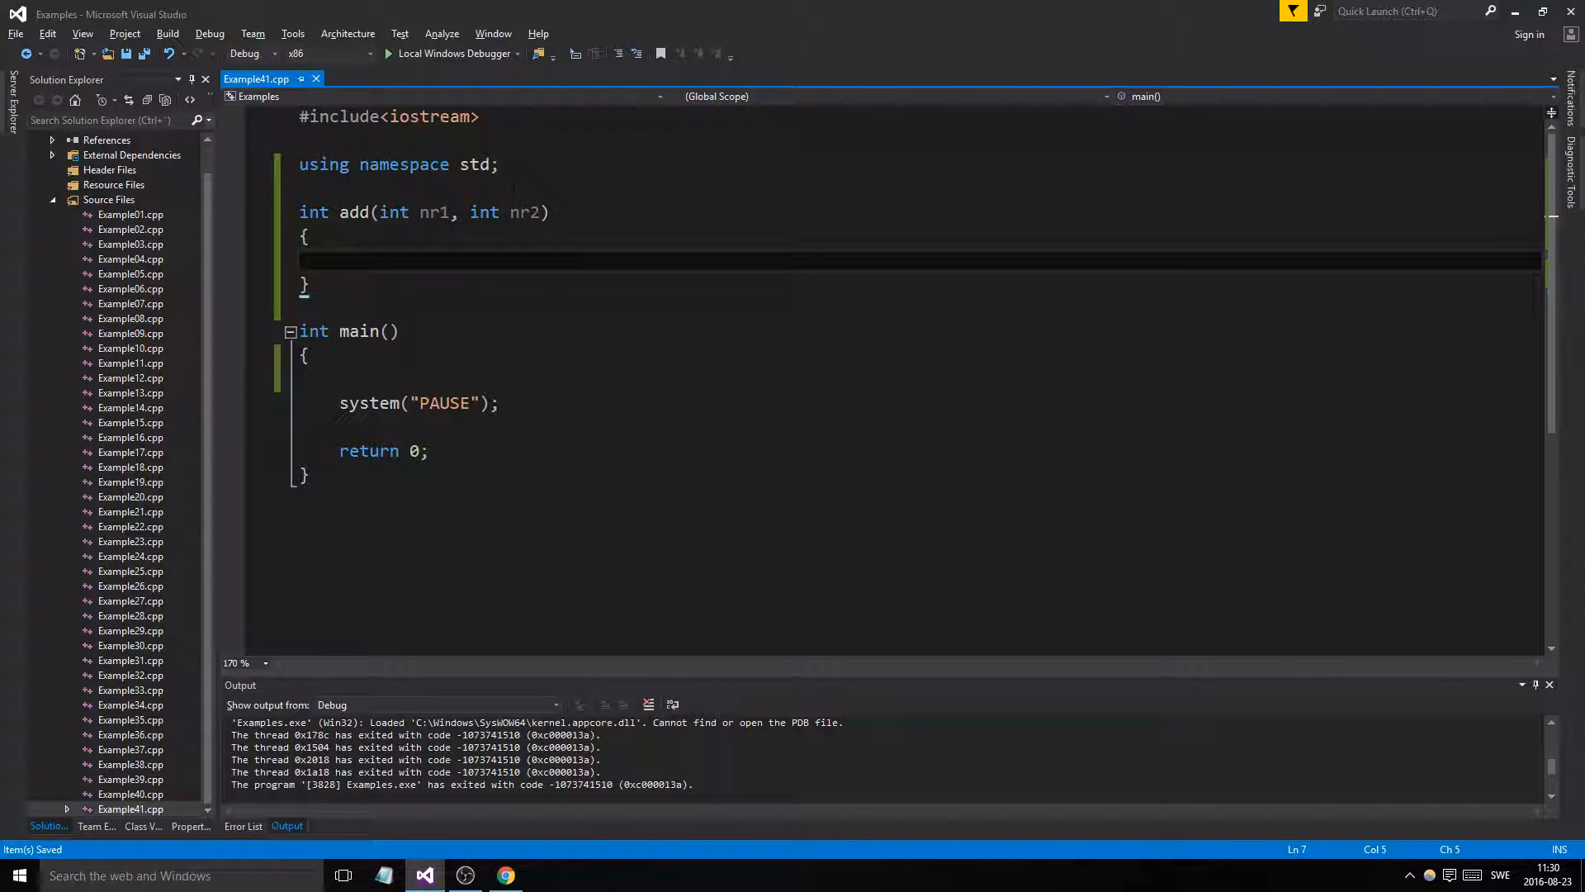
{"action": "type", "text": "return result;"}
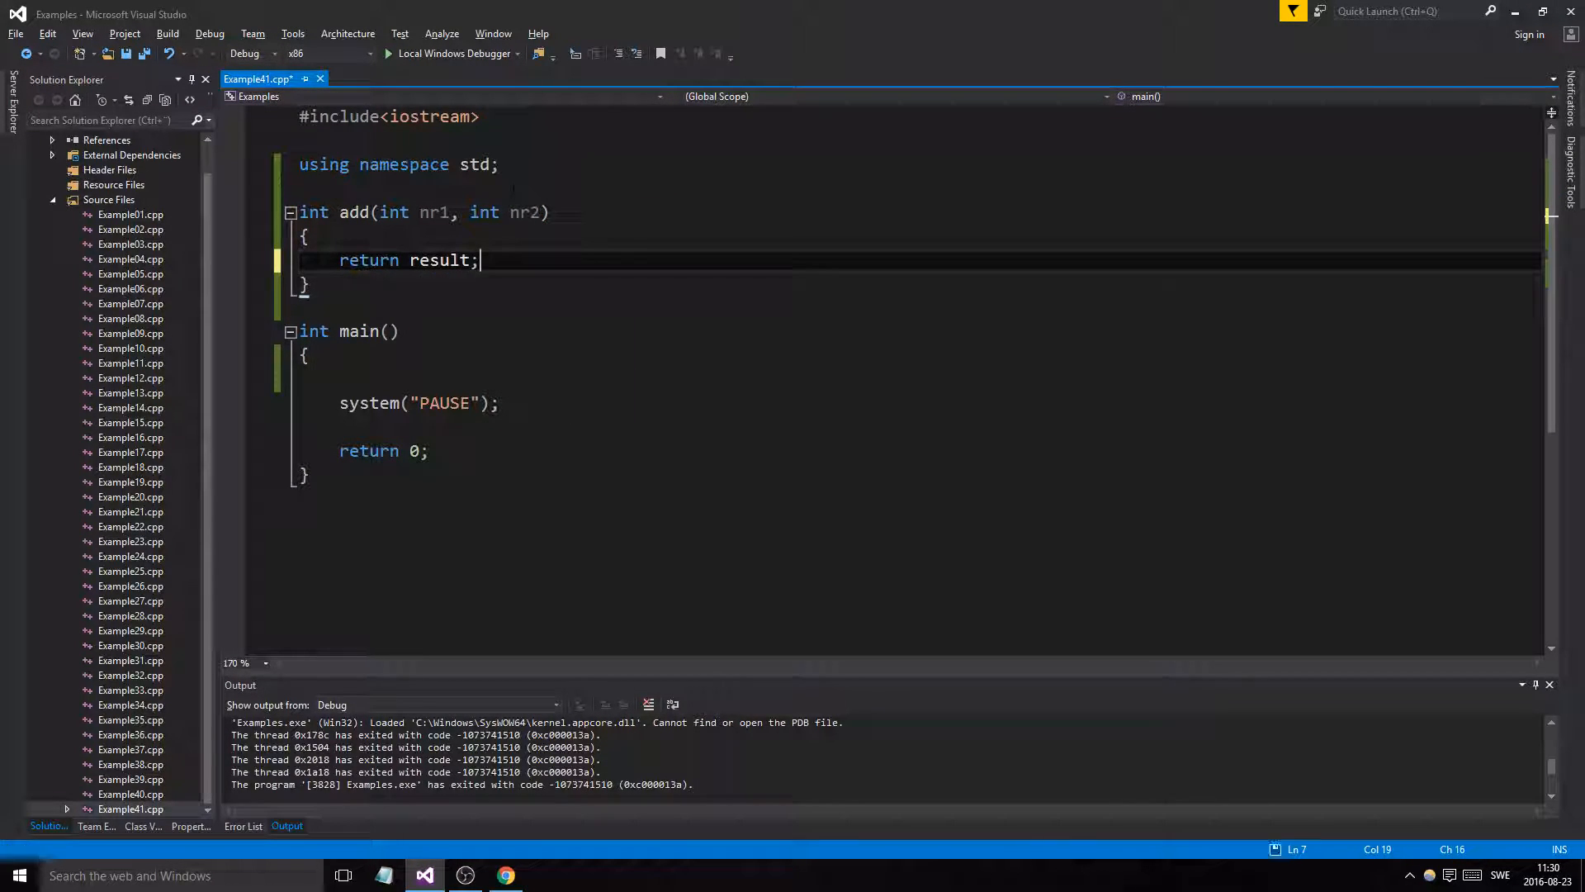
{"action": "type", "text": "int result = nr1 +"}
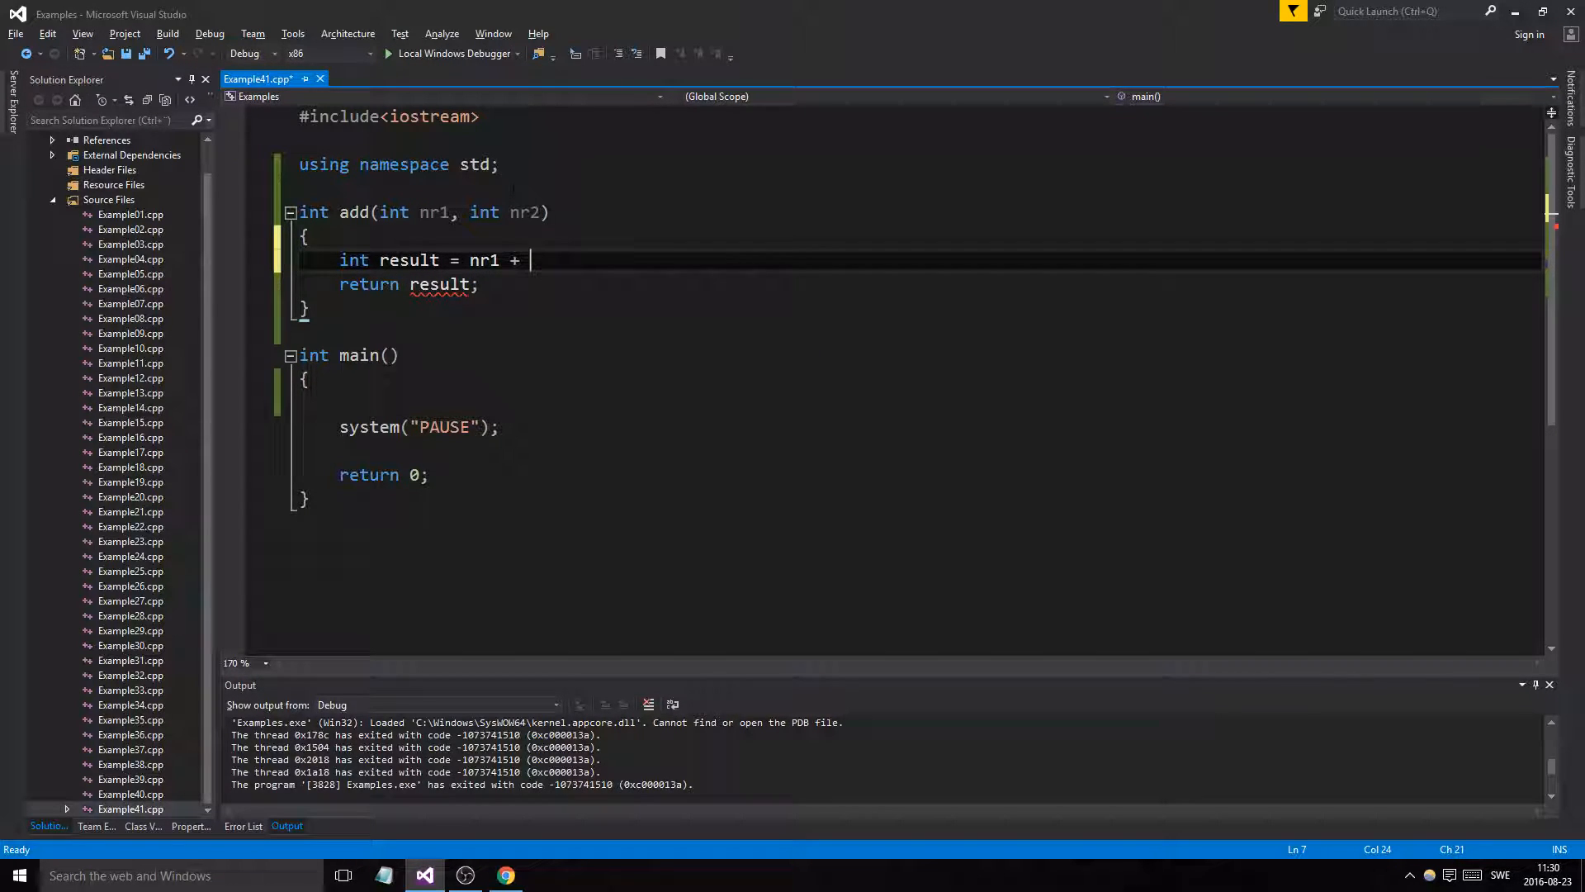
{"action": "type", "text": "nr2;"}
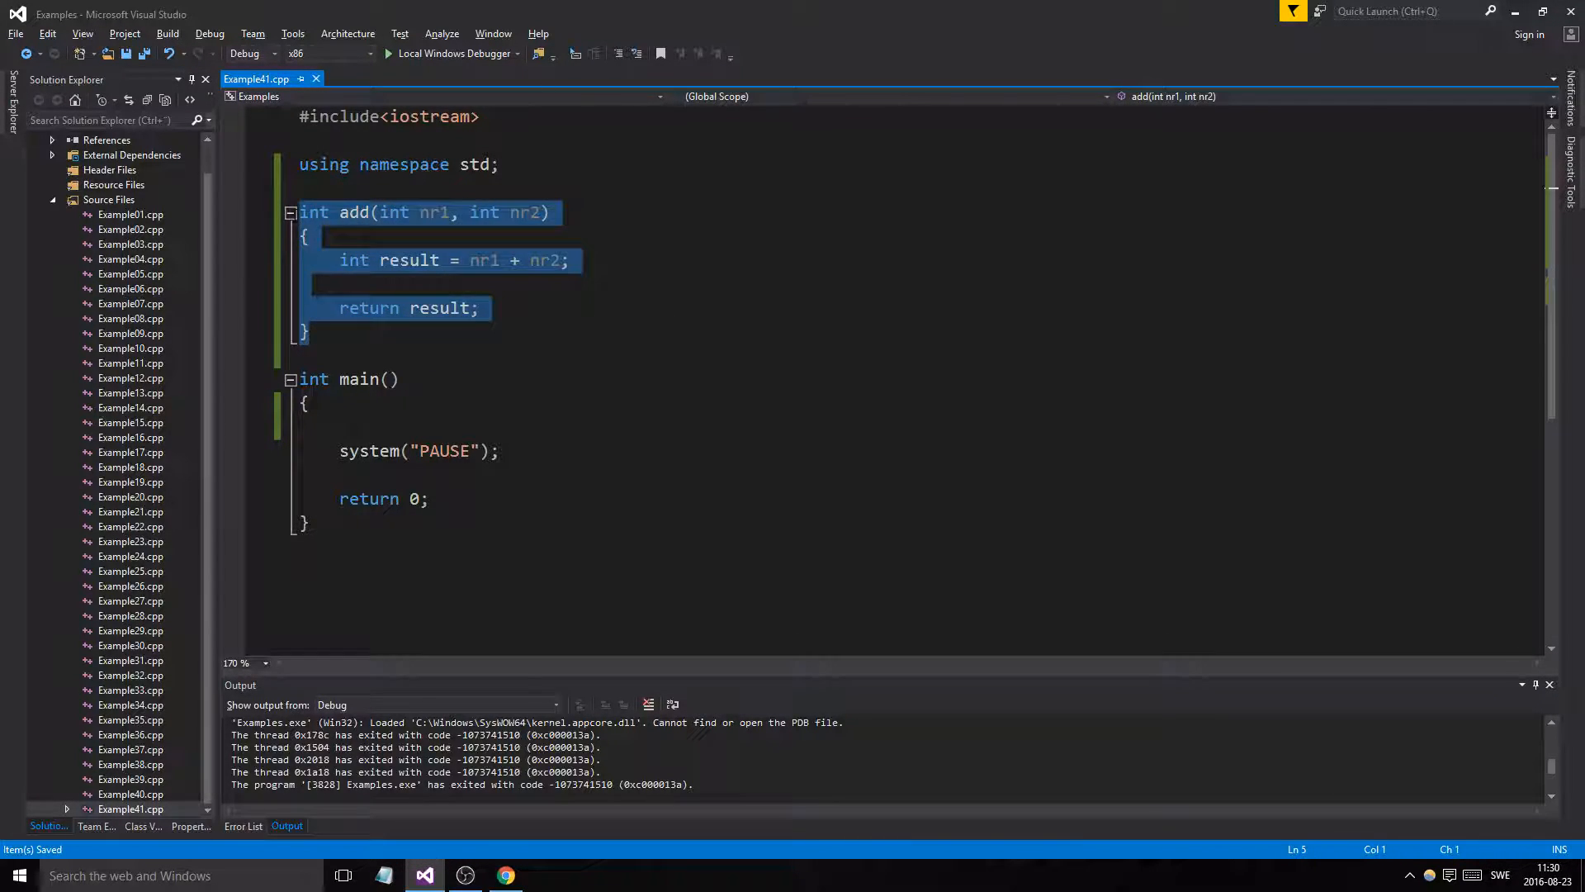
{"action": "key", "text": "ctrl+v"}
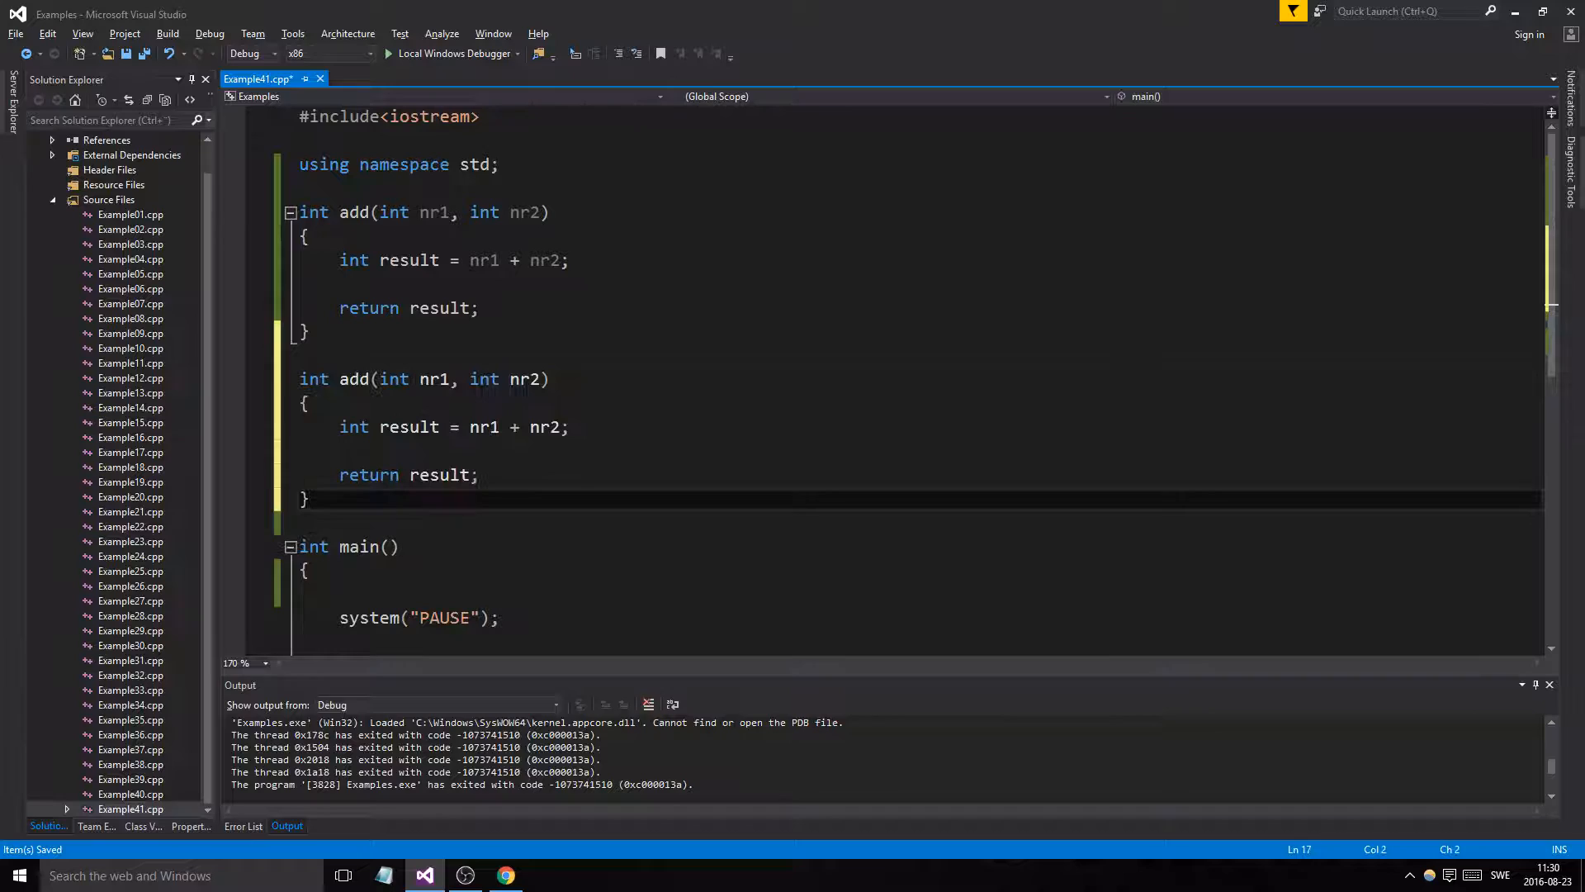
{"action": "type", "text": "double"}
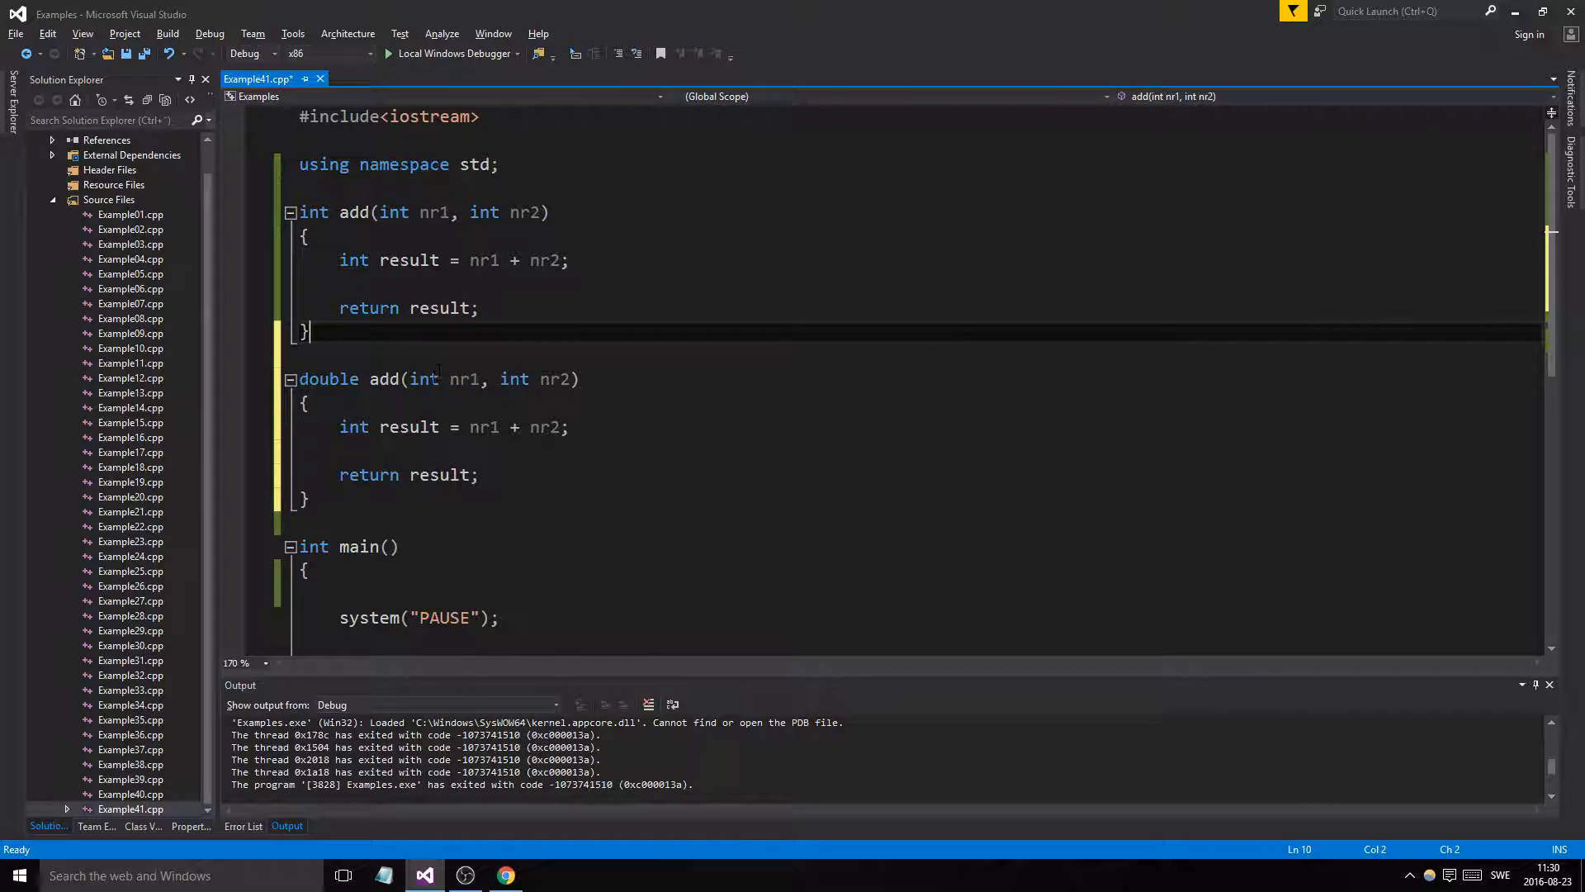
{"action": "type", "text": "double"}
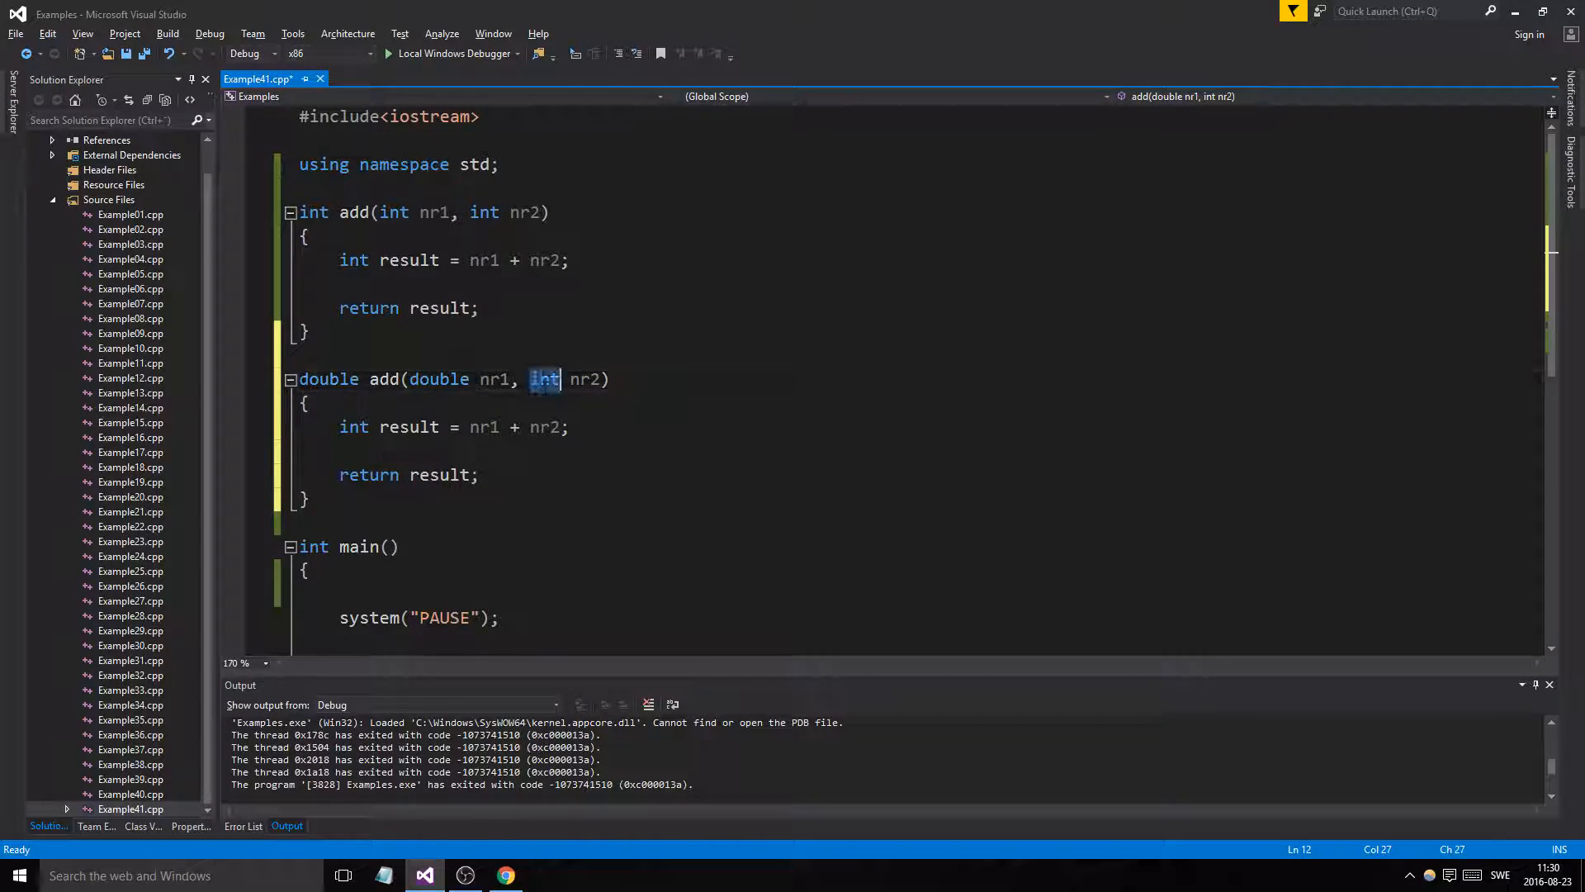
{"action": "type", "text": "double"}
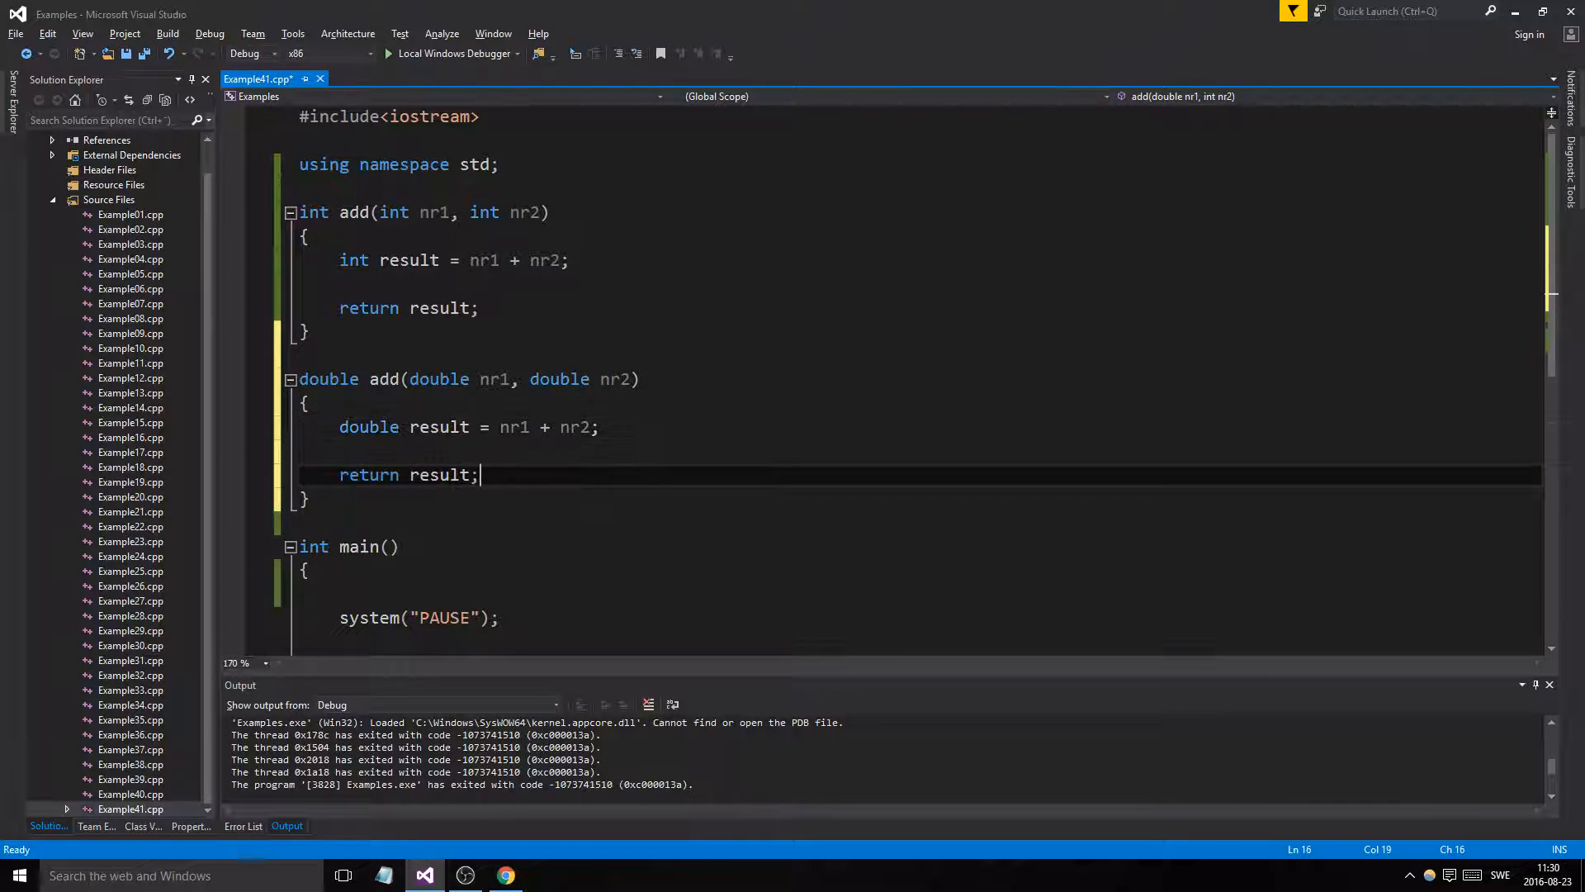
{"action": "key", "text": "ctrl+s"}
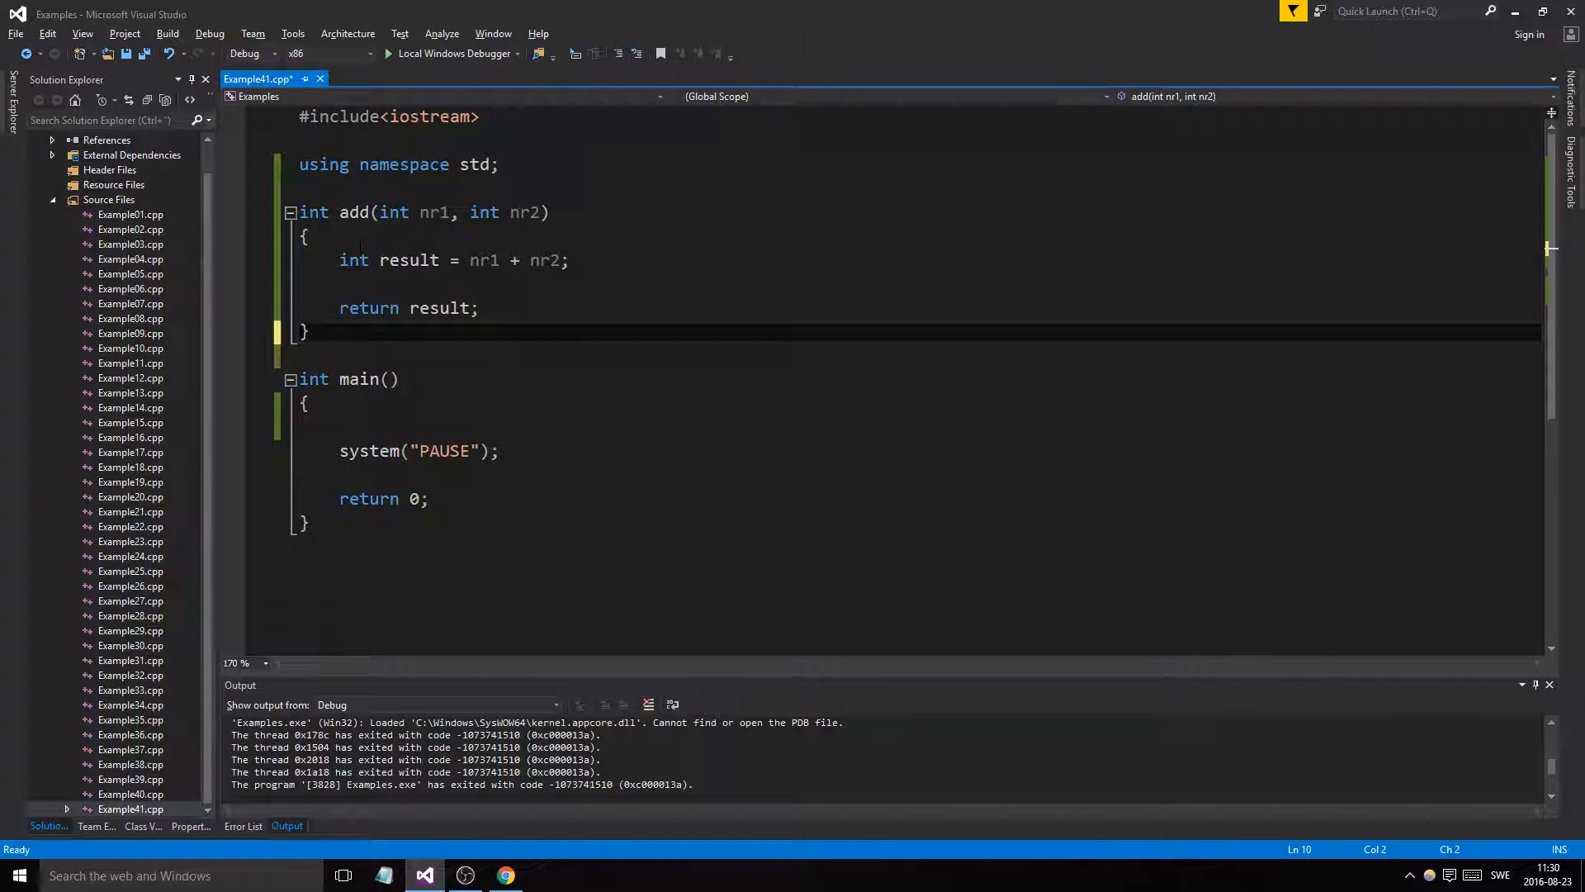
Insert a blank line directly above the int add function definition
{"action": "key", "text": "enter"}
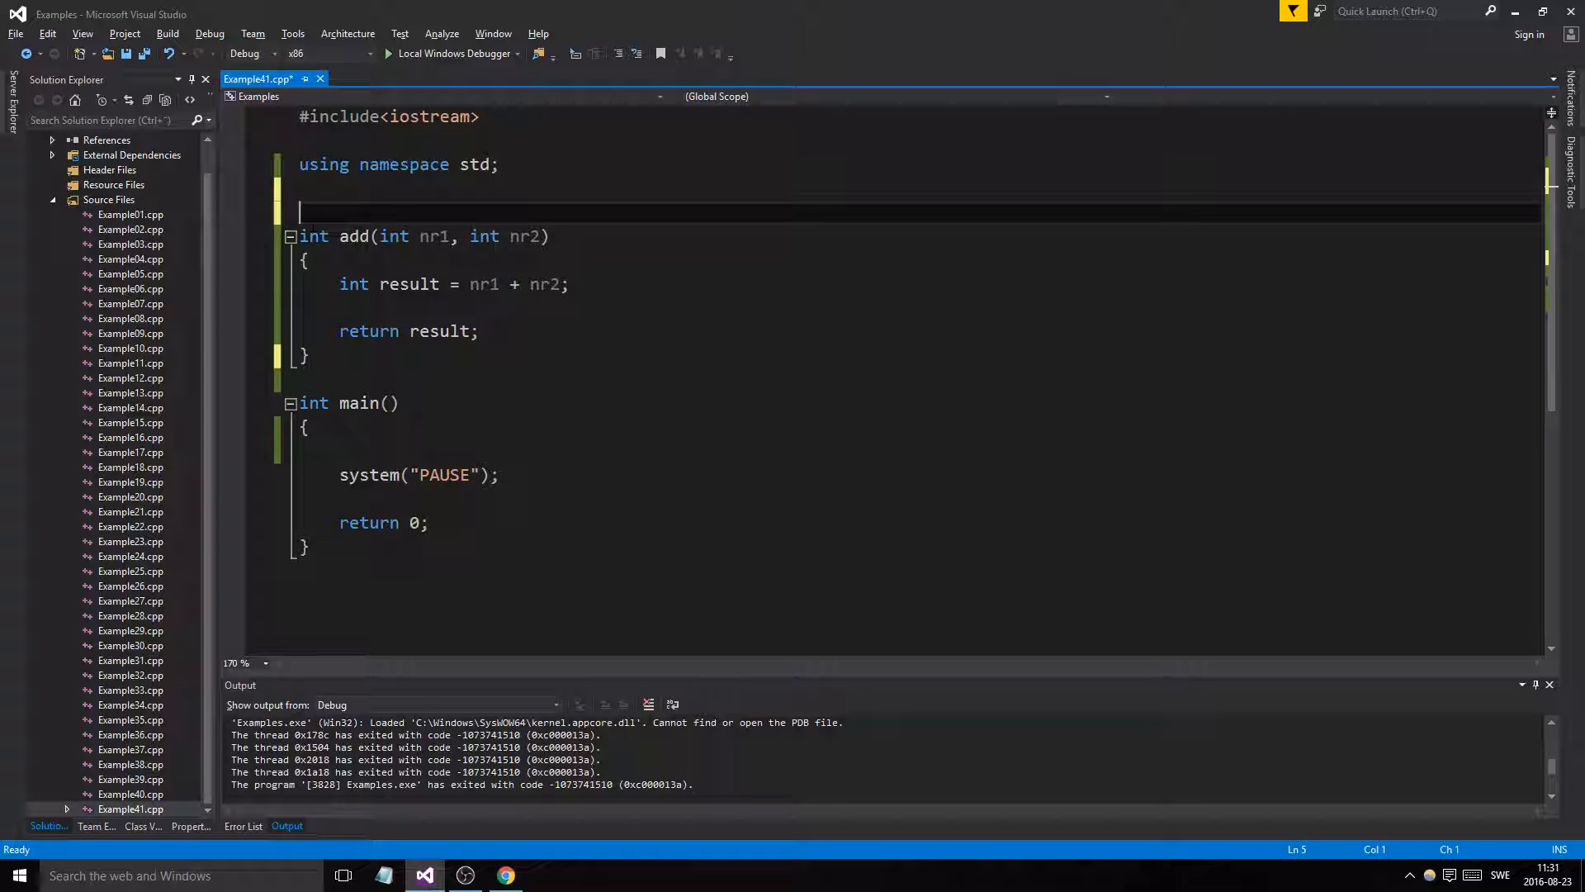
{"action": "double_click", "coordinate": [312, 235]}
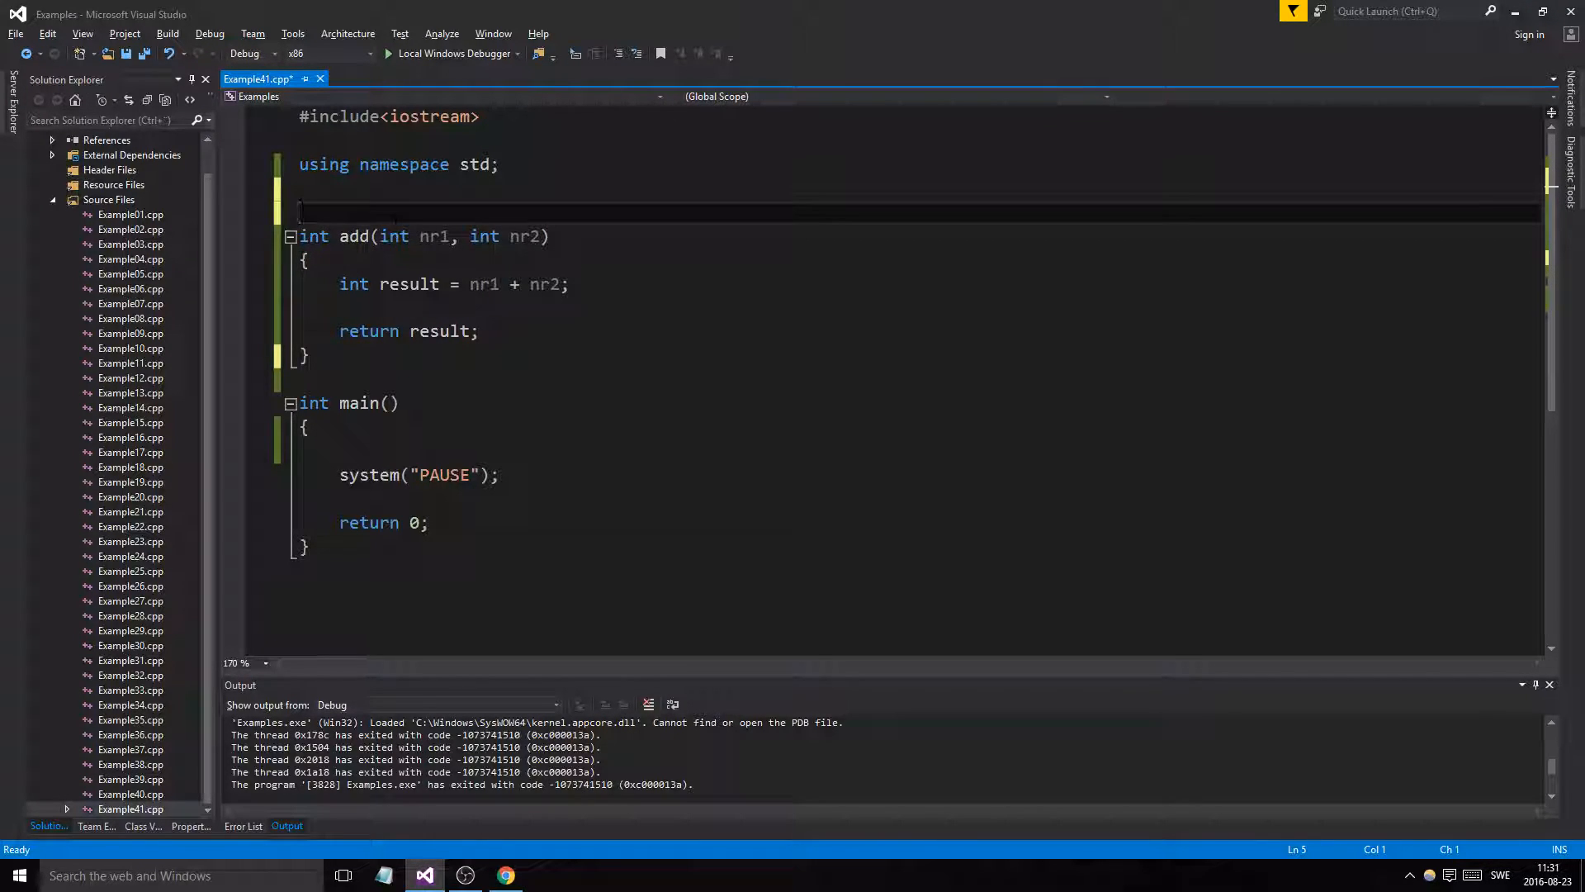
{"action": "double_click", "coordinate": [314, 235]}
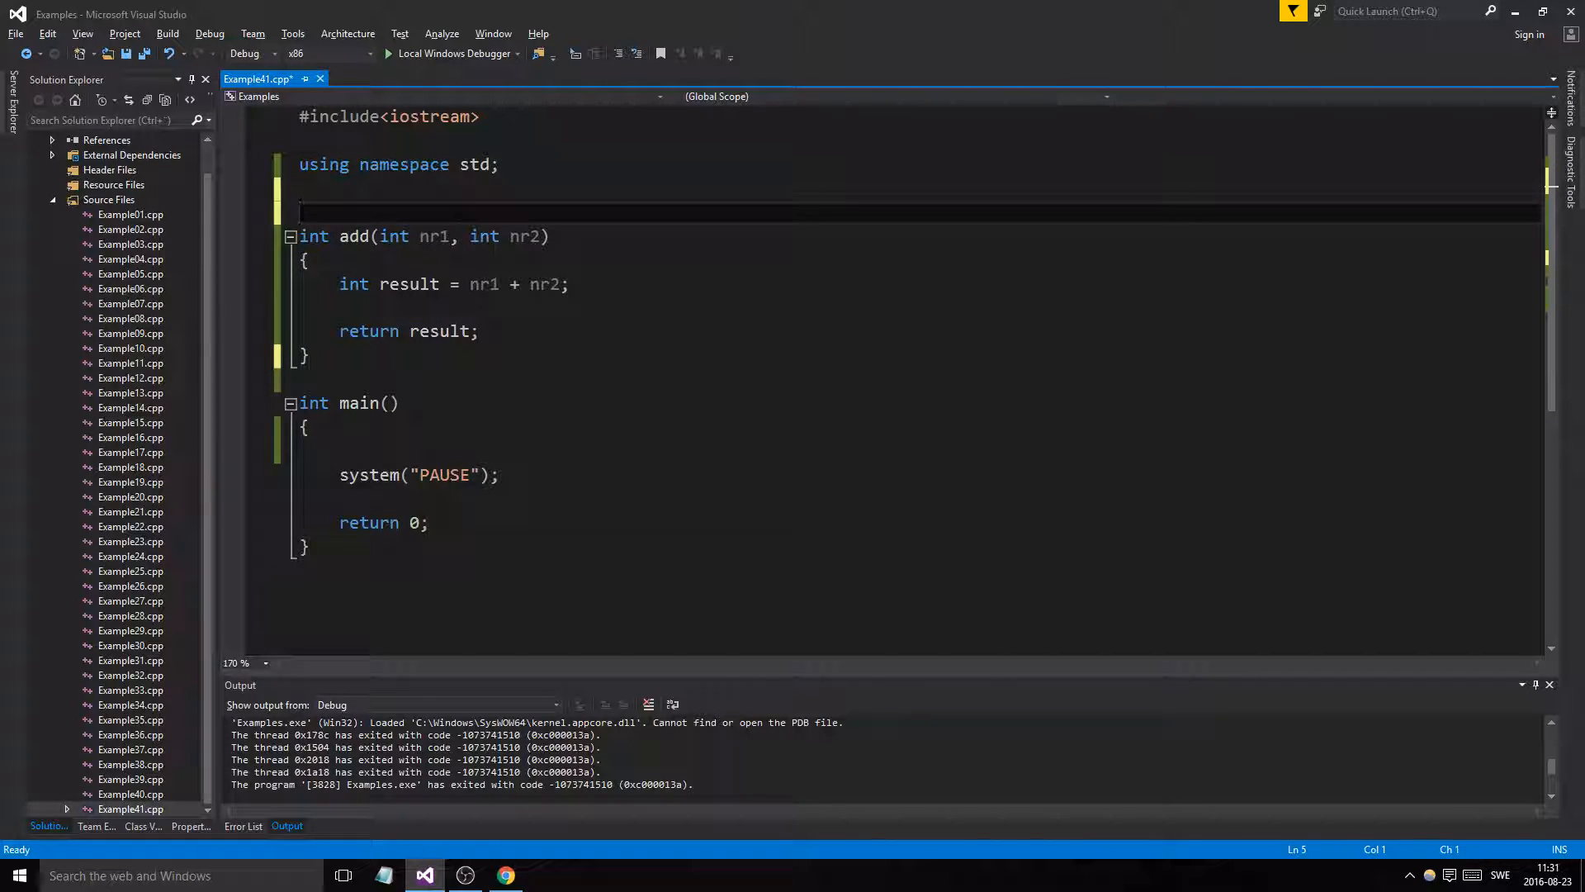
Type the template<typename T> header on the line above add
{"action": "type", "text": "template<typ"}
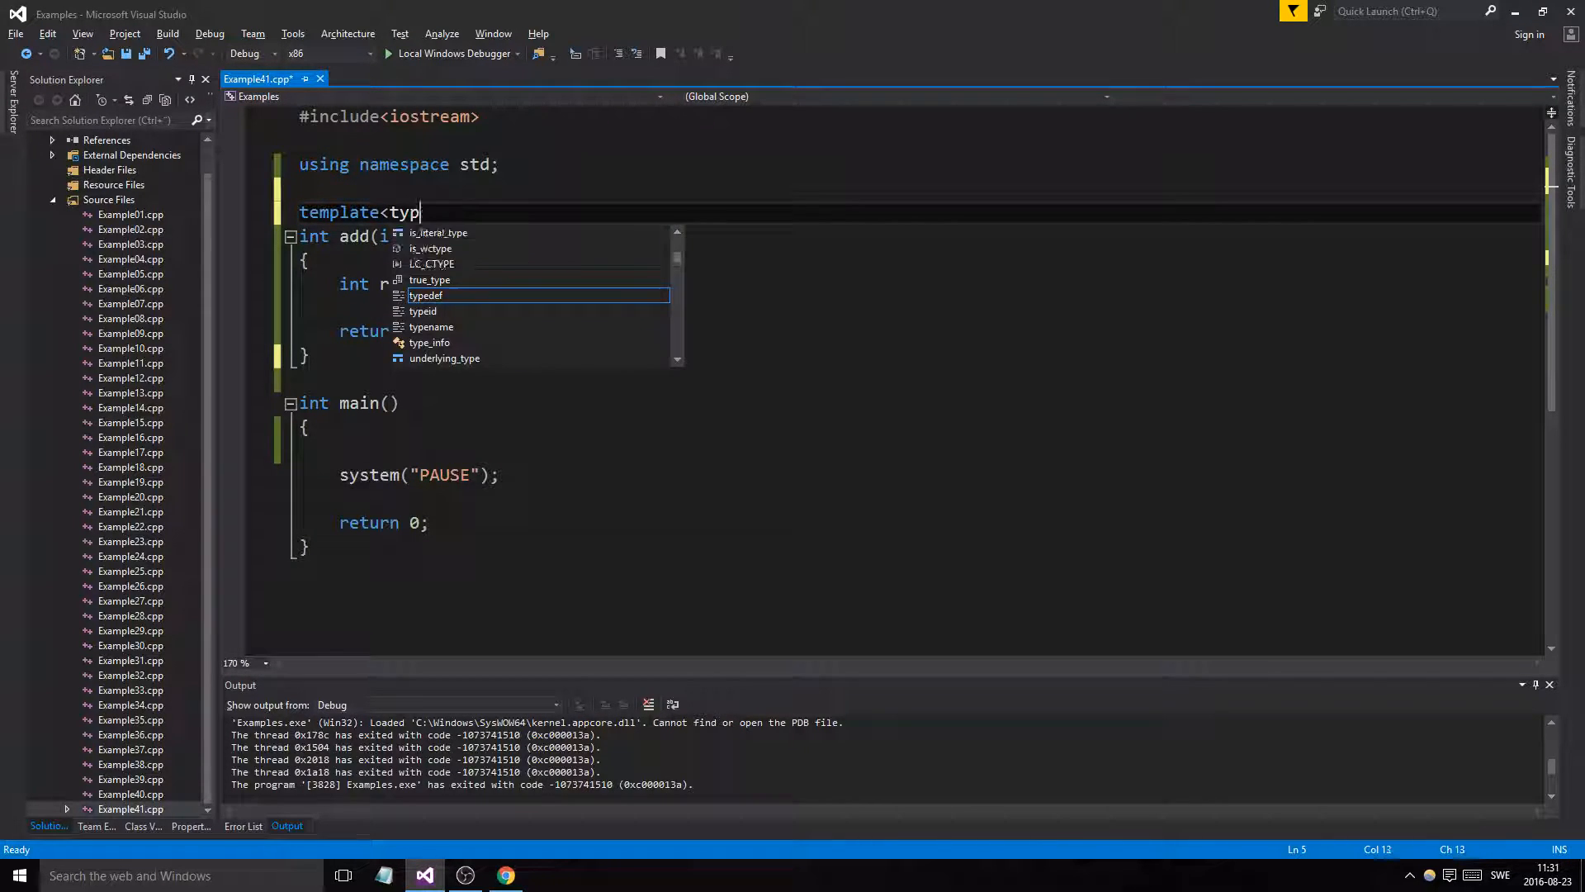
{"action": "type", "text": "ename T>"}
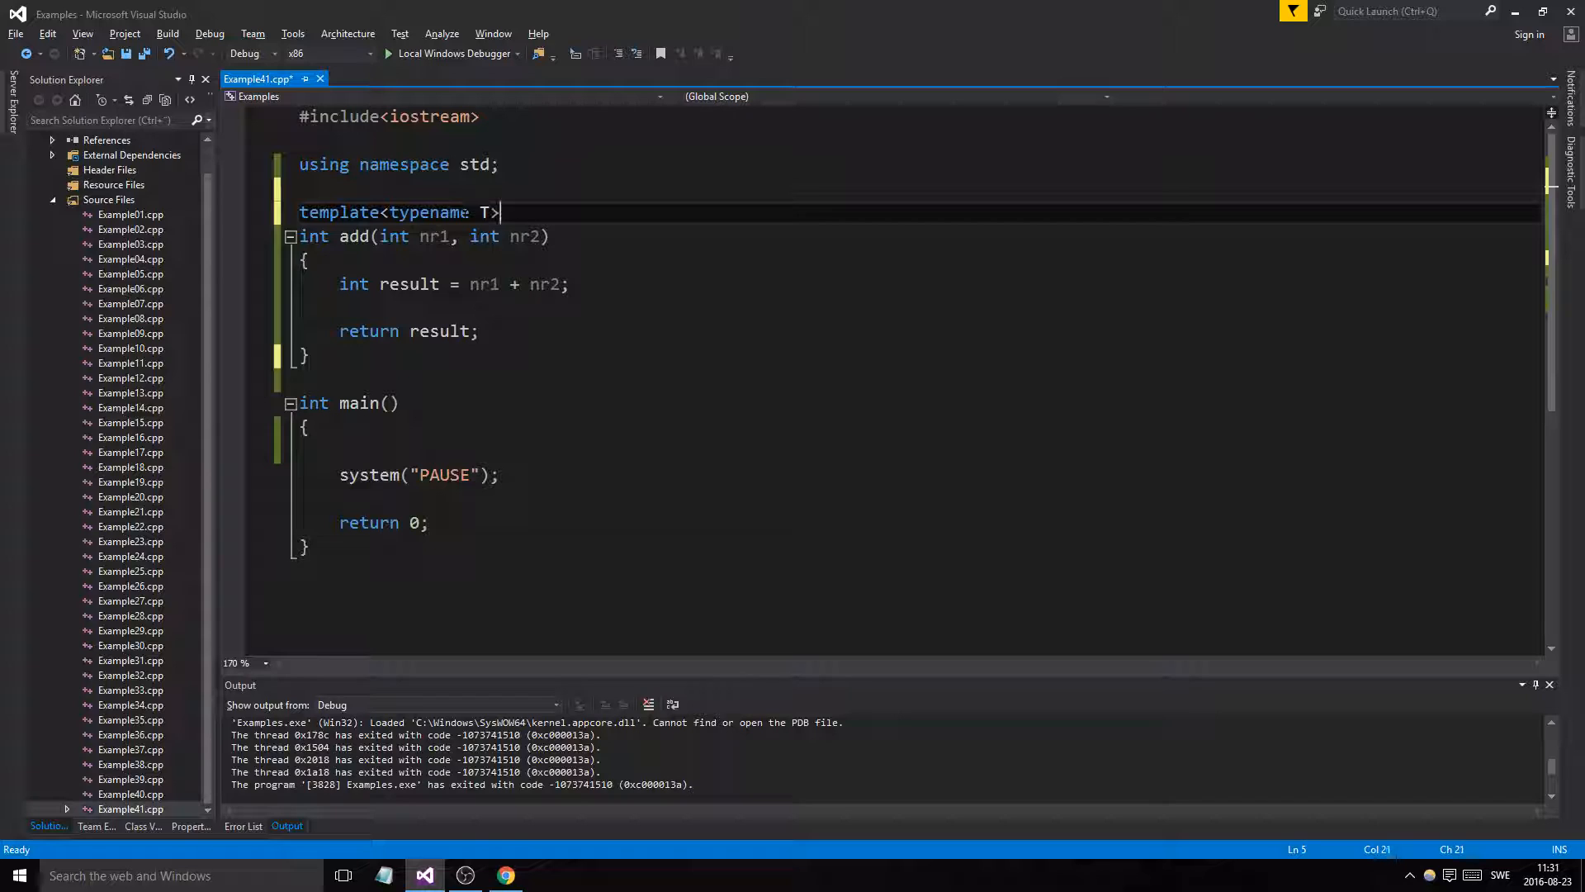
{"action": "type", "text": "lel"}
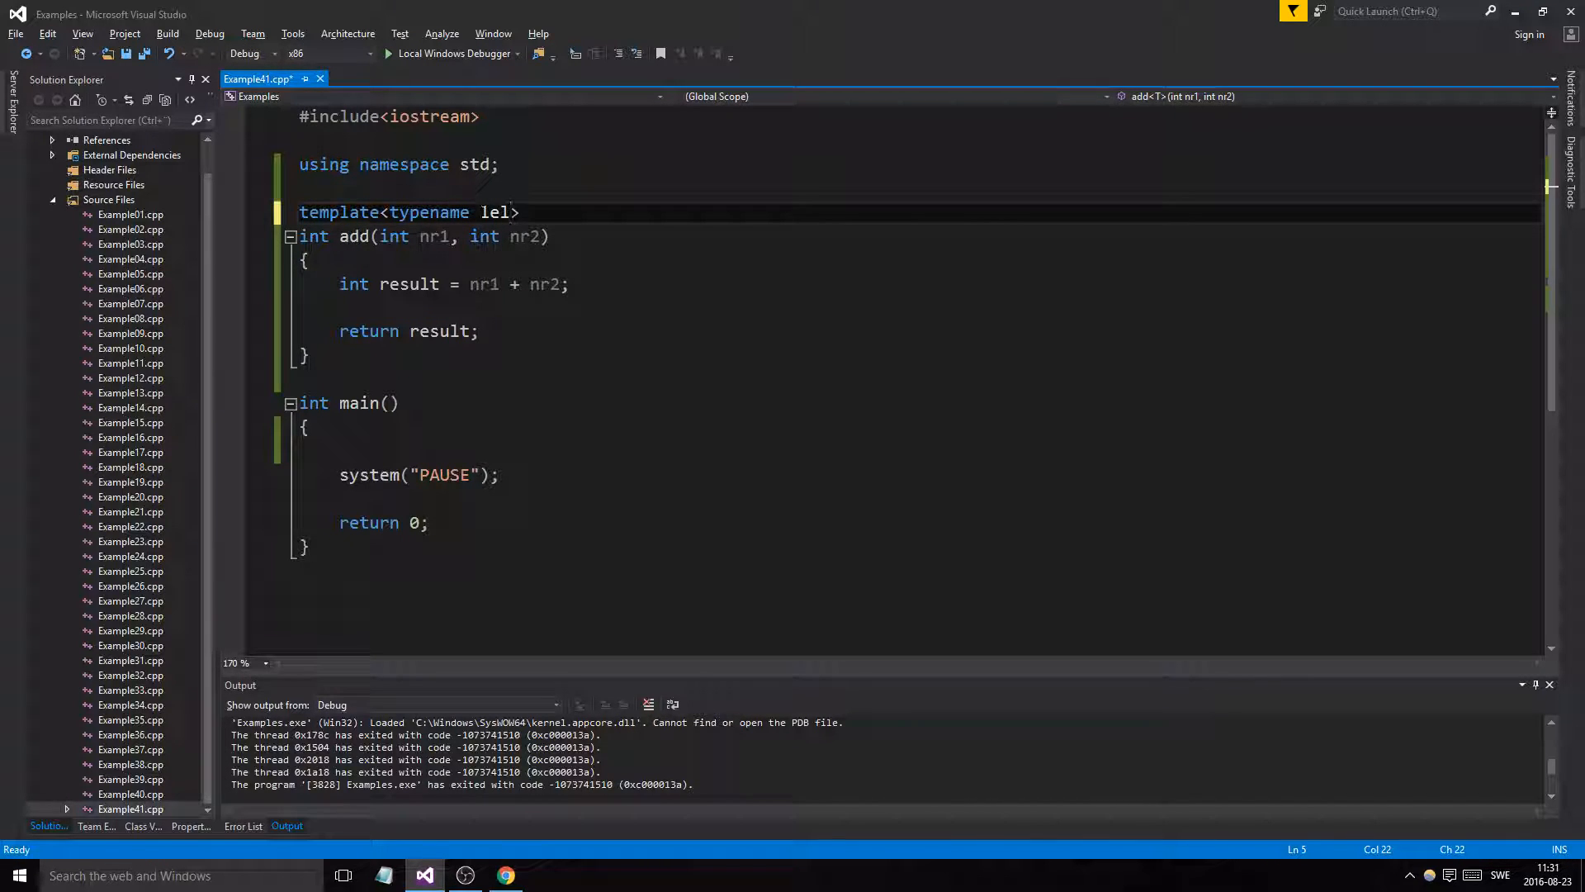
{"action": "type", "text": "xasds"}
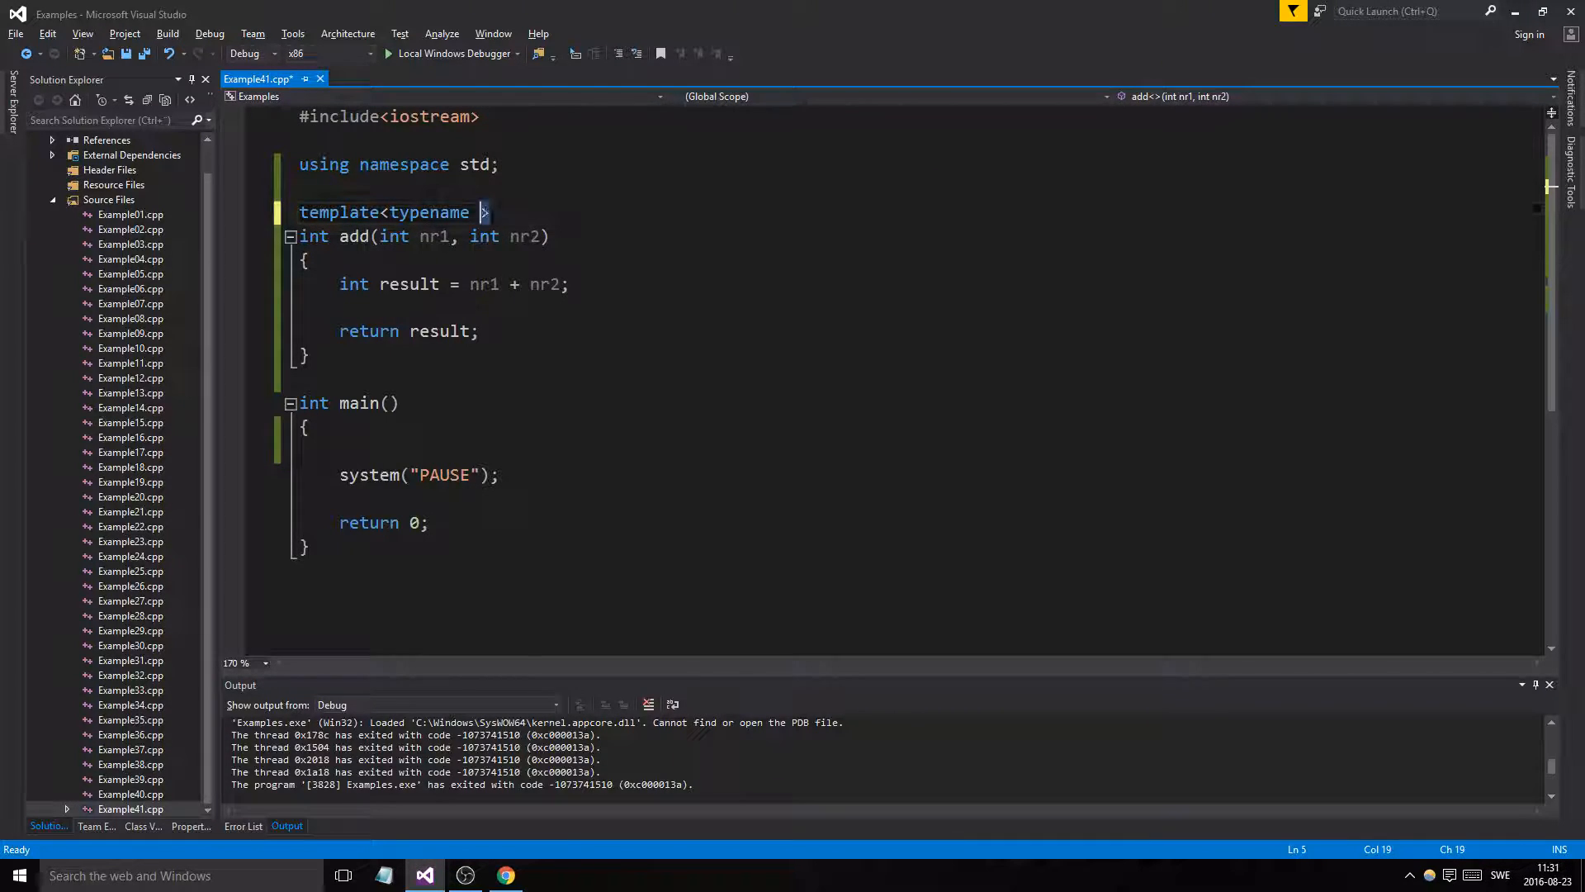
{"action": "type", "text": "T"}
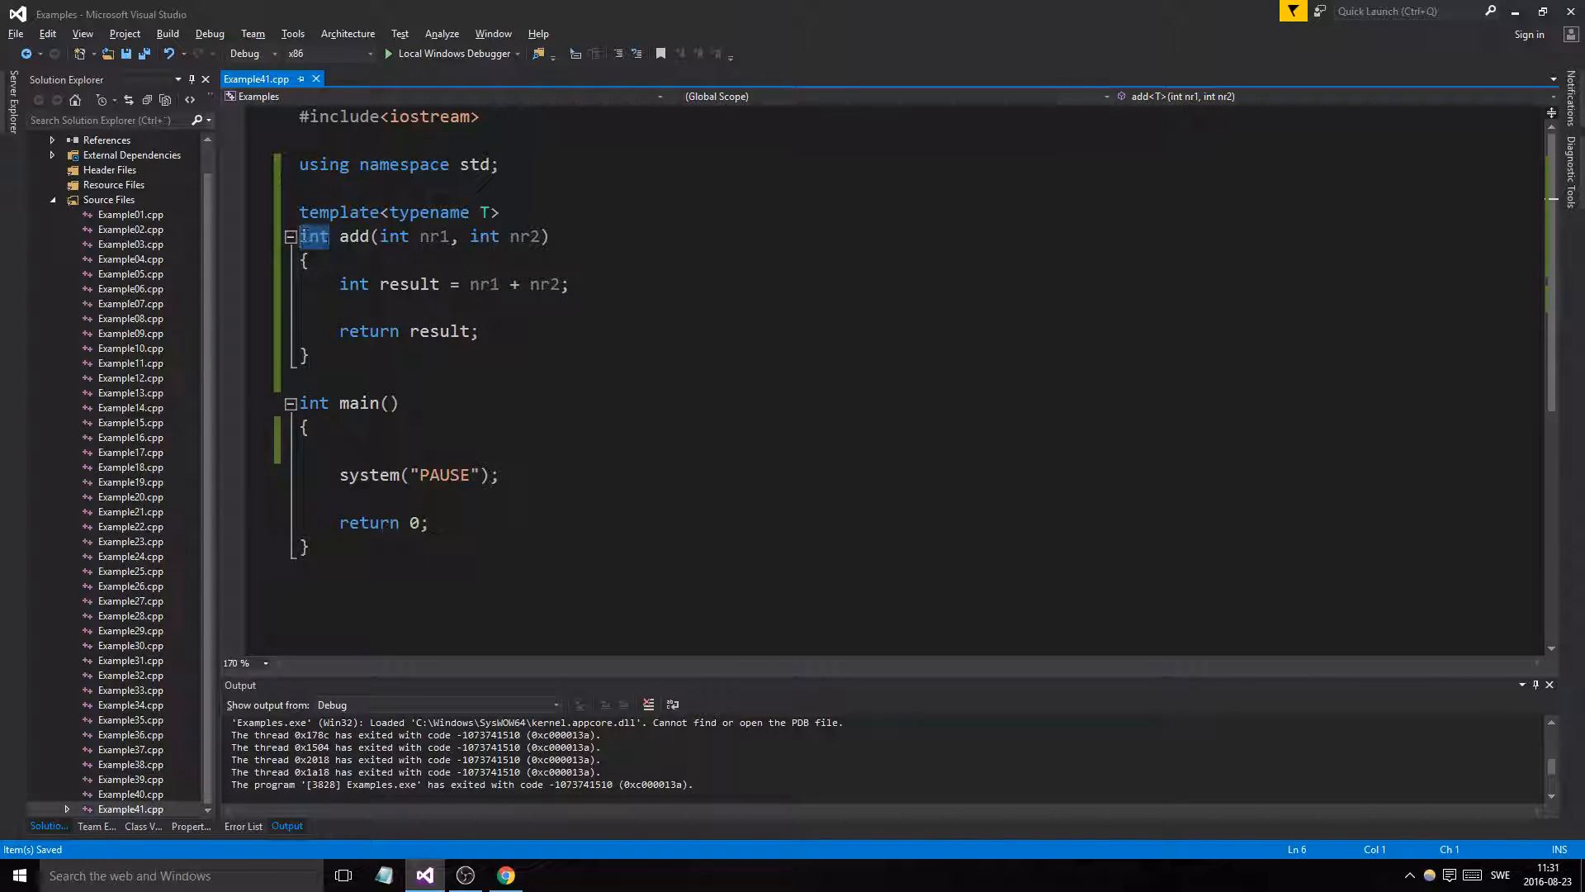
Change add's return type, both parameter types and result declaration from int to T
{"action": "type", "text": "T"}
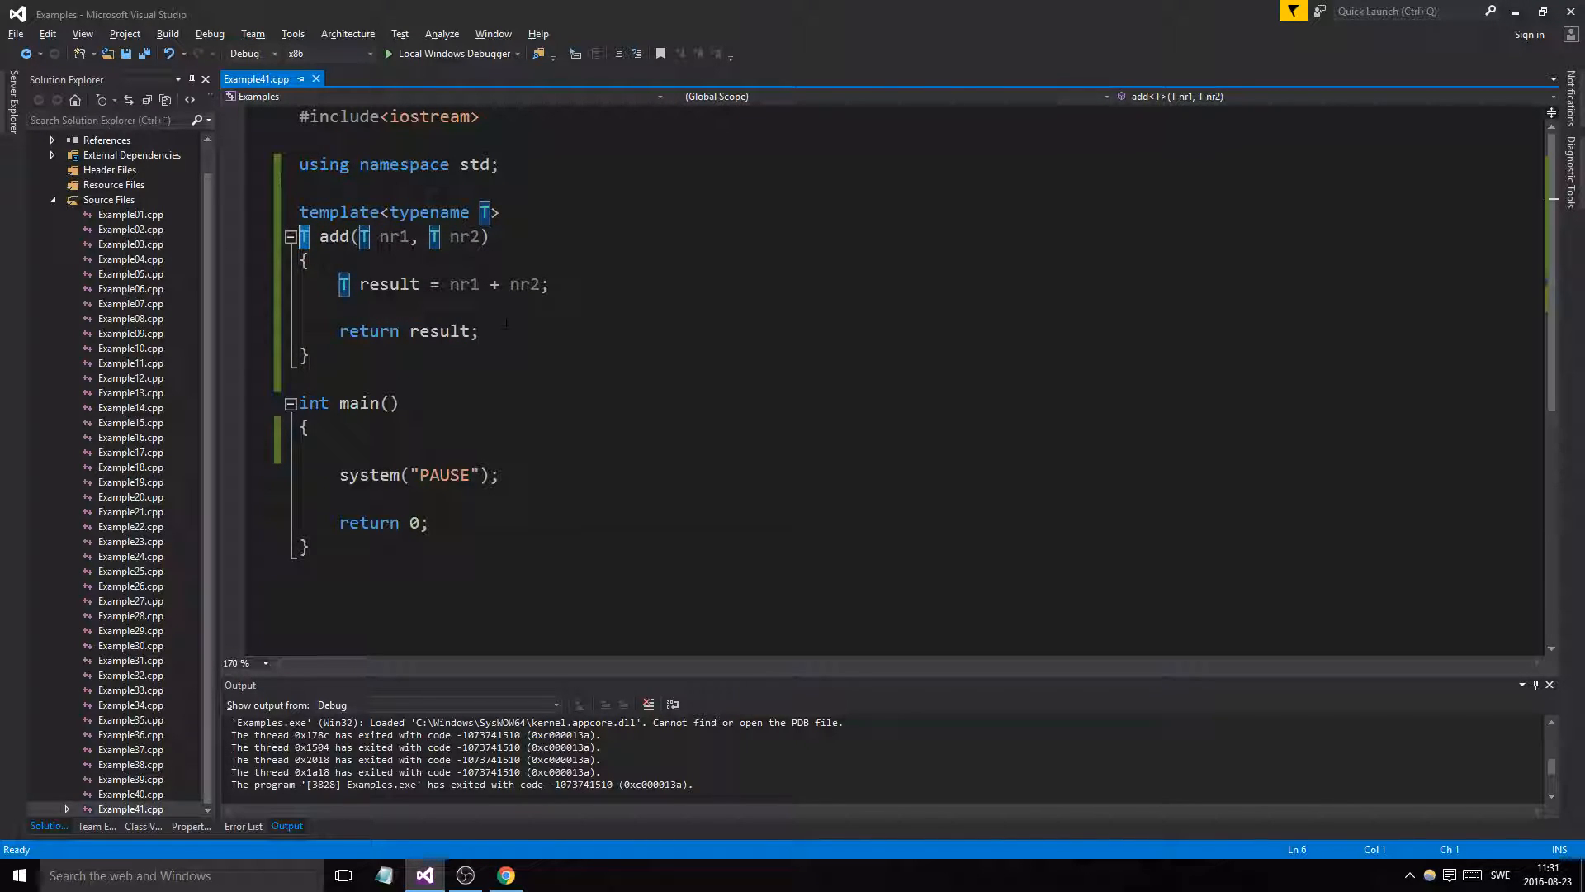
{"action": "double_click", "coordinate": [464, 237]}
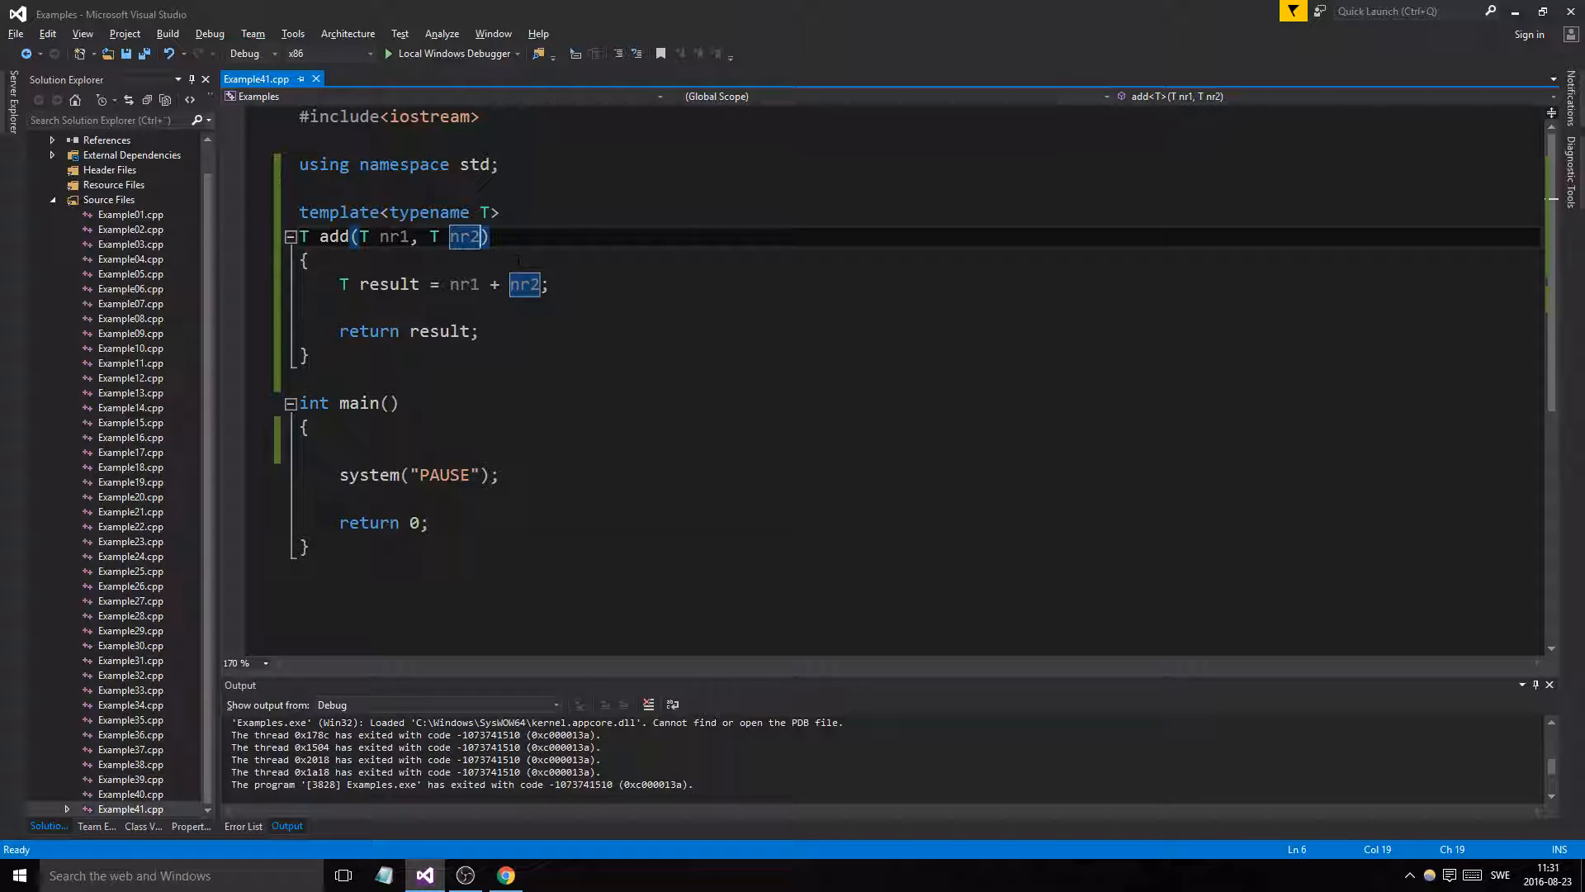
{"action": "left_click", "coordinate": [299, 237]}
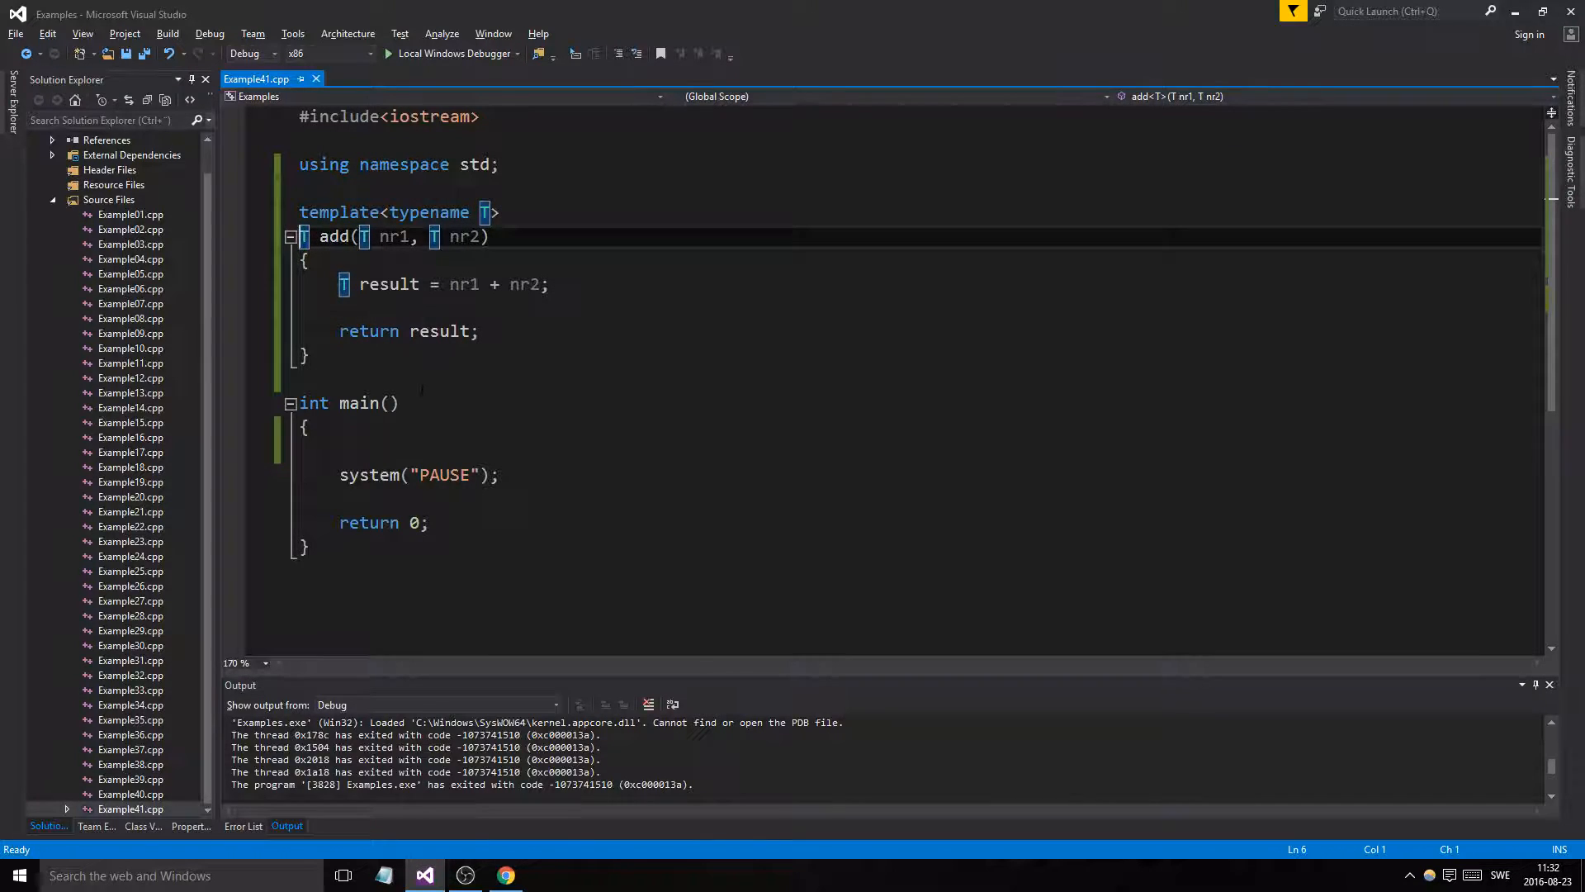
{"action": "left_click", "coordinate": [364, 237]}
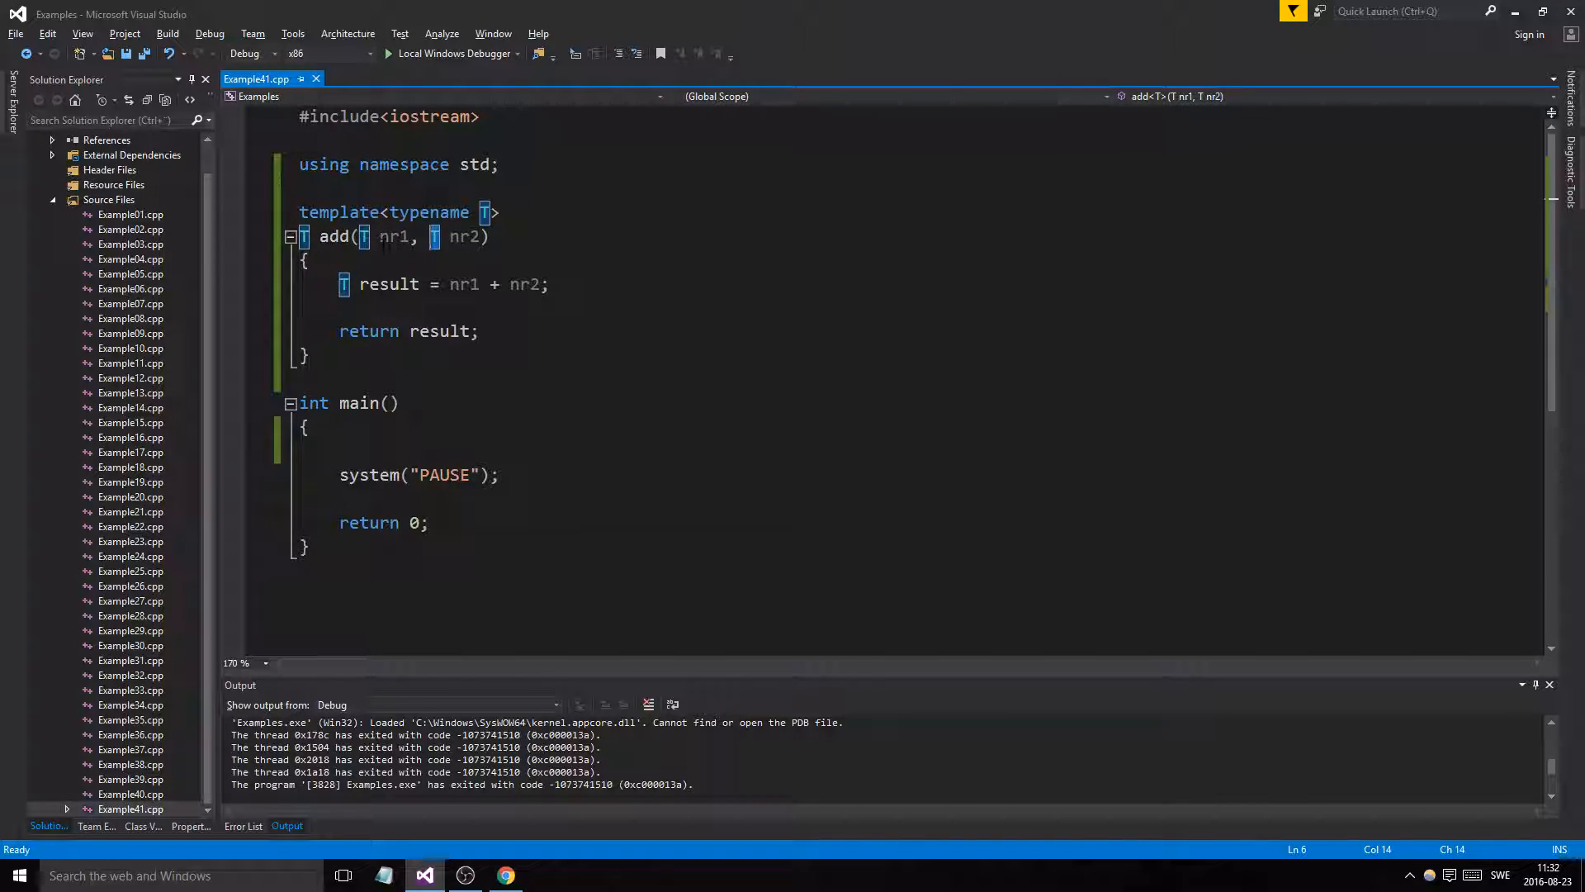
{"action": "left_click", "coordinate": [460, 237]}
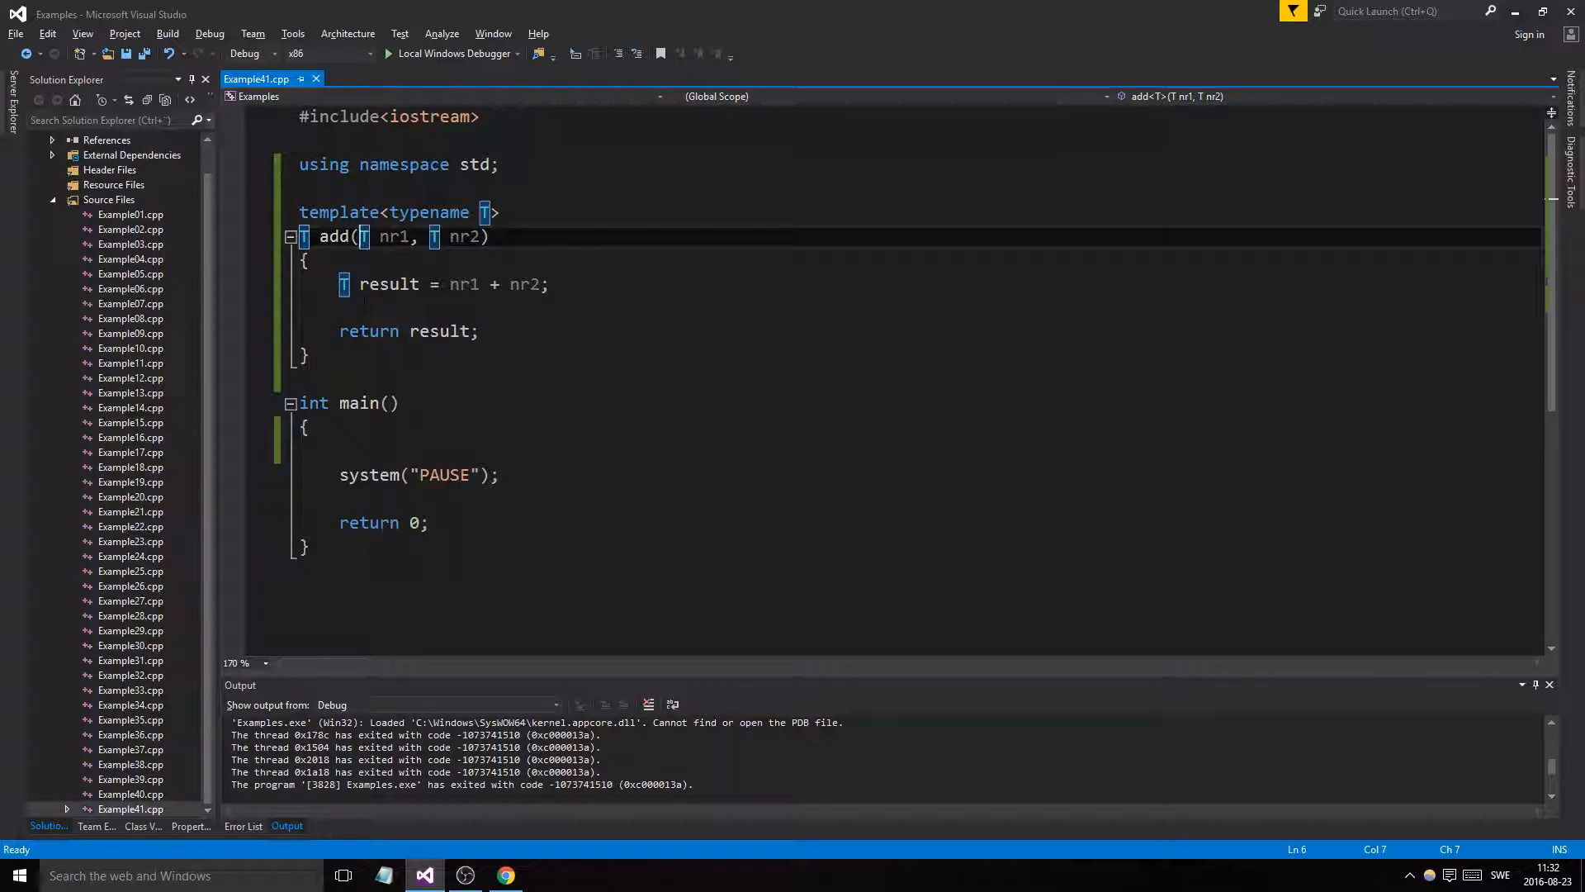
{"action": "left_click", "coordinate": [308, 260]}
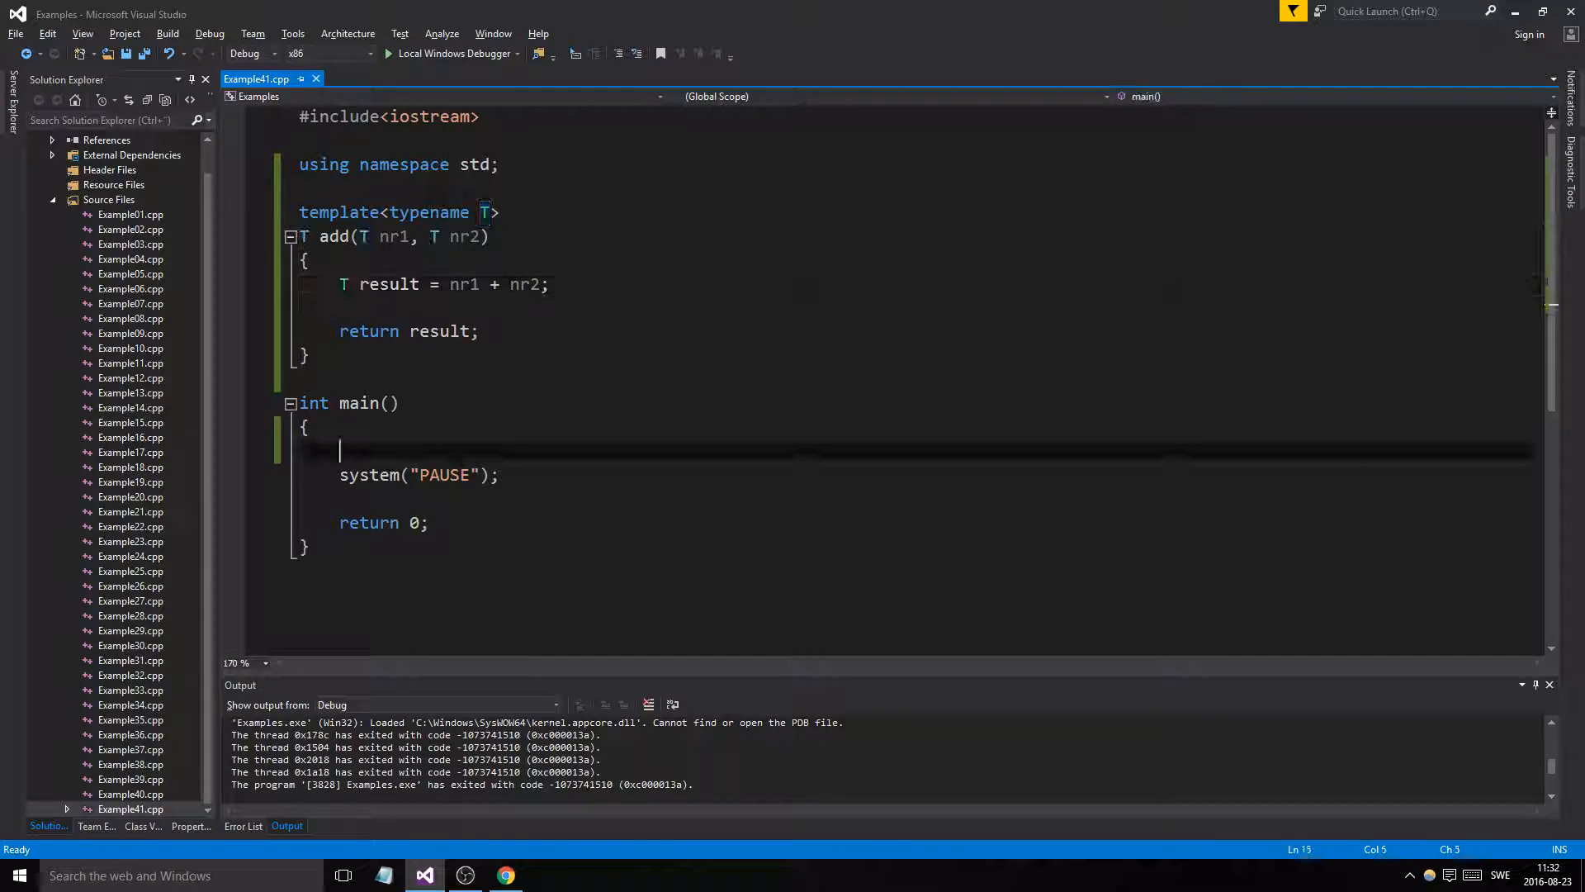
Print add(3,4) << endl from main and run it with Local Windows Debugger
{"action": "key", "text": "enter"}
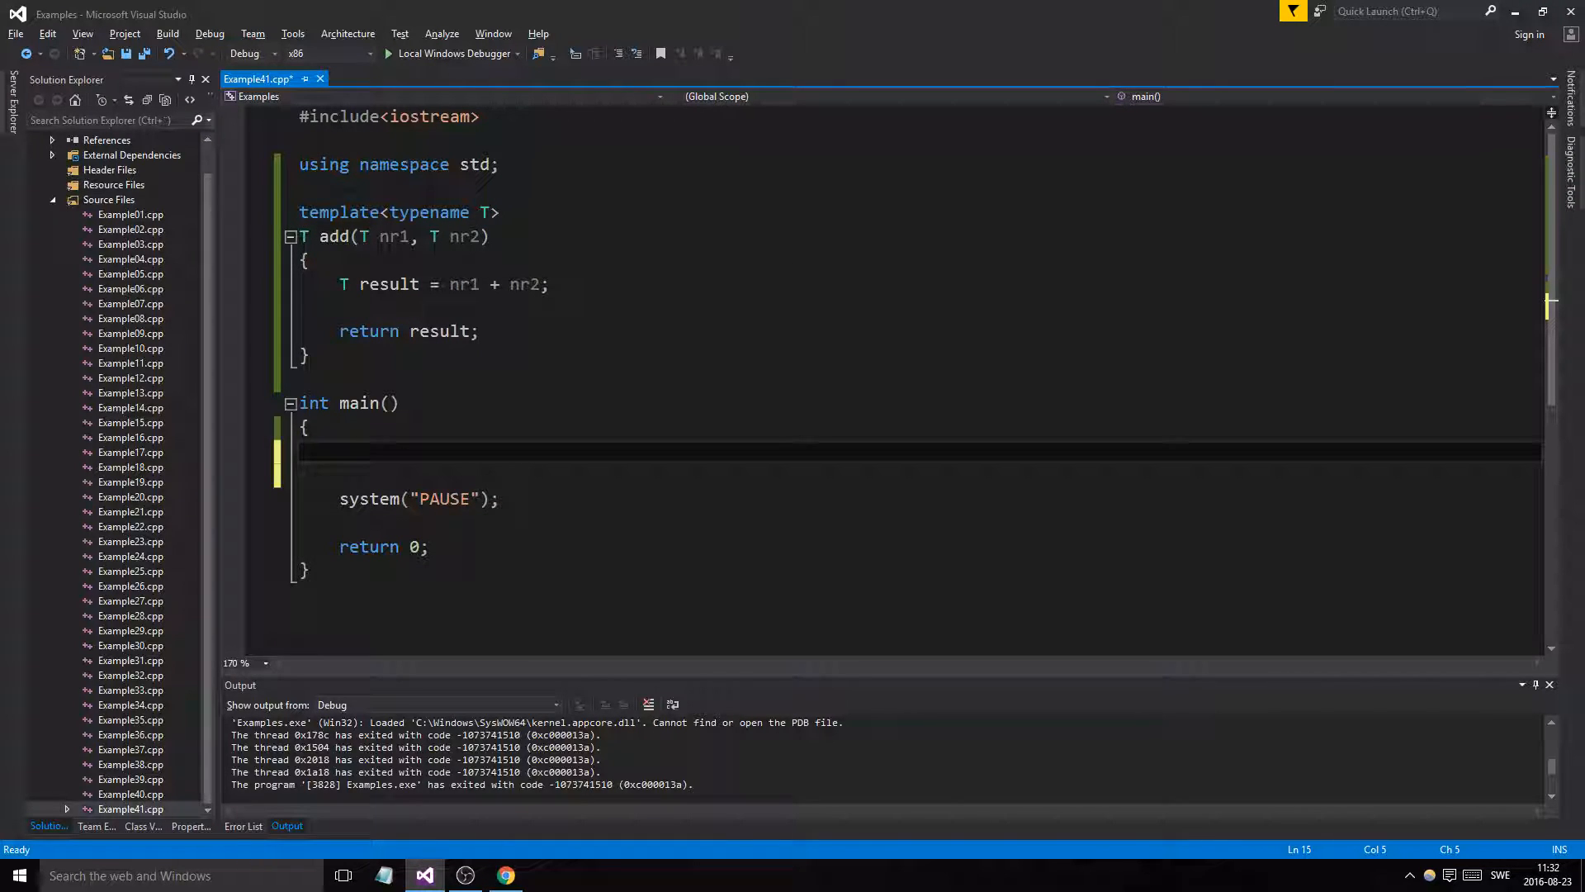
{"action": "type", "text": "cout << add("}
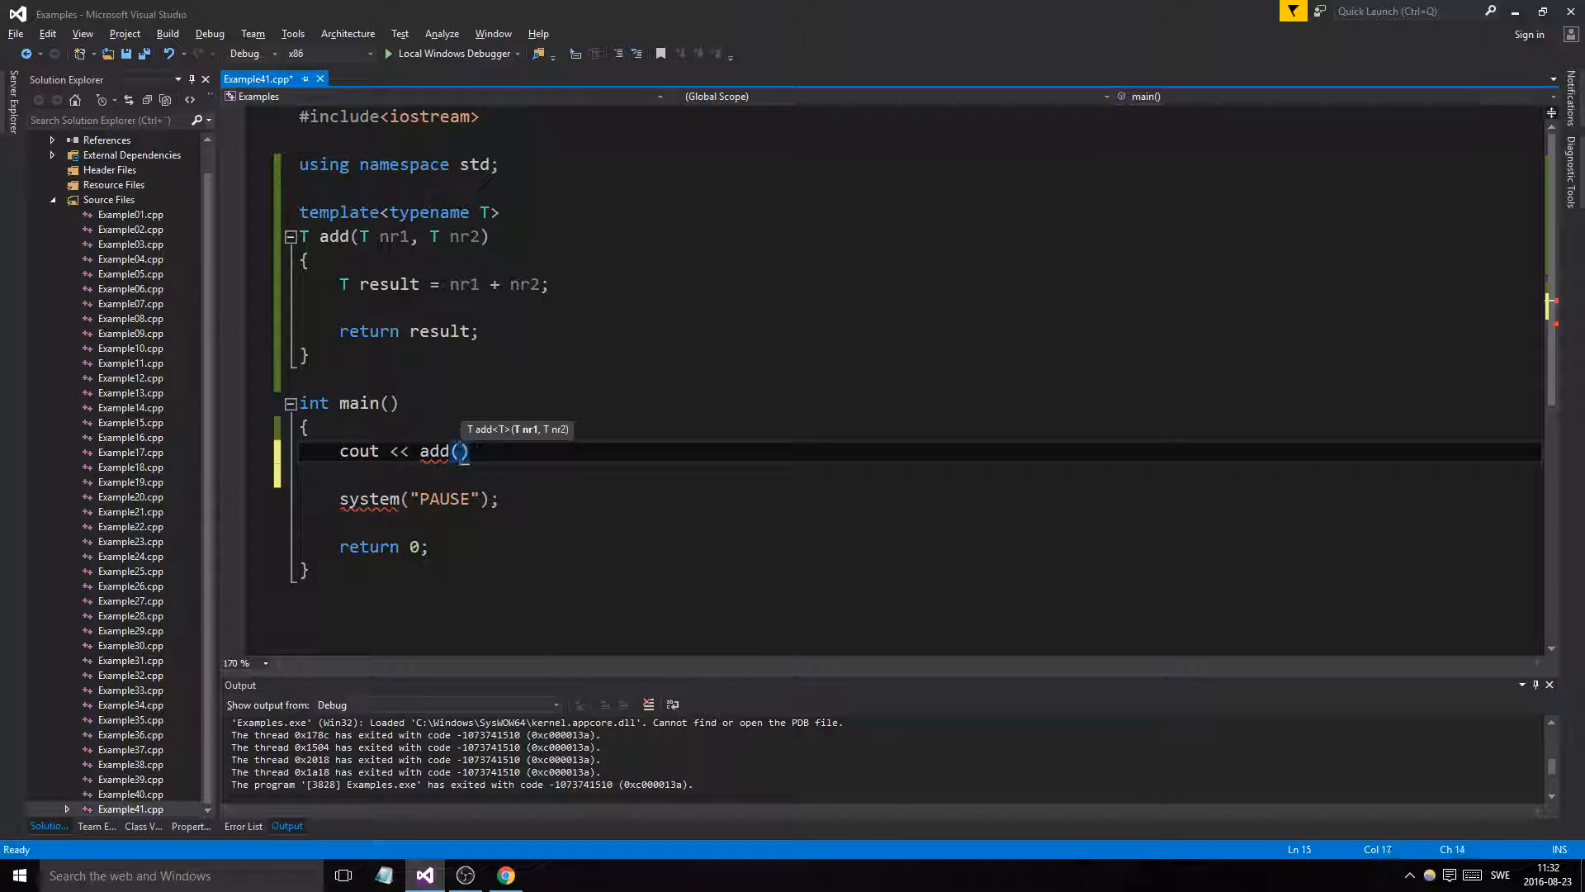
{"action": "type", "text": "3,4"}
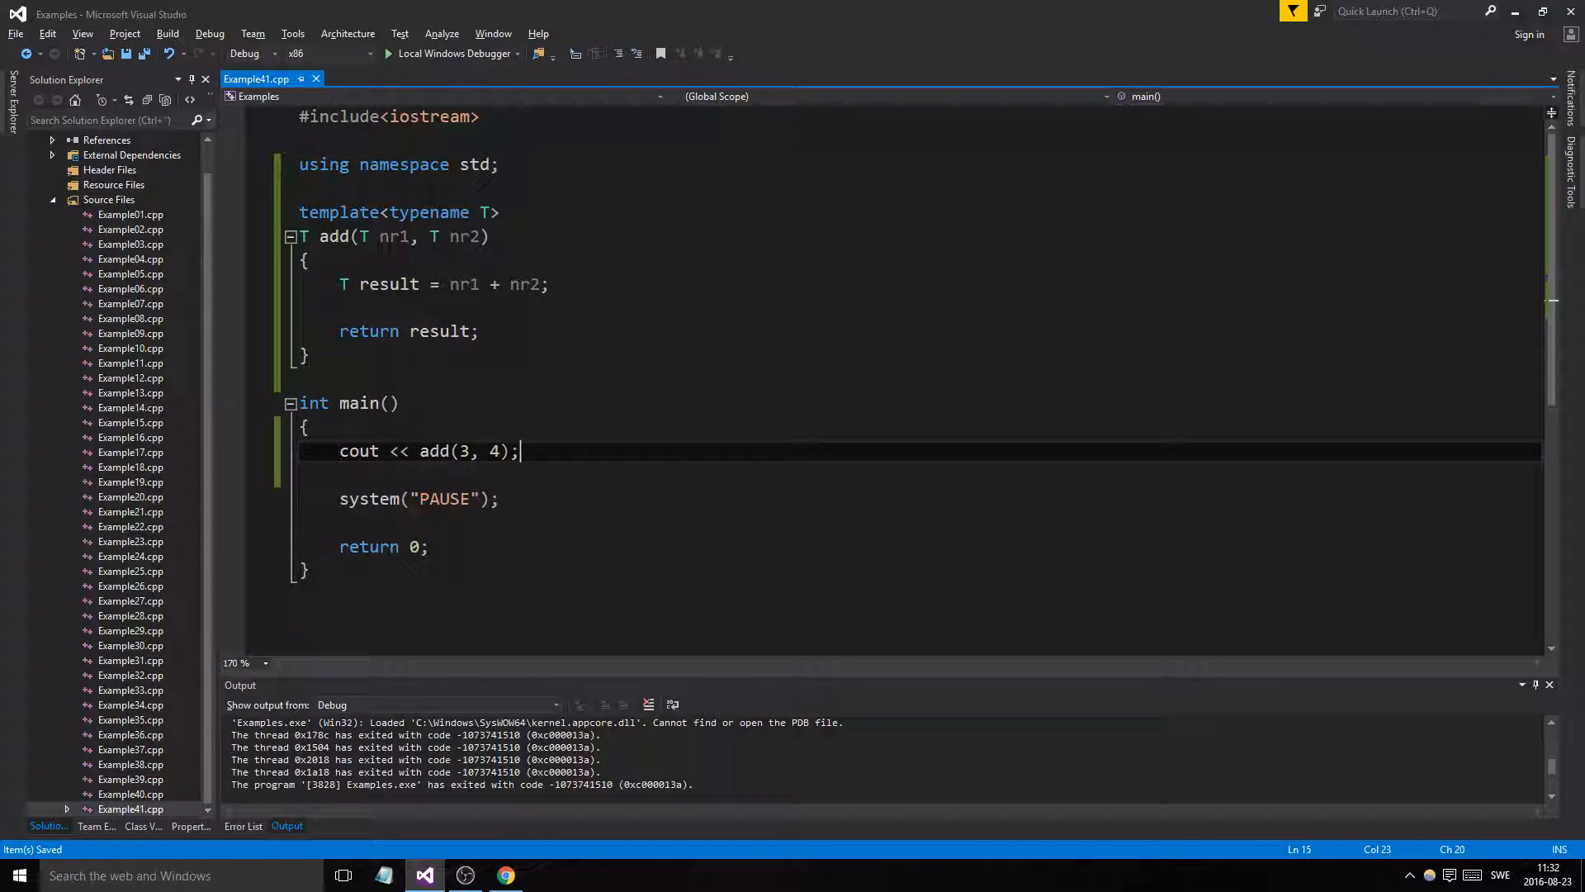
{"action": "type", "text": "<< endl"}
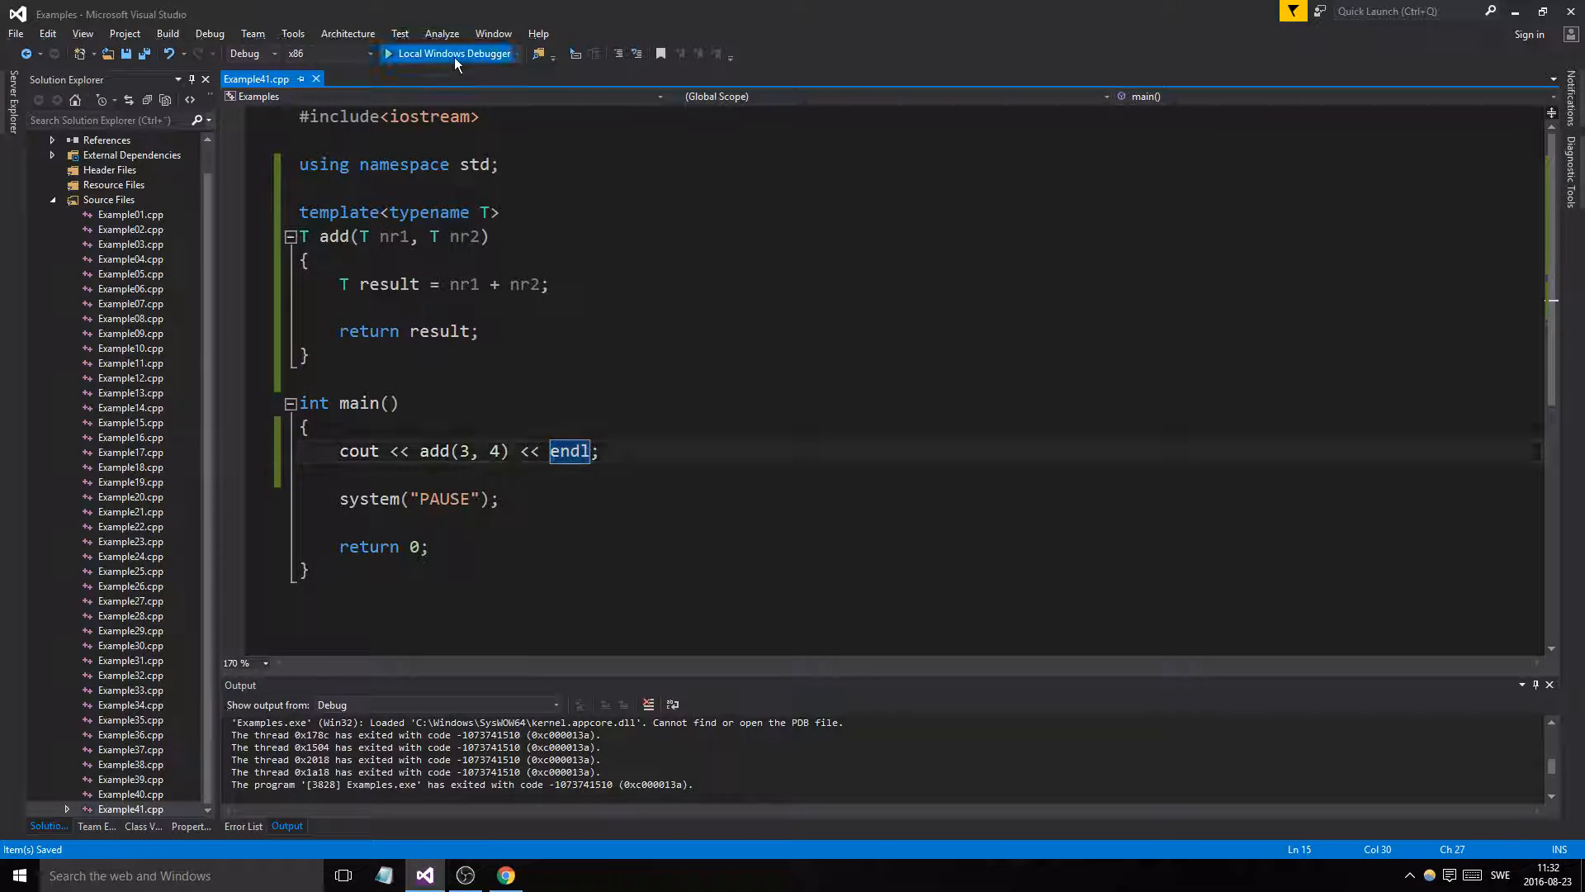
{"action": "left_click", "coordinate": [449, 53]}
{"action": "type", "text": ".5"}
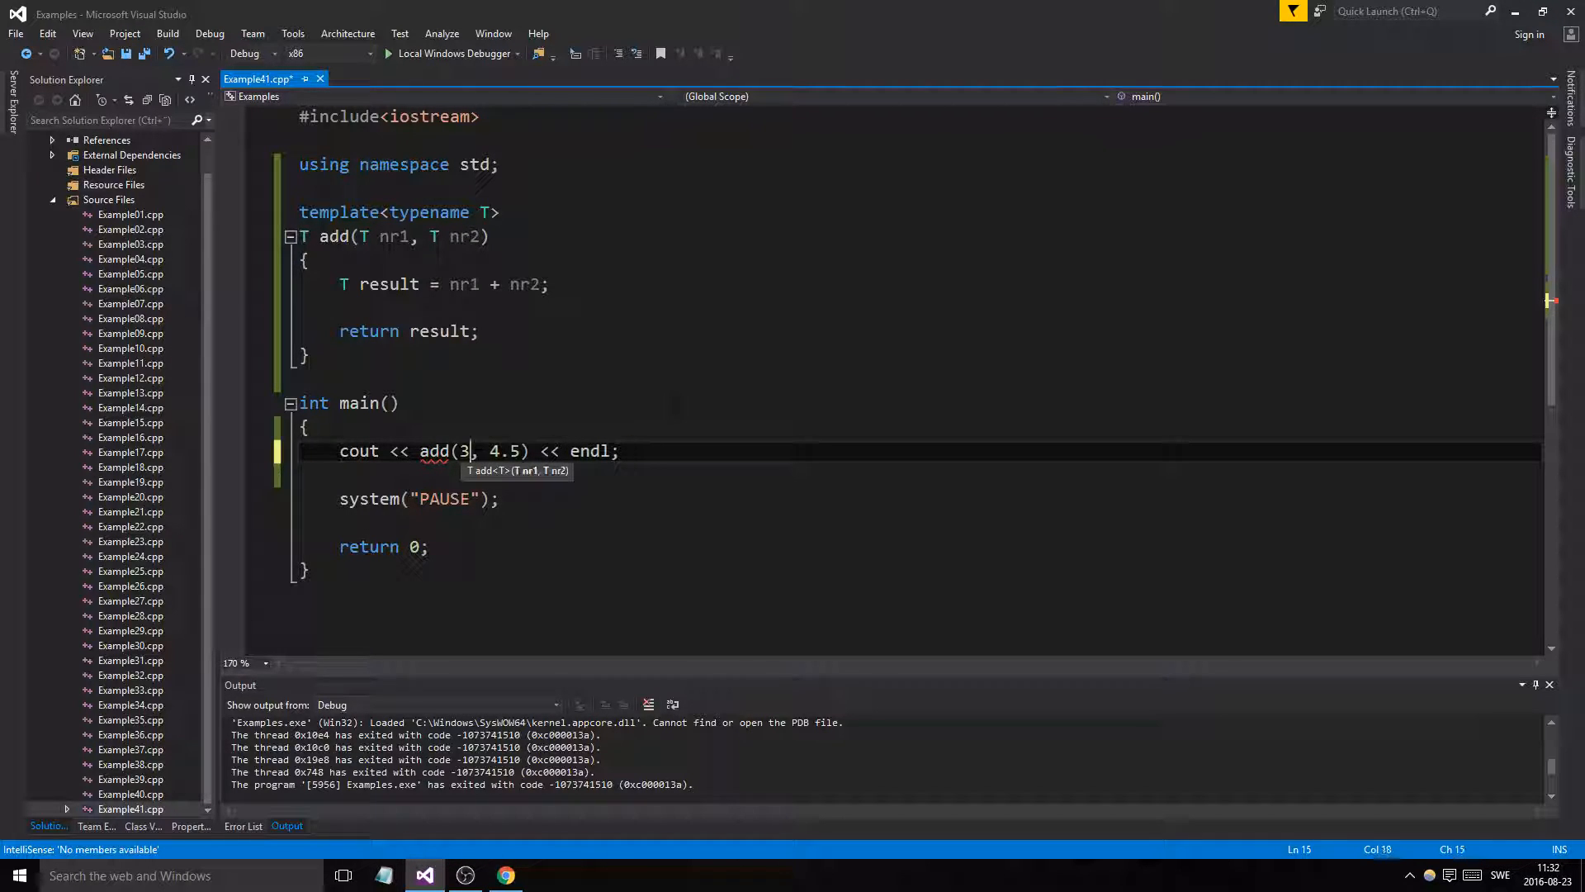
Change the add arguments to 3.2 and 4.5 and run the program again
{"action": "type", "text": ".2"}
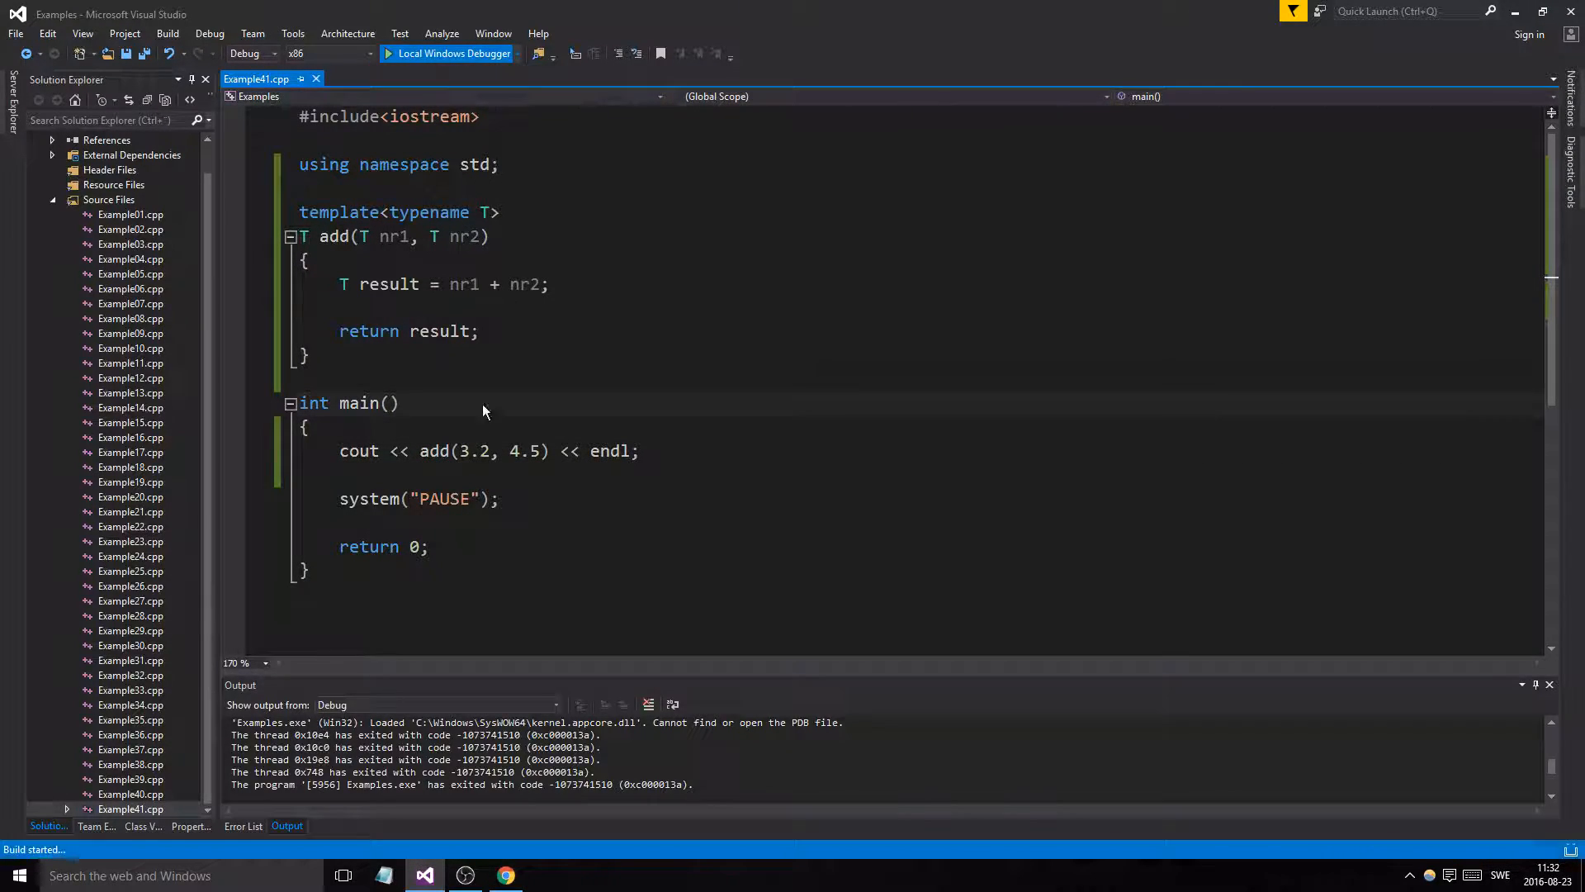
{"action": "left_click", "coordinate": [446, 54]}
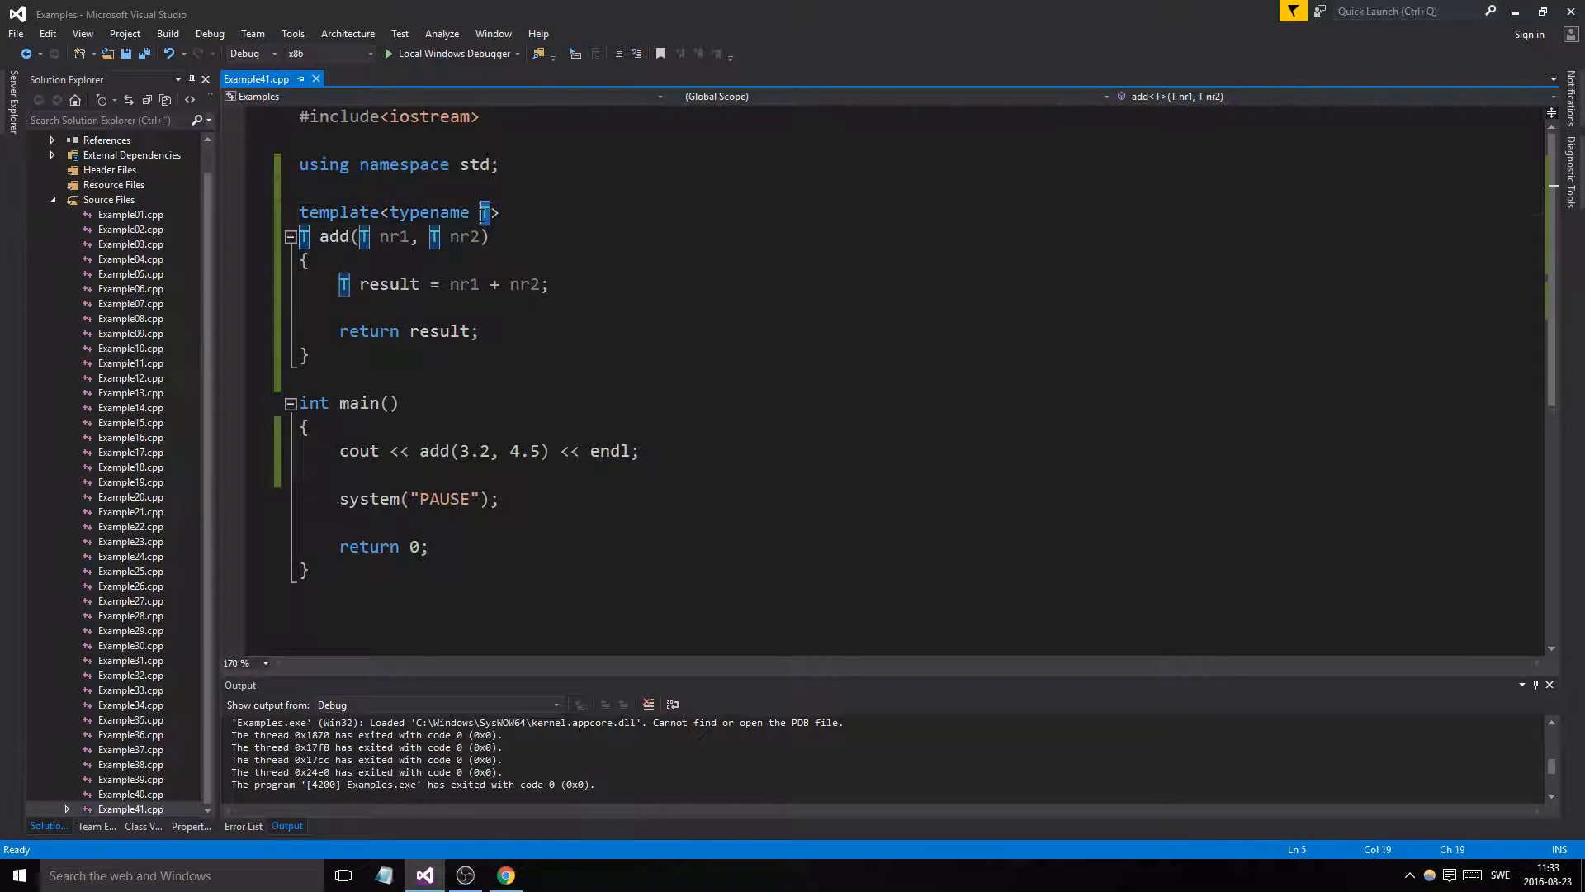
{"action": "left_click", "coordinate": [405, 498]}
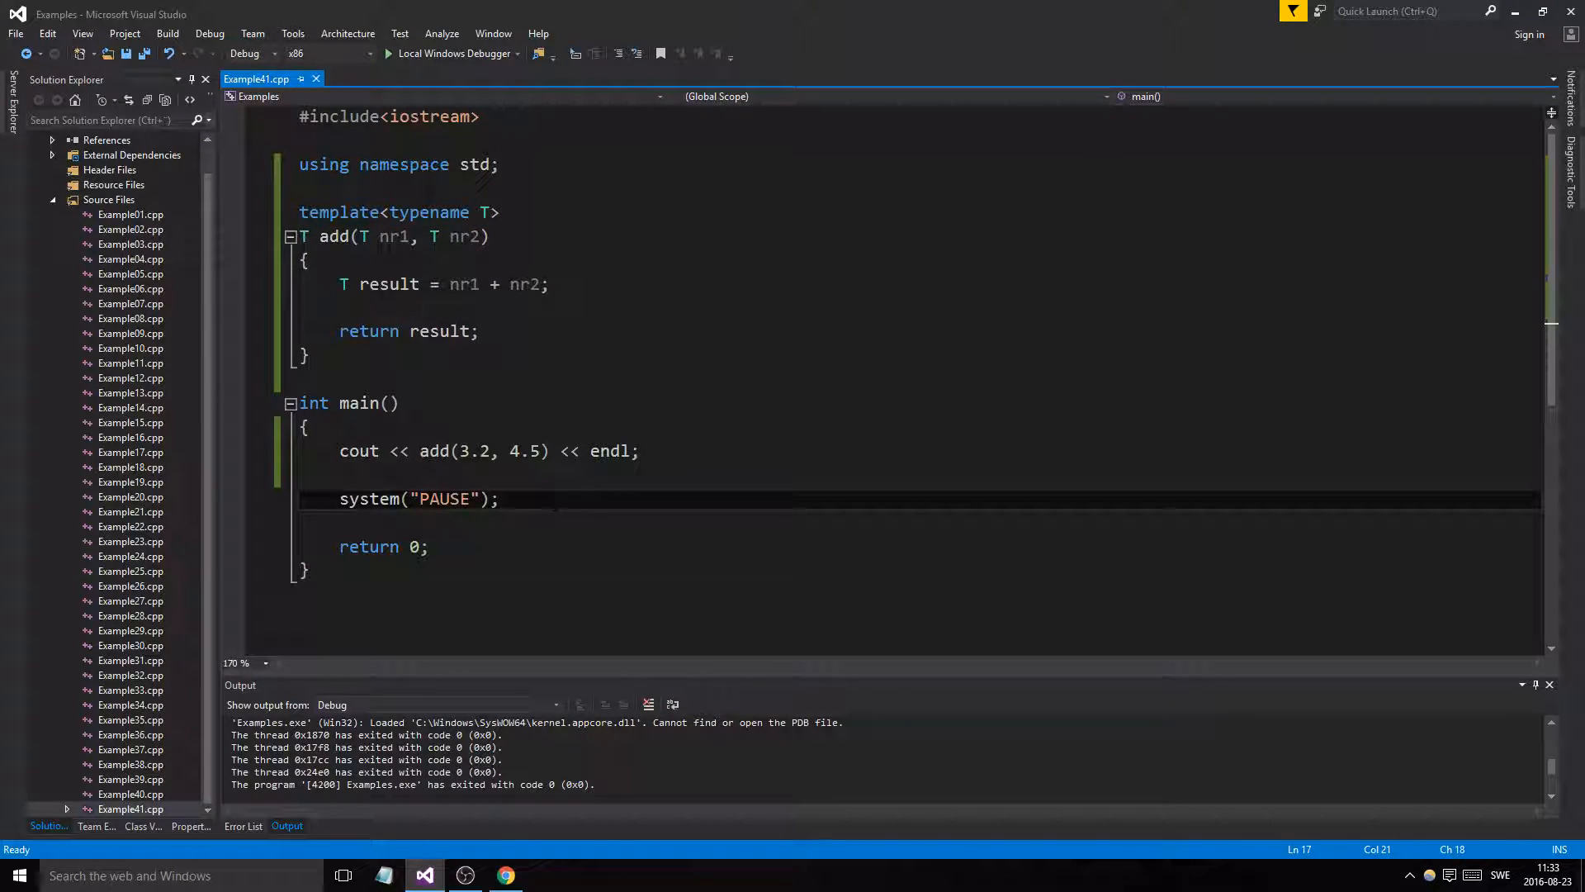
Duplicate the add template, rename the copy subtract, and move its body below main
{"action": "left_click_drag", "start_coordinate": [299, 213], "coordinate": [311, 357]}
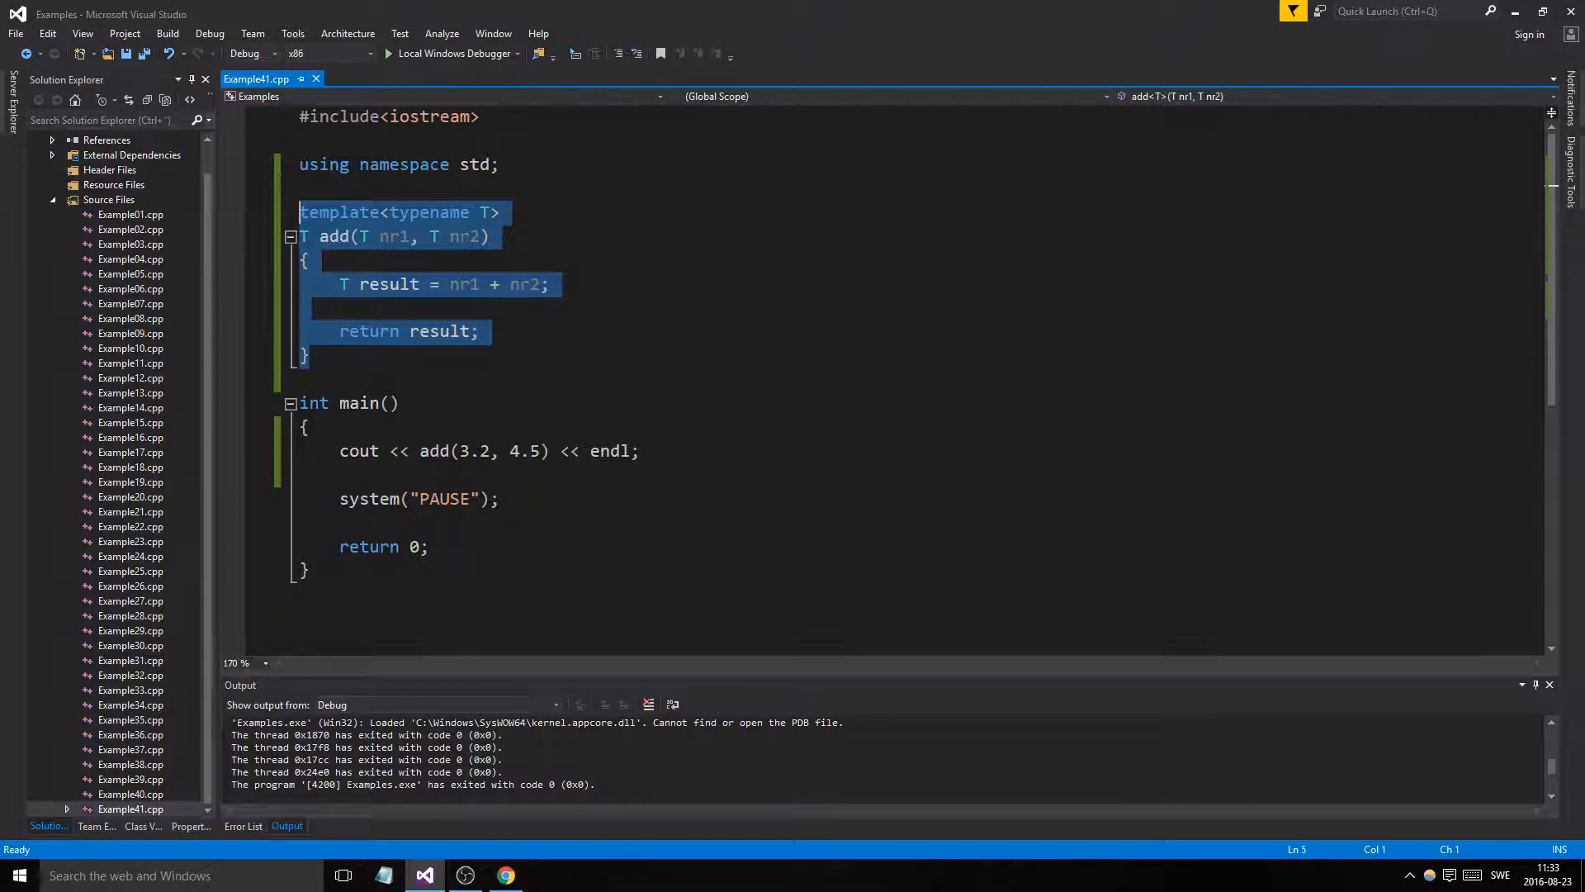
{"action": "key", "text": "ctrl+v"}
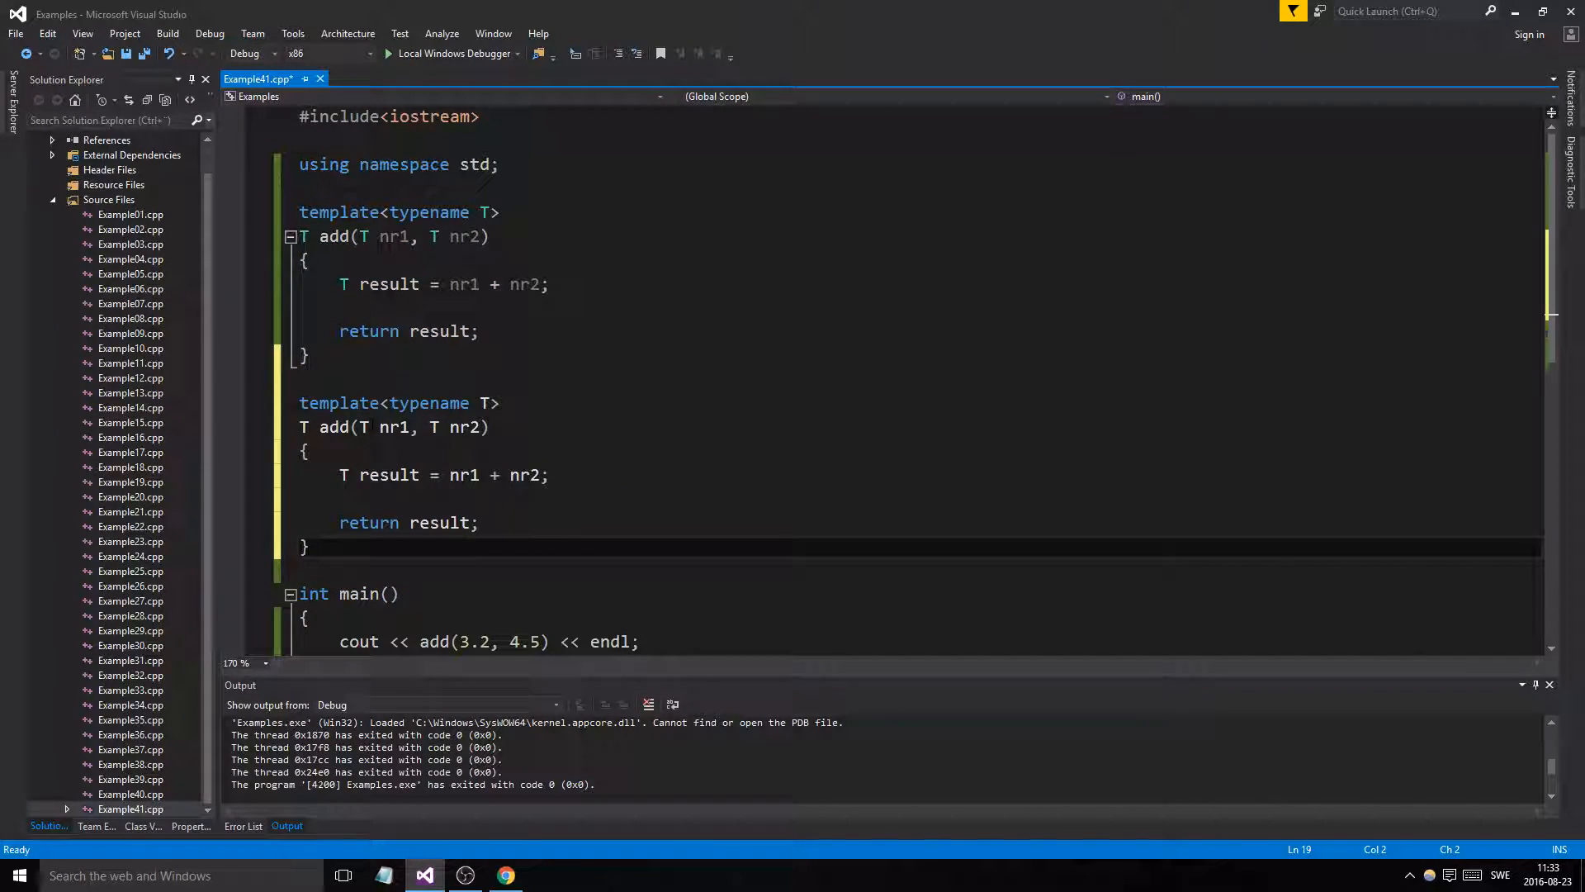
{"action": "type", "text": "subtract"}
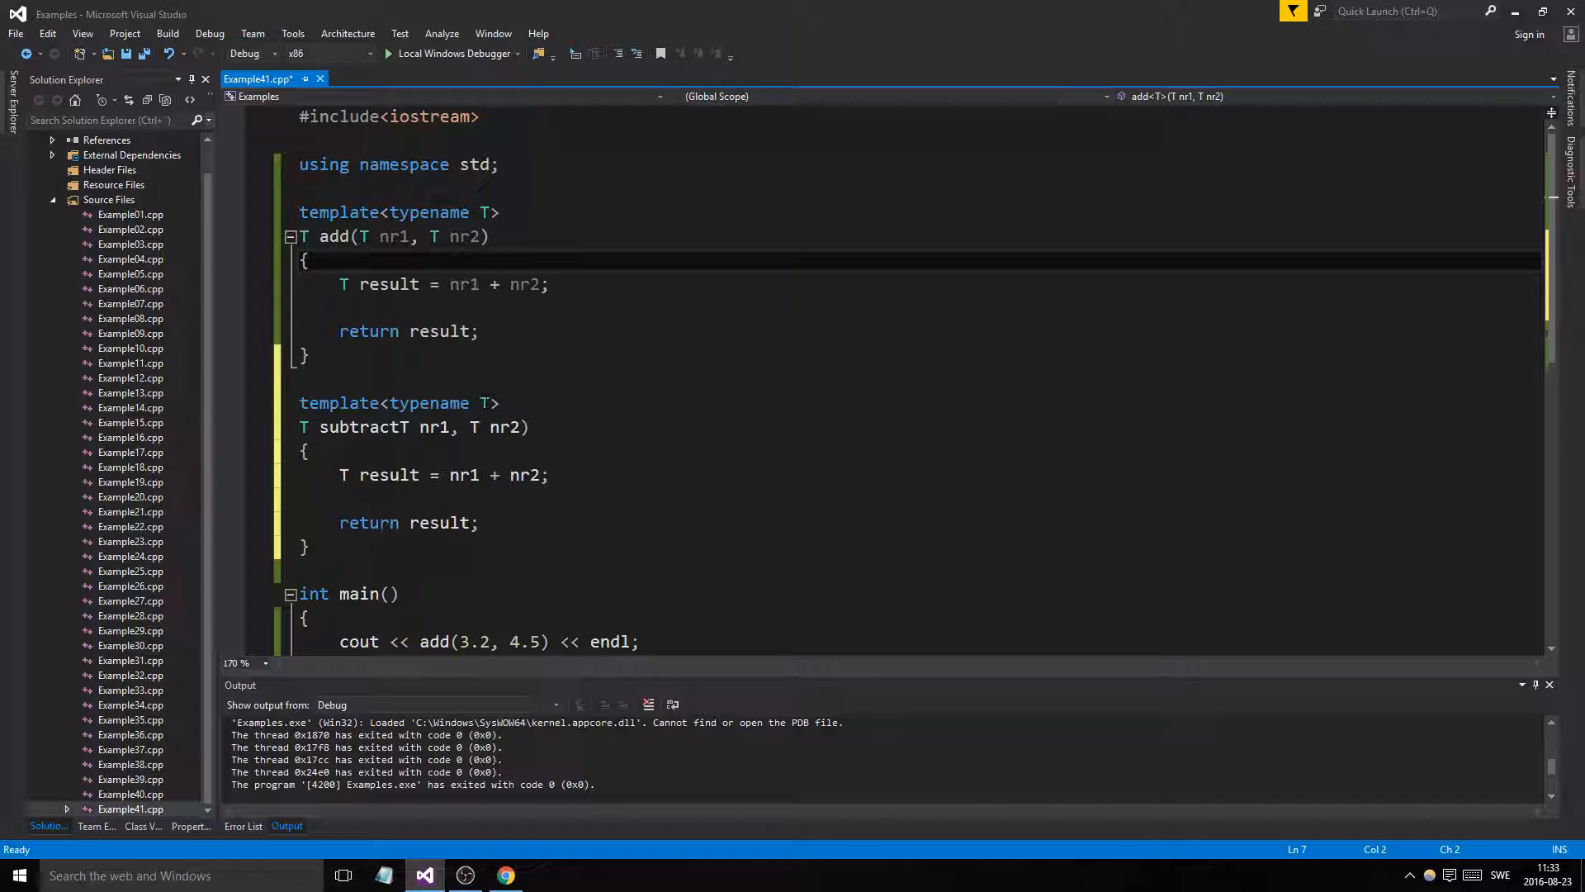
{"action": "left_click_drag", "start_coordinate": [485, 402], "coordinate": [307, 547]}
{"action": "type", "text": ";"}
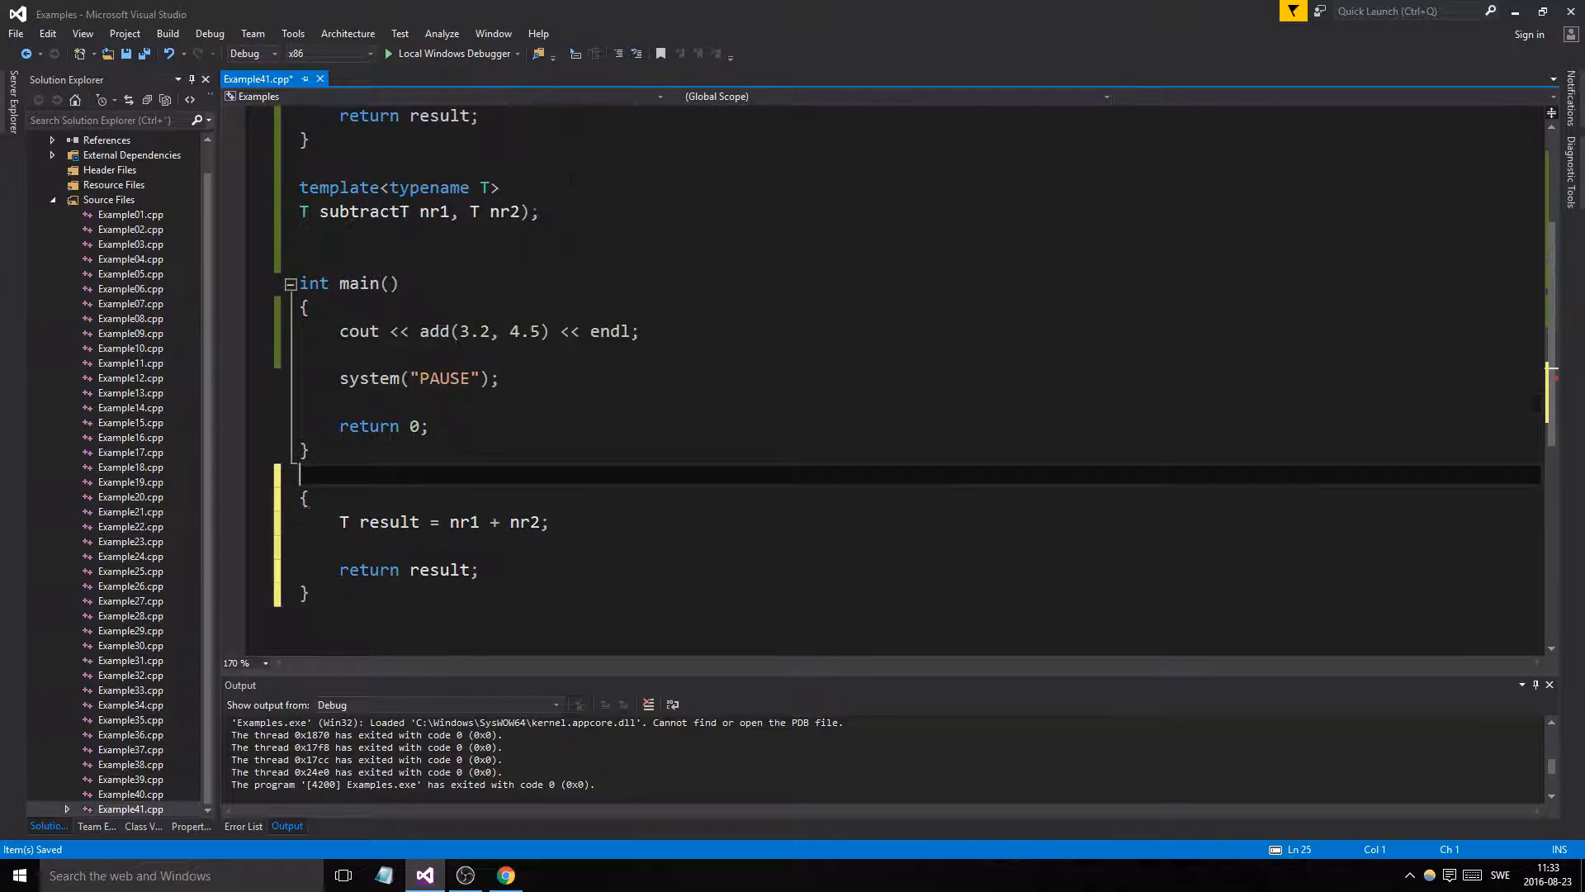
{"action": "left_click", "coordinate": [311, 450]}
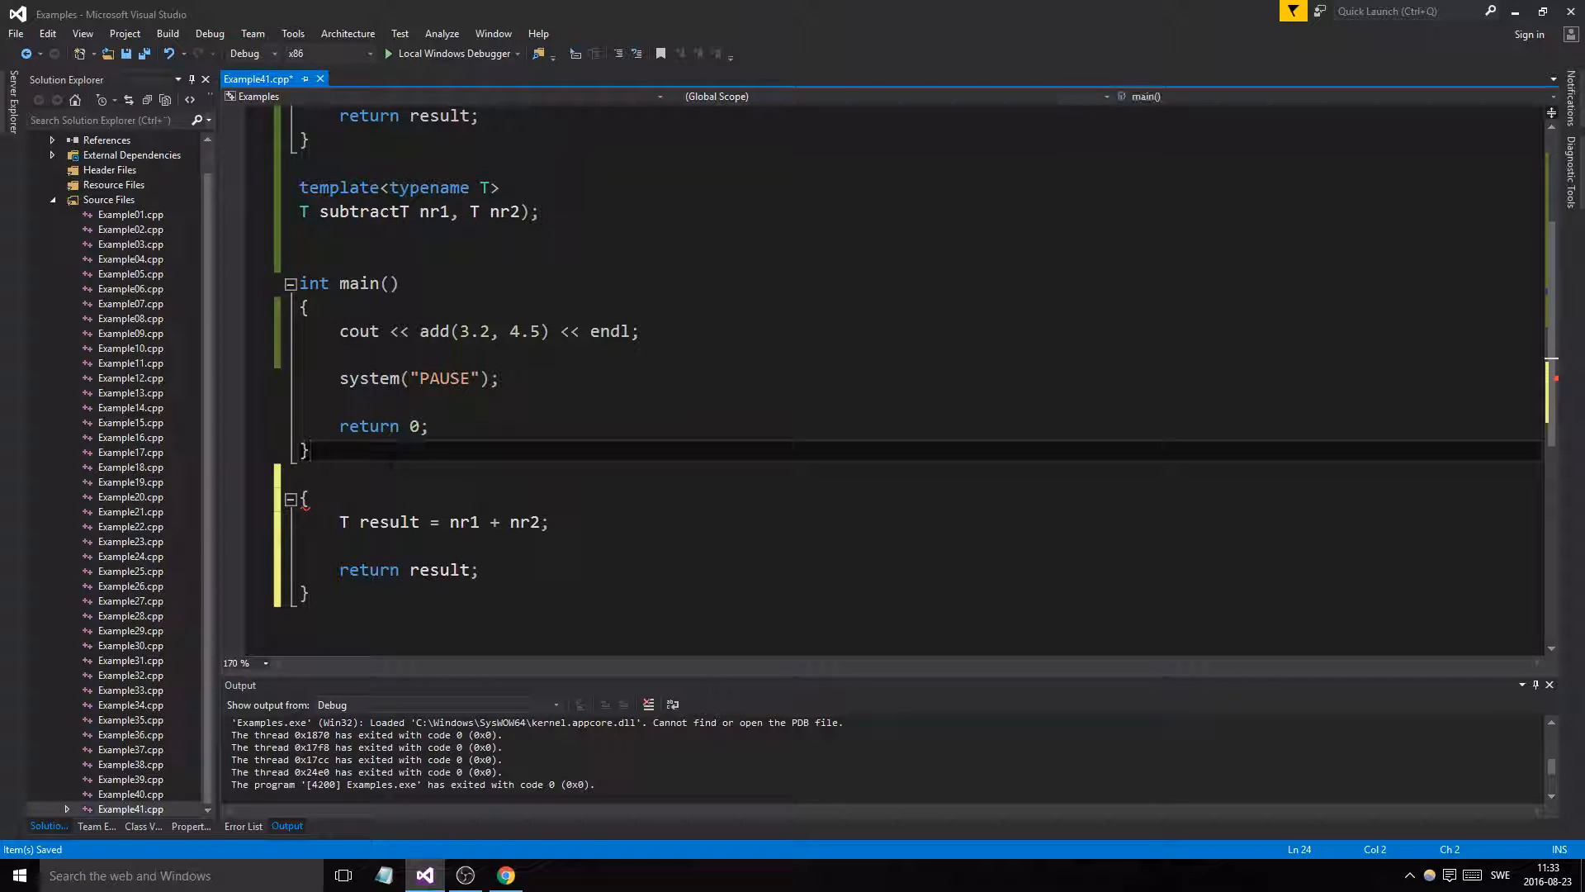
Move the add and subtract definitions below main, leaving semicolon-terminated prototypes above
{"action": "scroll", "scroll_direction": "down", "scroll_amount": 3}
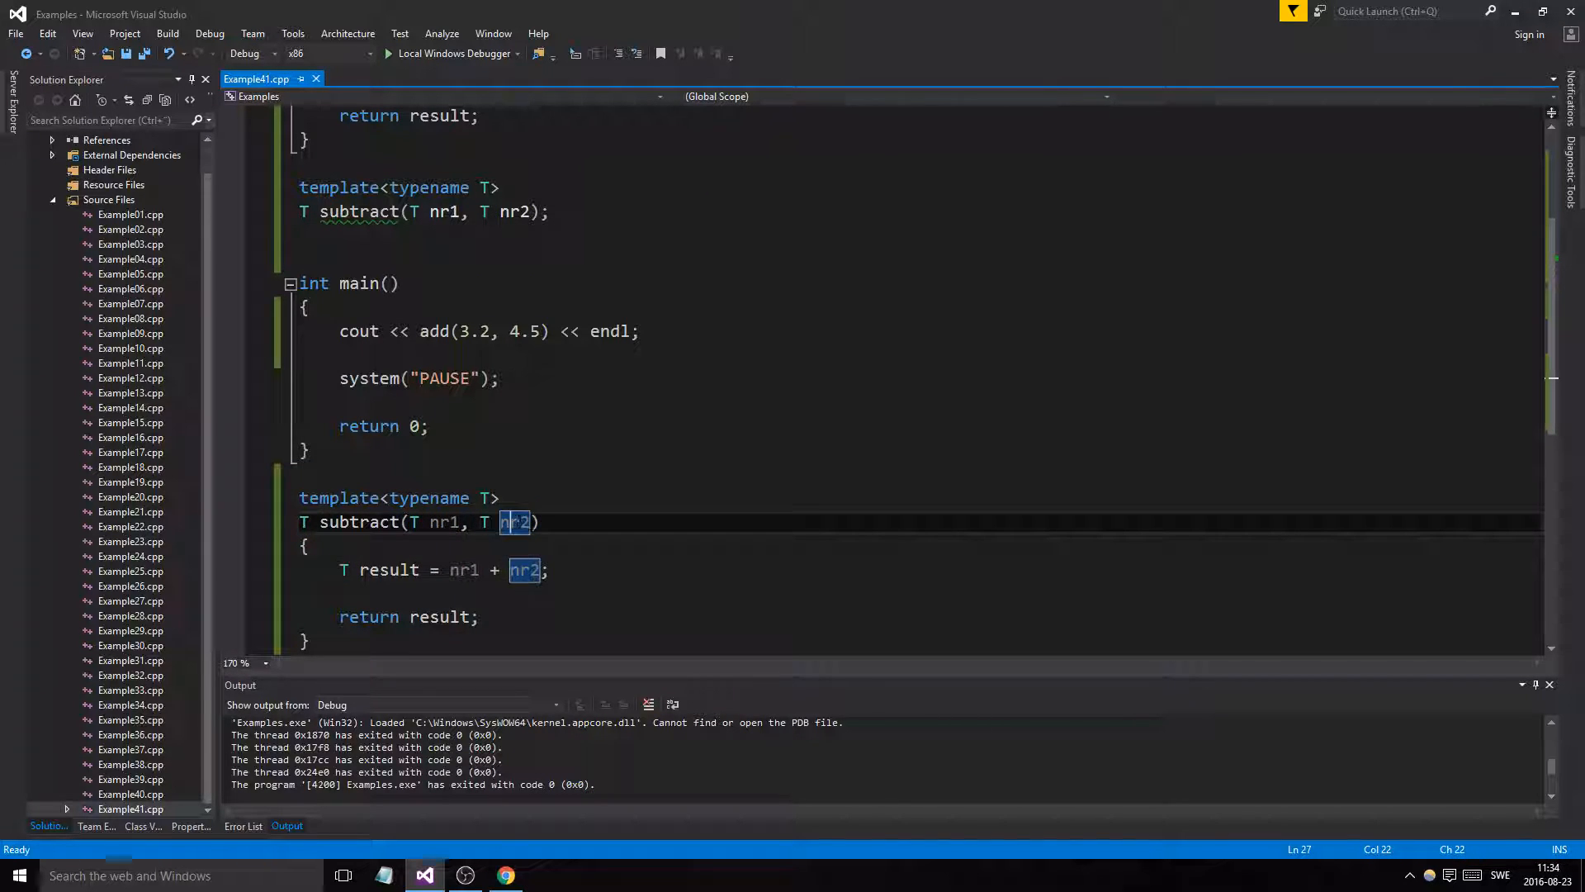
{"action": "left_click", "coordinate": [545, 568]}
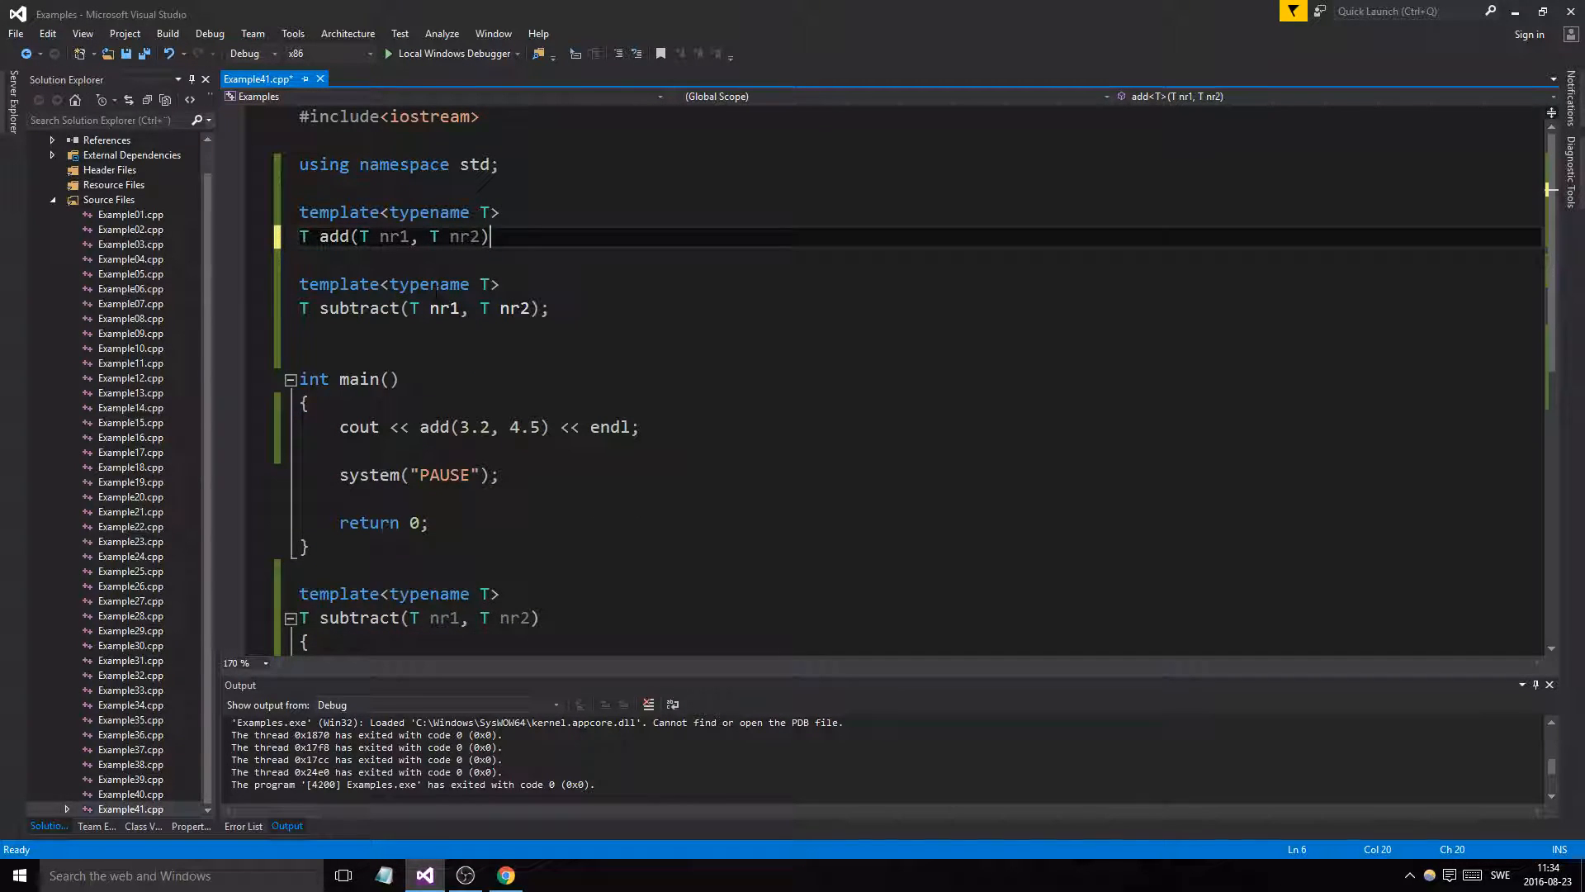
{"action": "scroll", "scroll_direction": "down", "scroll_amount": 3}
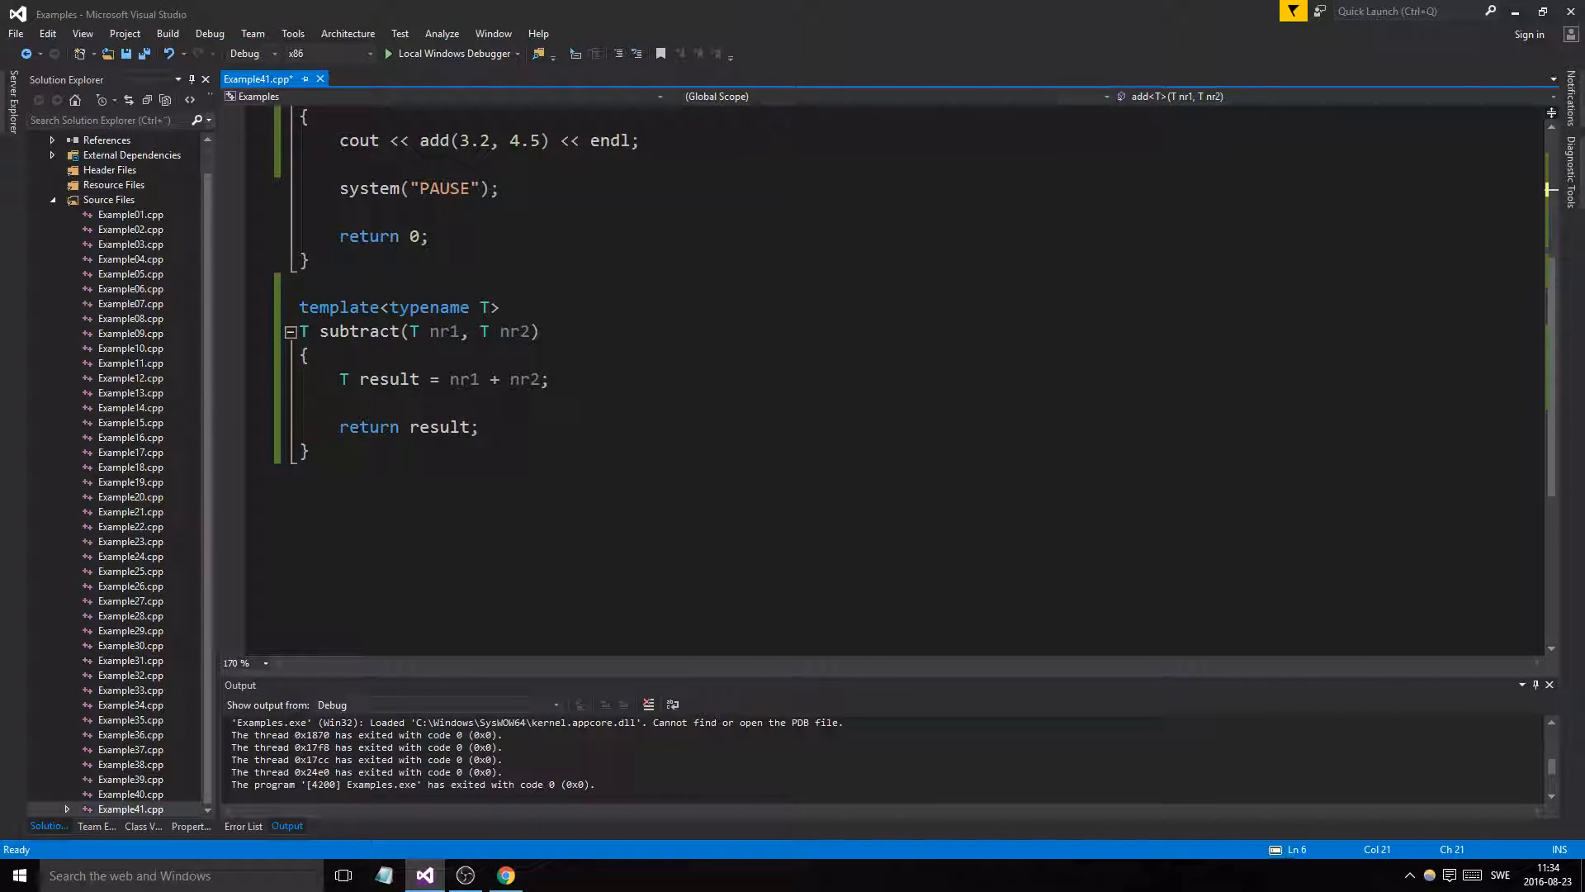
{"action": "key", "text": "enter"}
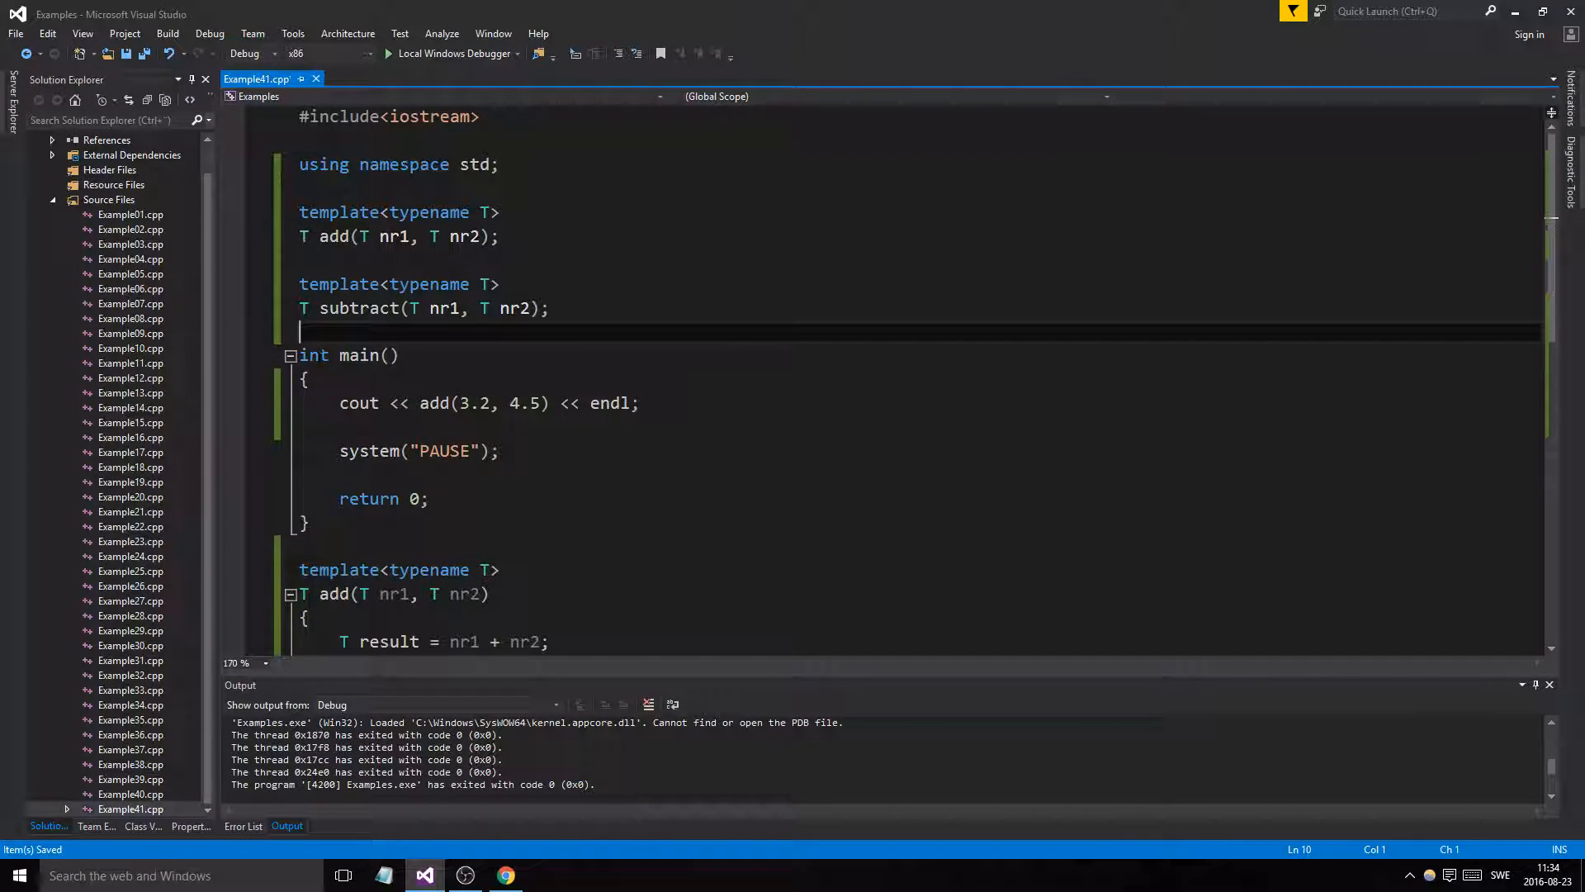
Add a cout line printing subtract with endl below the add line, then run
{"action": "scroll", "scroll_direction": "down", "scroll_amount": 3}
{"action": "type", "text": "cout << add(5) << endl;"}
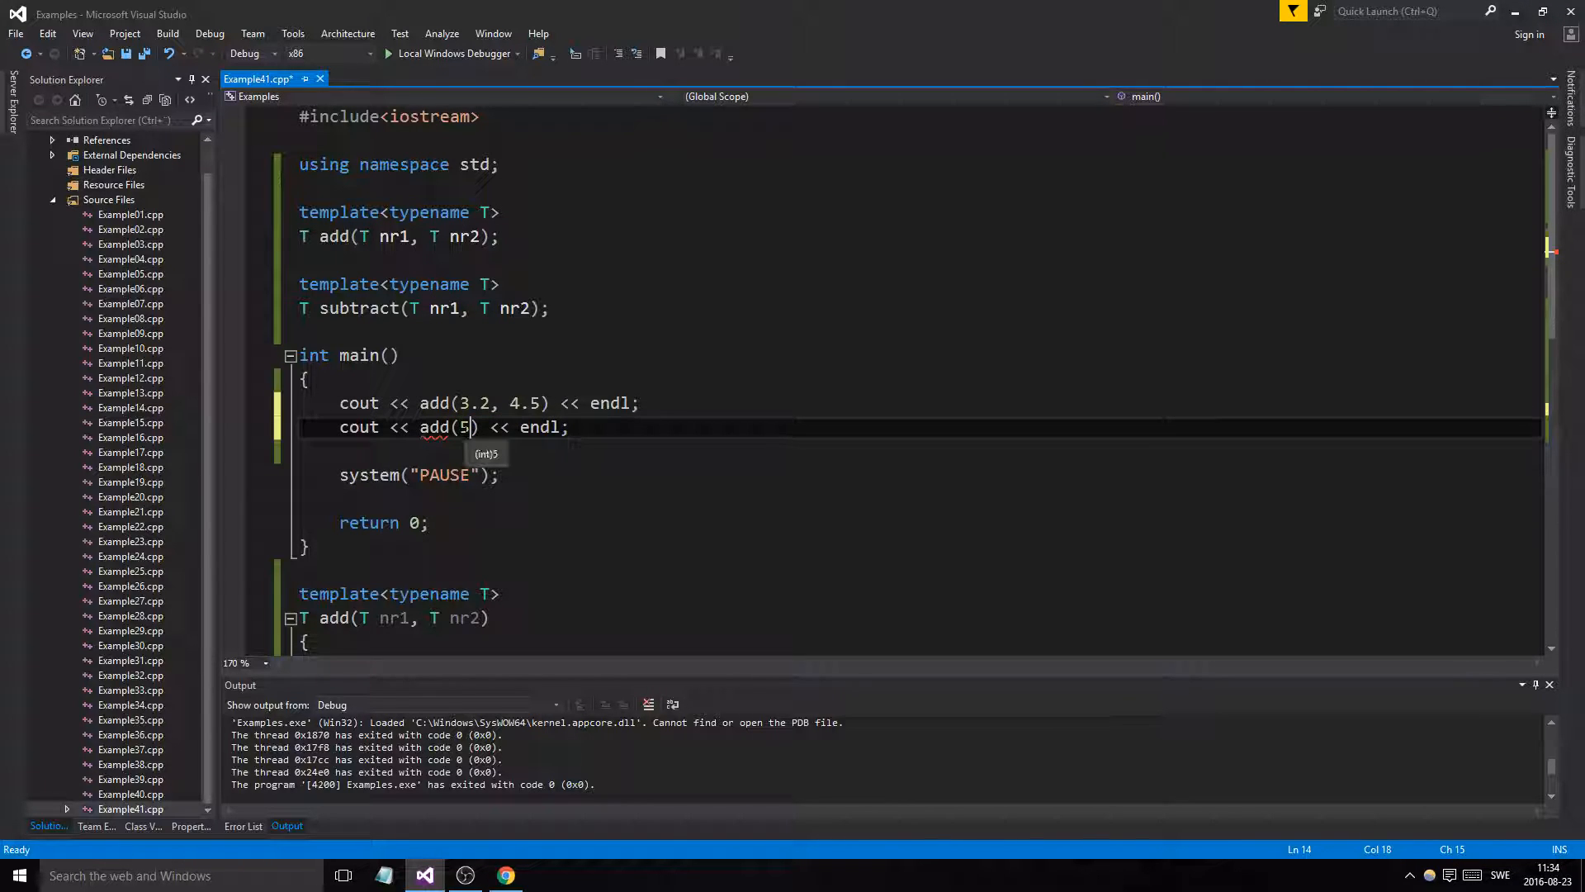
{"action": "type", "text": ",2"}
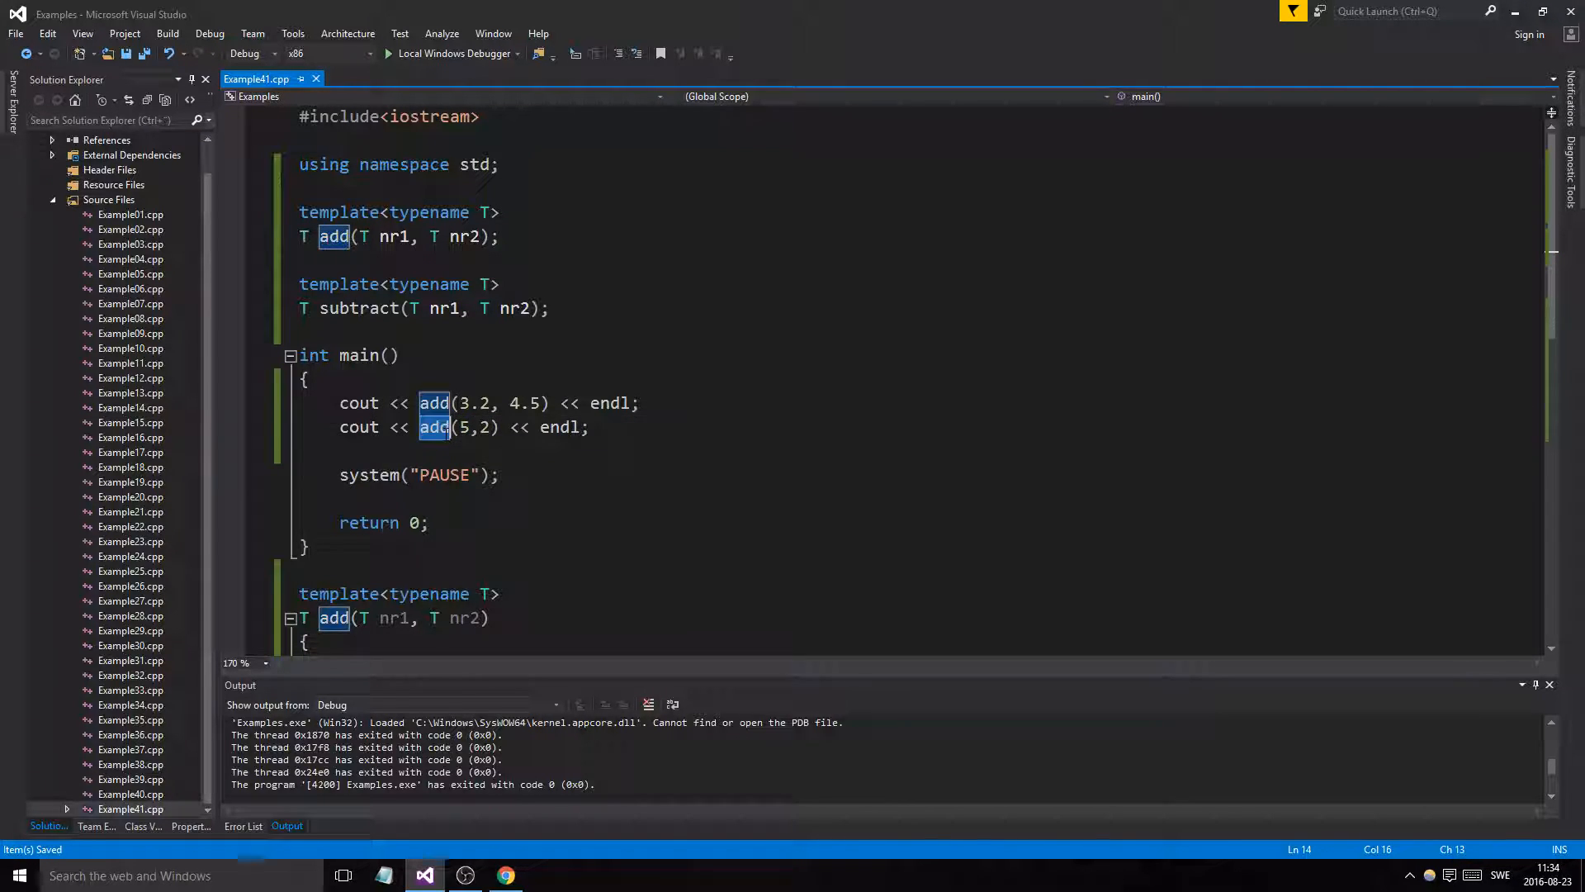
{"action": "type", "text": "subtracts"}
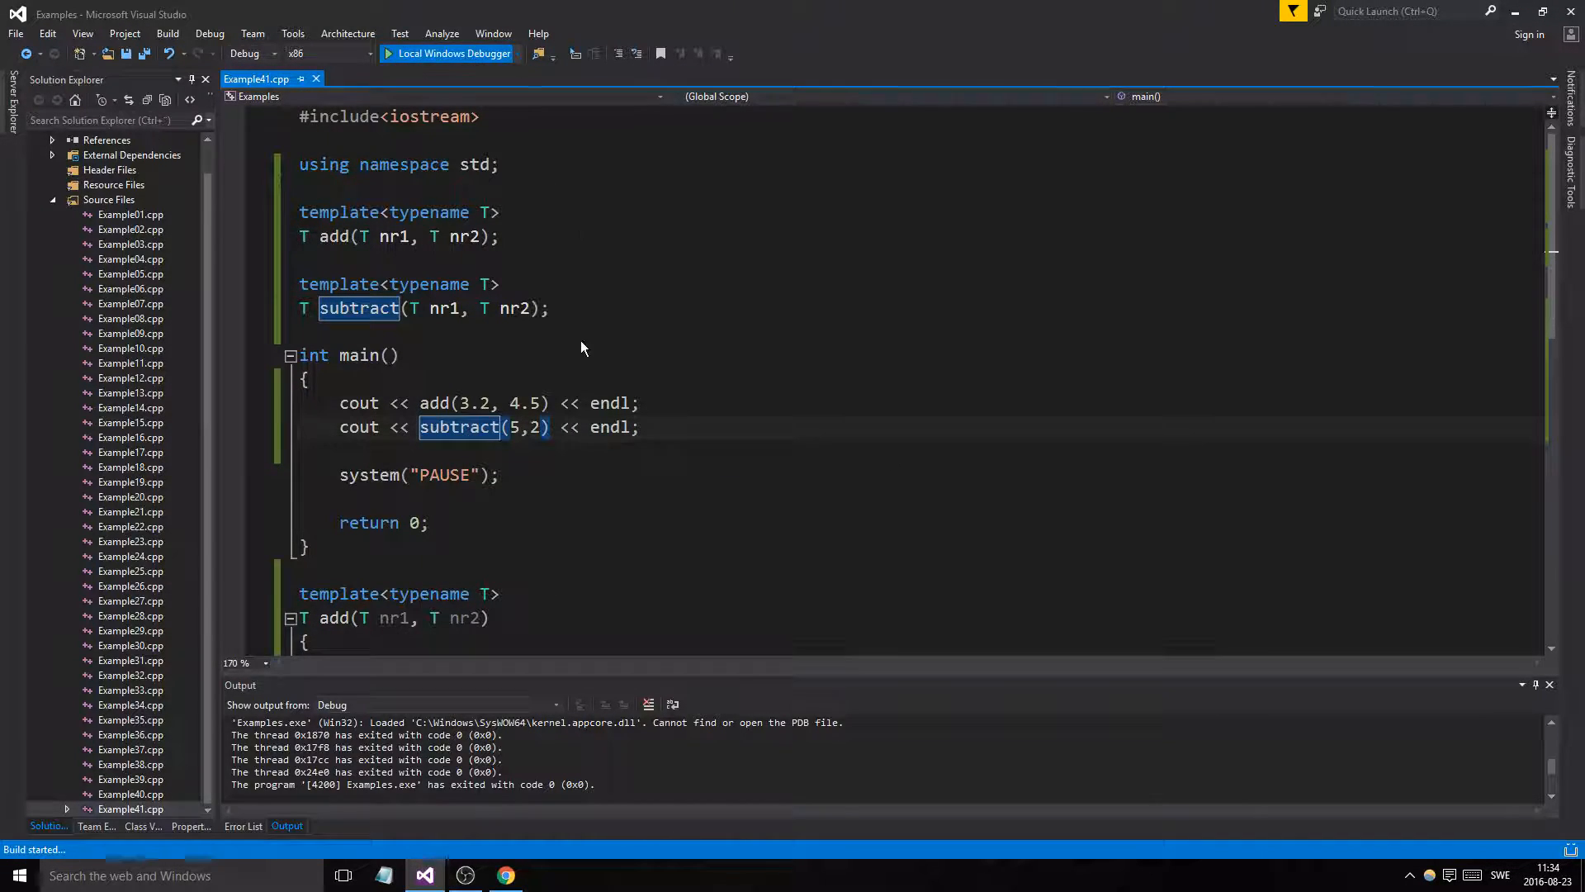
{"action": "left_click", "coordinate": [447, 54]}
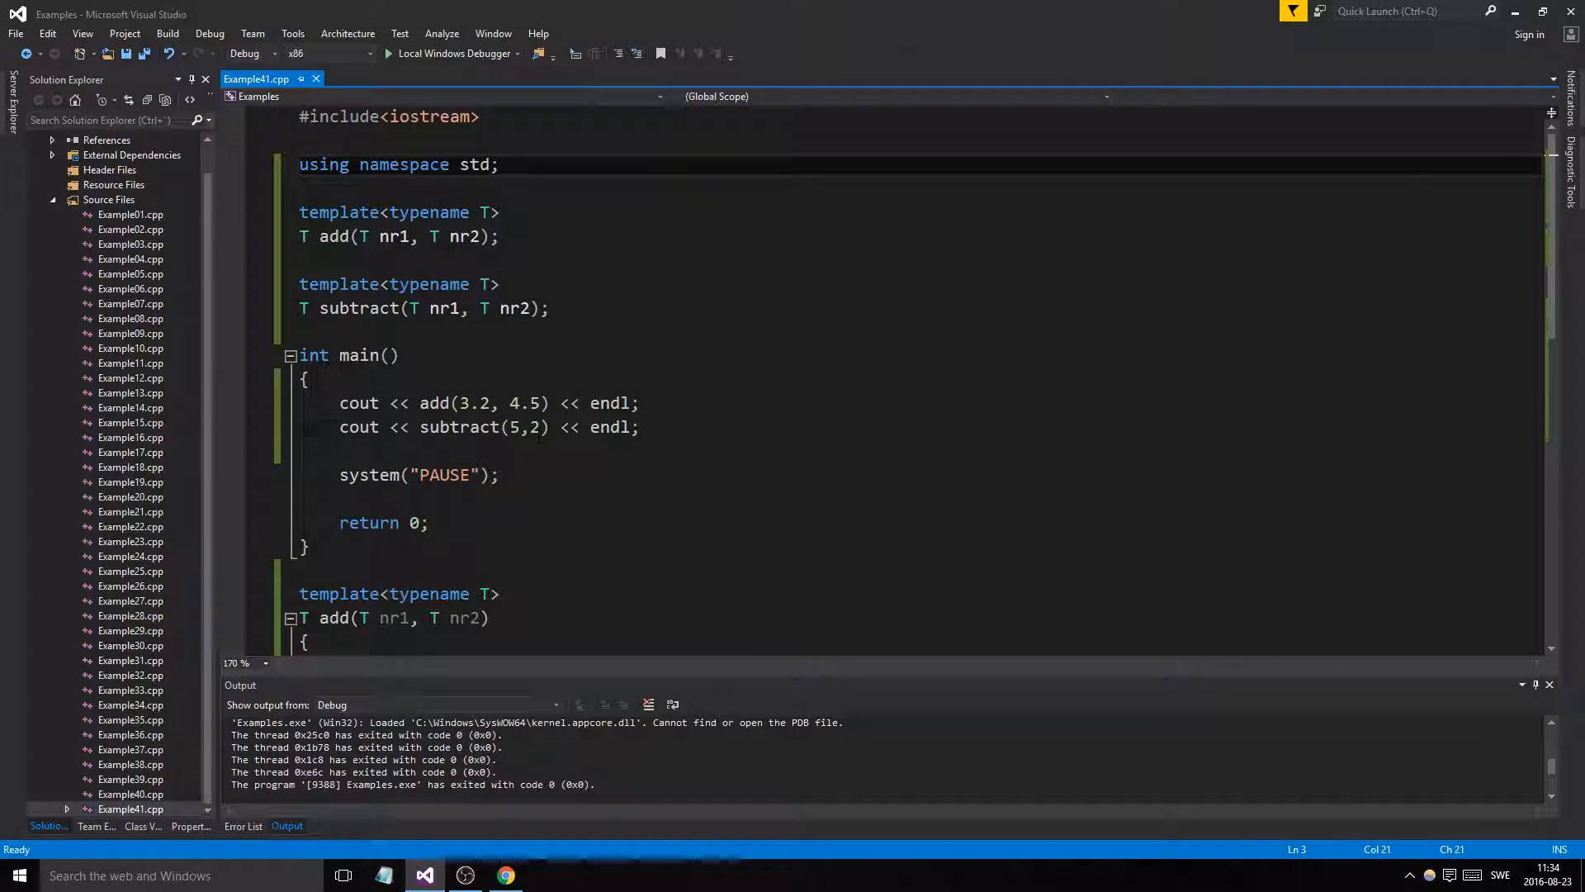
Complete the call as subtract(5.3,2.0), rerun the program, and close the console window
{"action": "type", "text": ".0"}
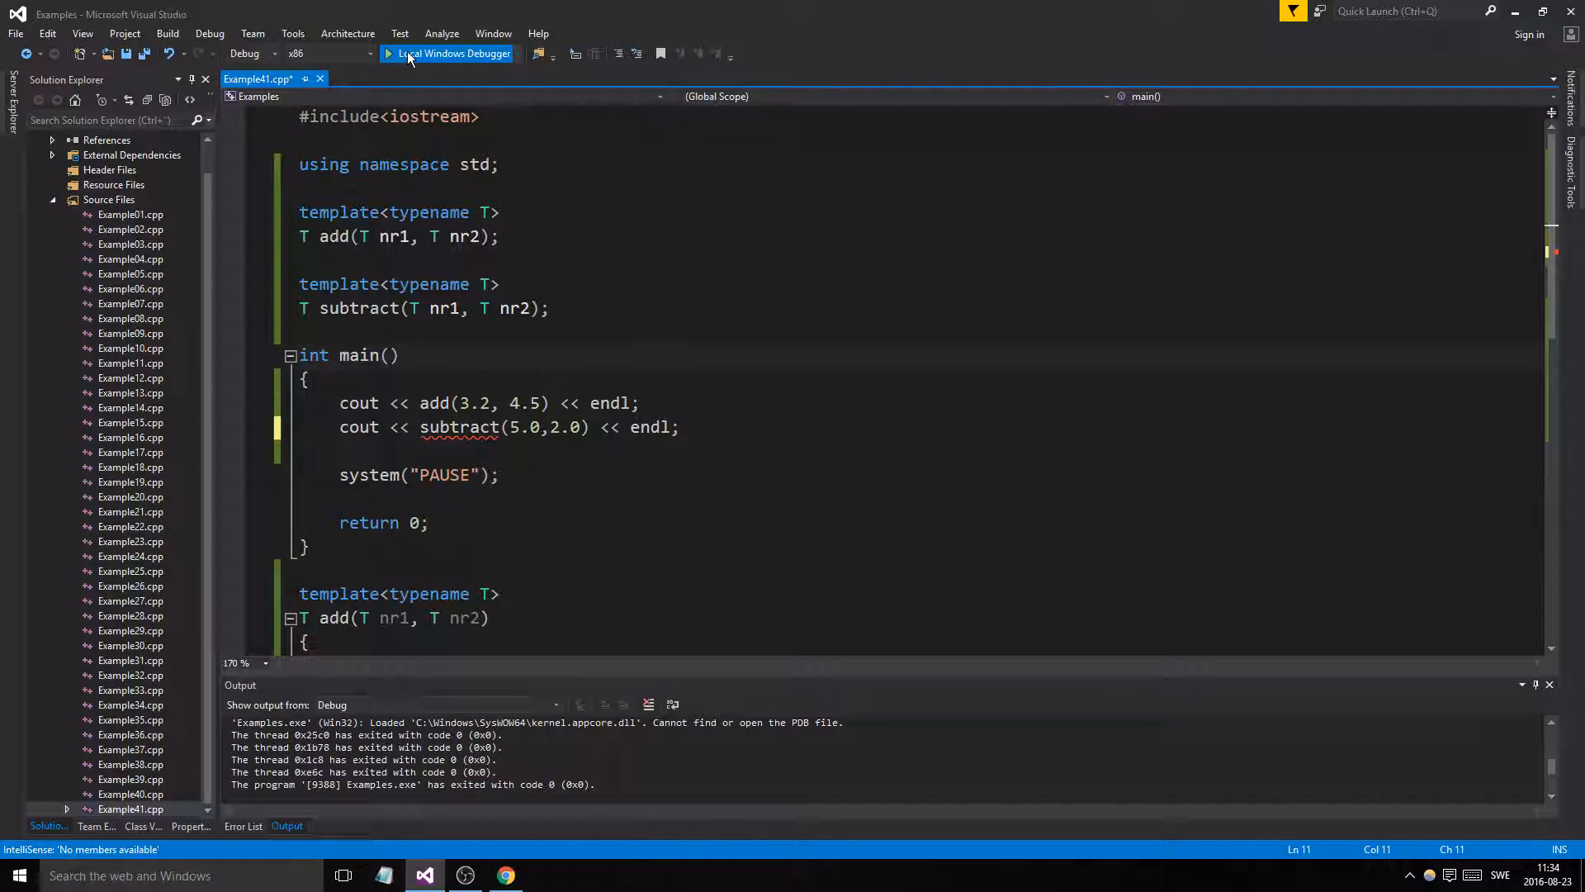
{"action": "left_click", "coordinate": [451, 54]}
{"action": "type", "text": "3"}
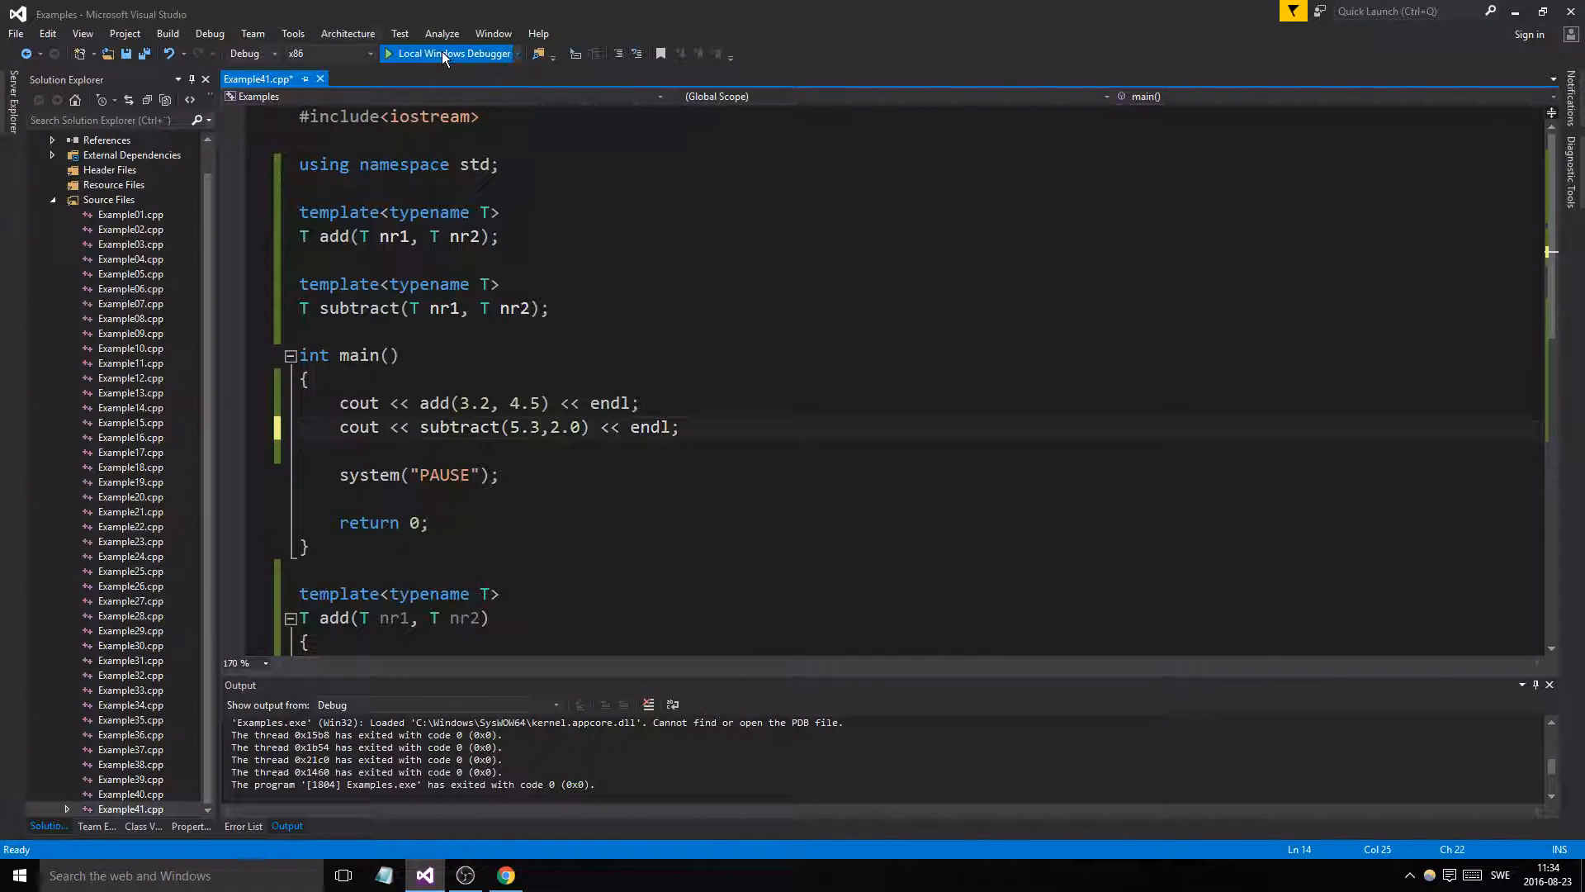
{"action": "left_click", "coordinate": [451, 53]}
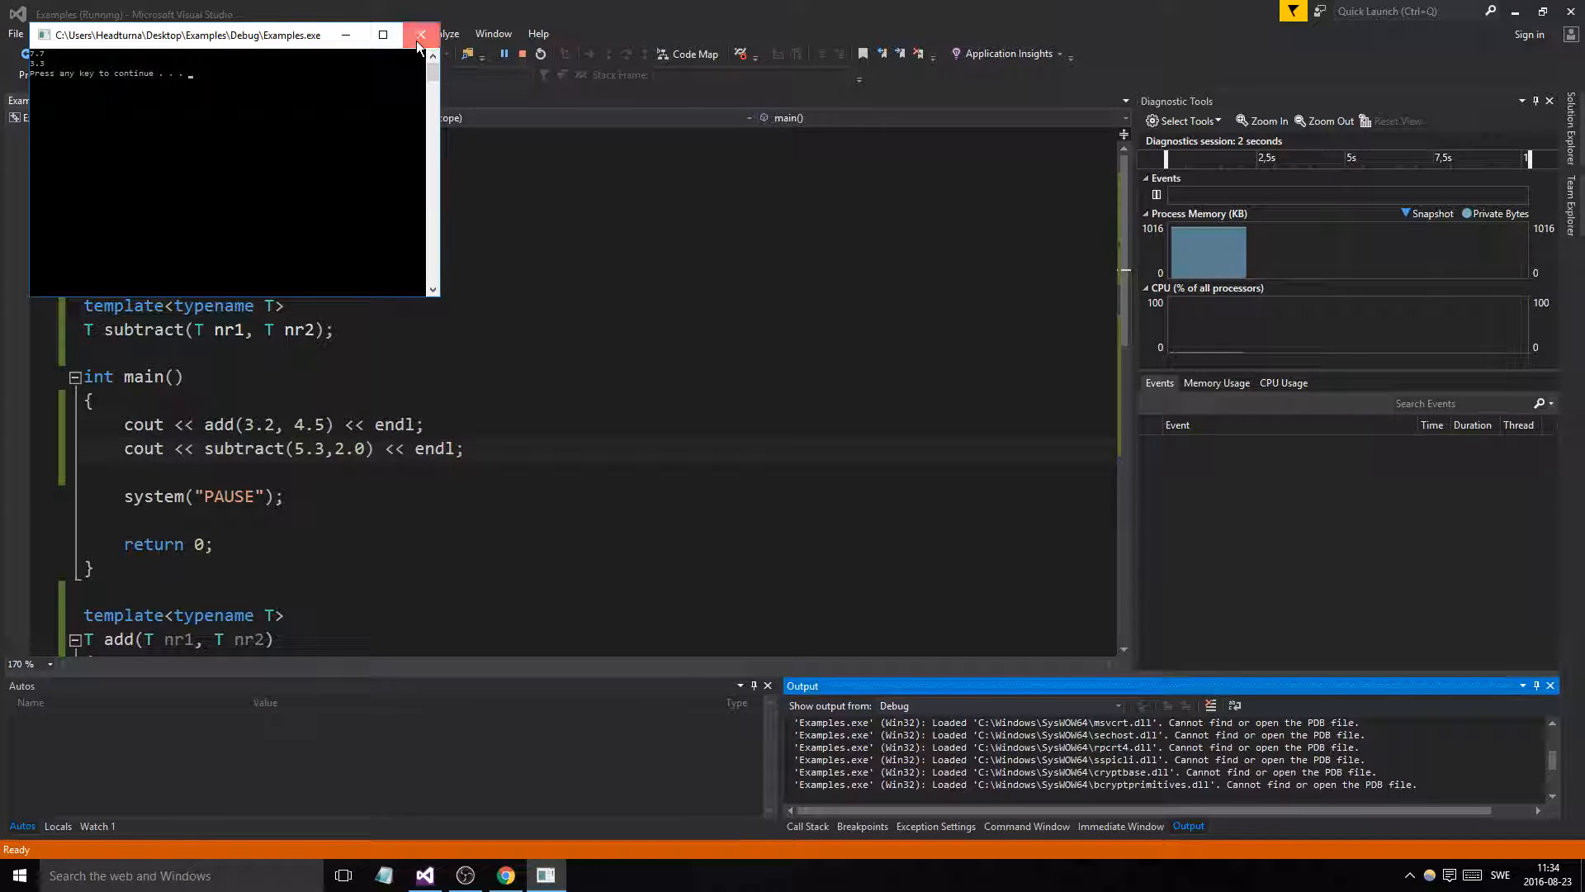
{"action": "left_click", "coordinate": [420, 35]}
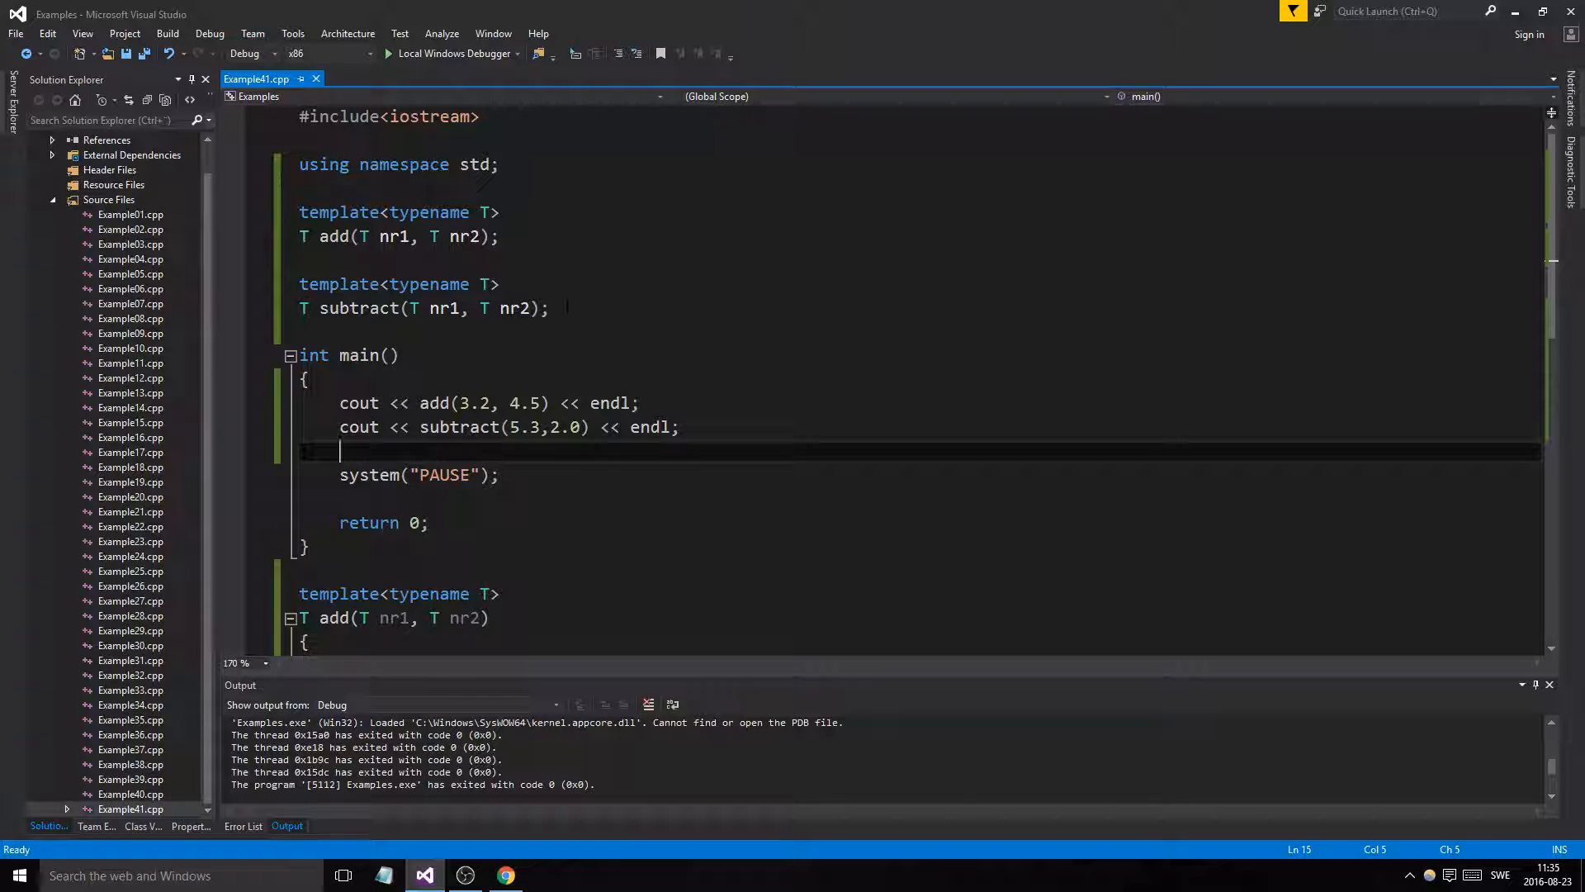
{"action": "left_click", "coordinate": [551, 308]}
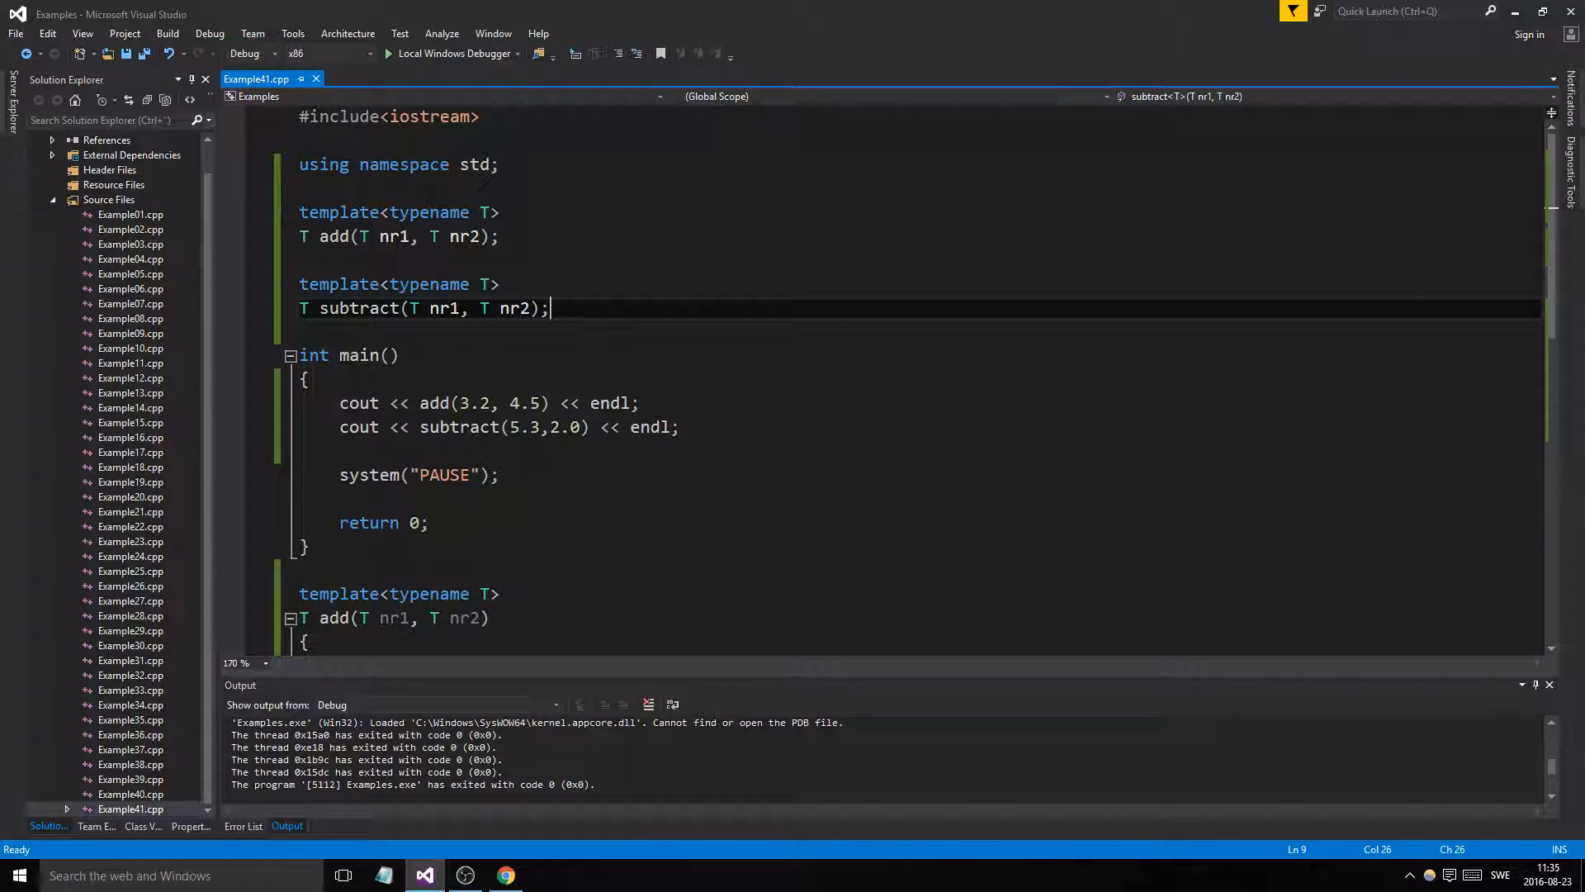
{"action": "scroll", "scroll_direction": "down", "scroll_amount": 3}
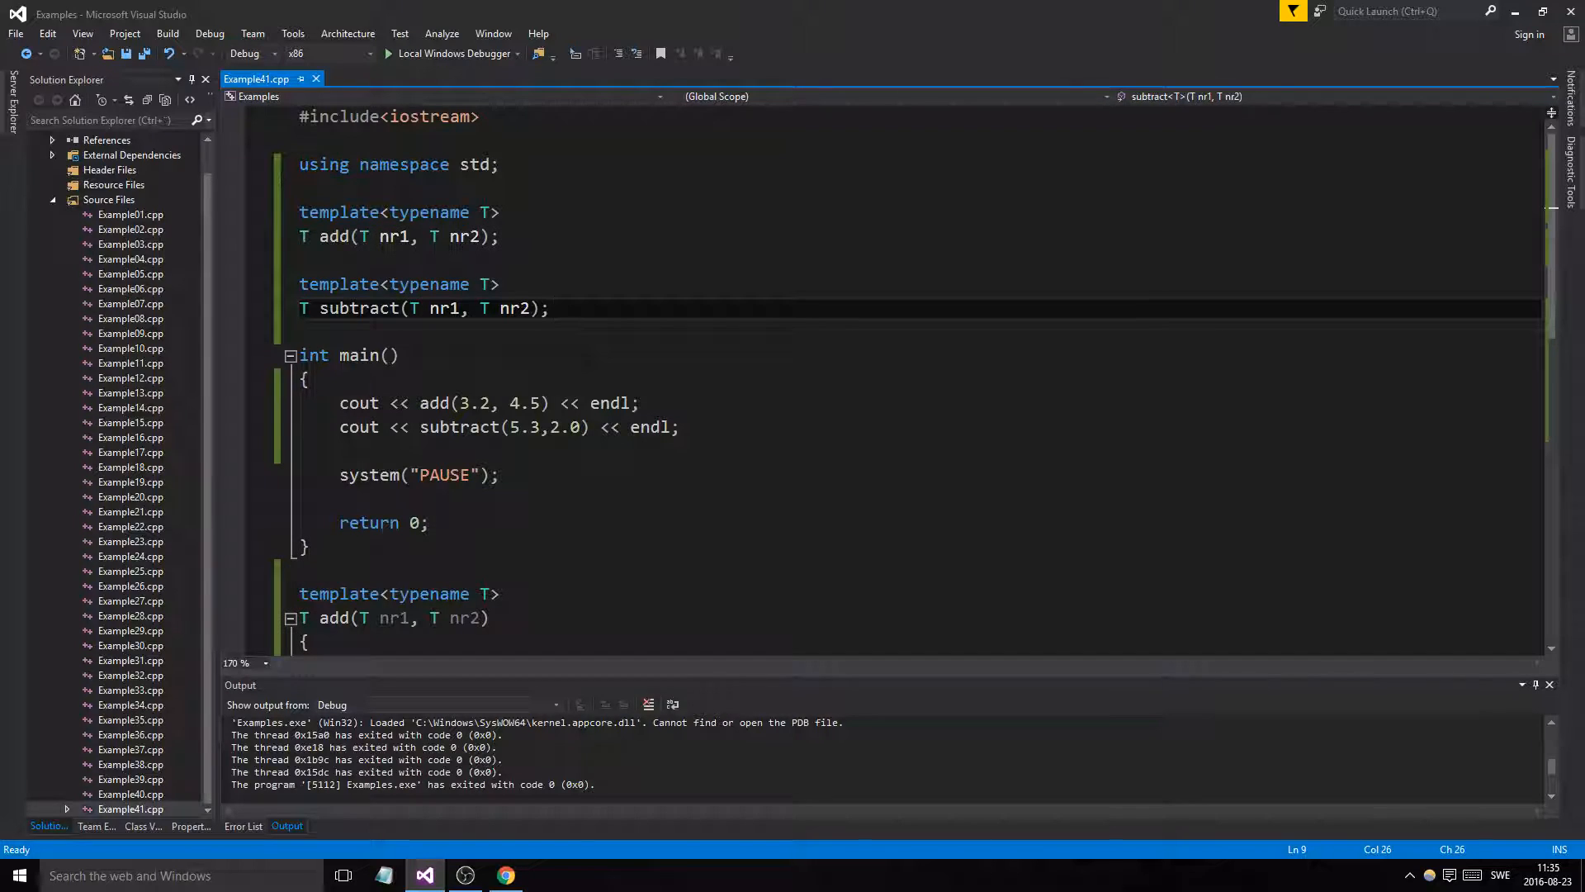
{"action": "left_click", "coordinate": [499, 284]}
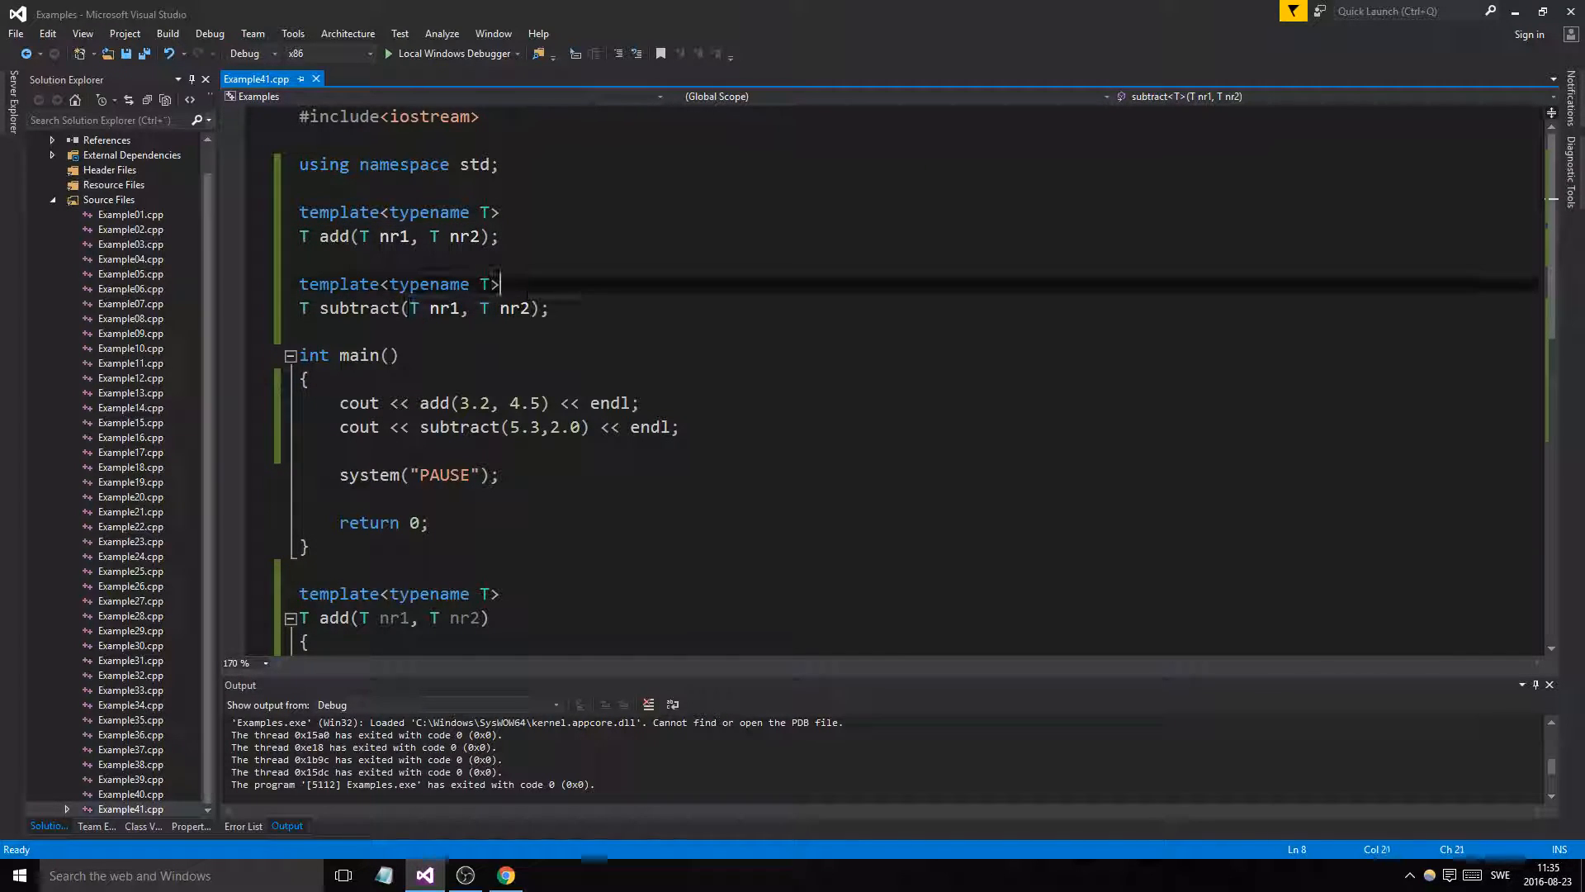
{"action": "scroll", "scroll_direction": "down", "scroll_amount": 3}
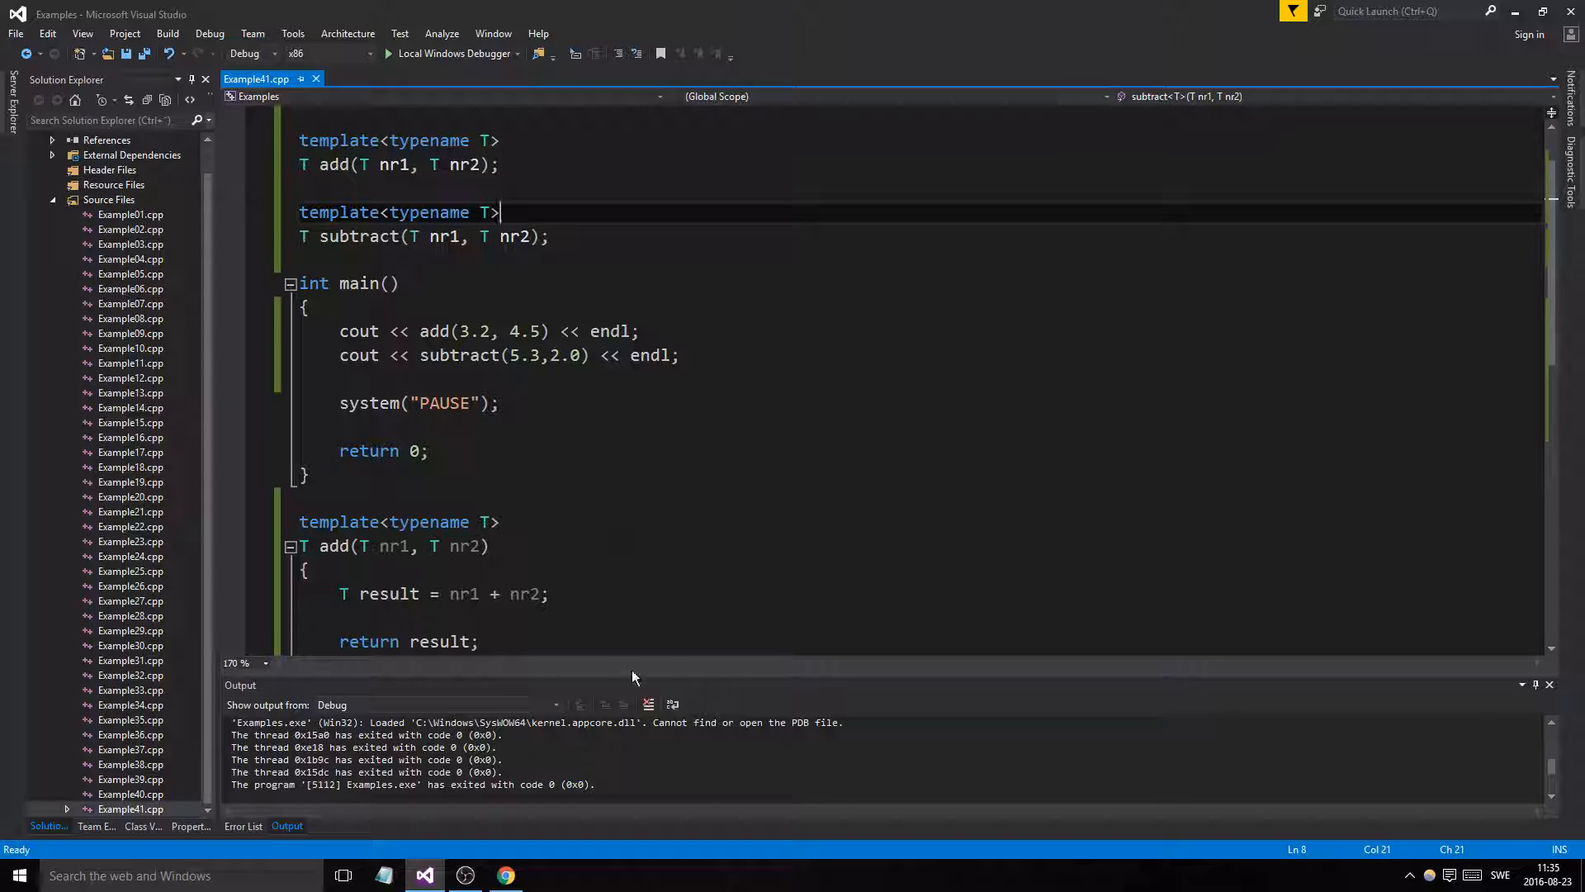
{"action": "left_click", "coordinate": [465, 875]}
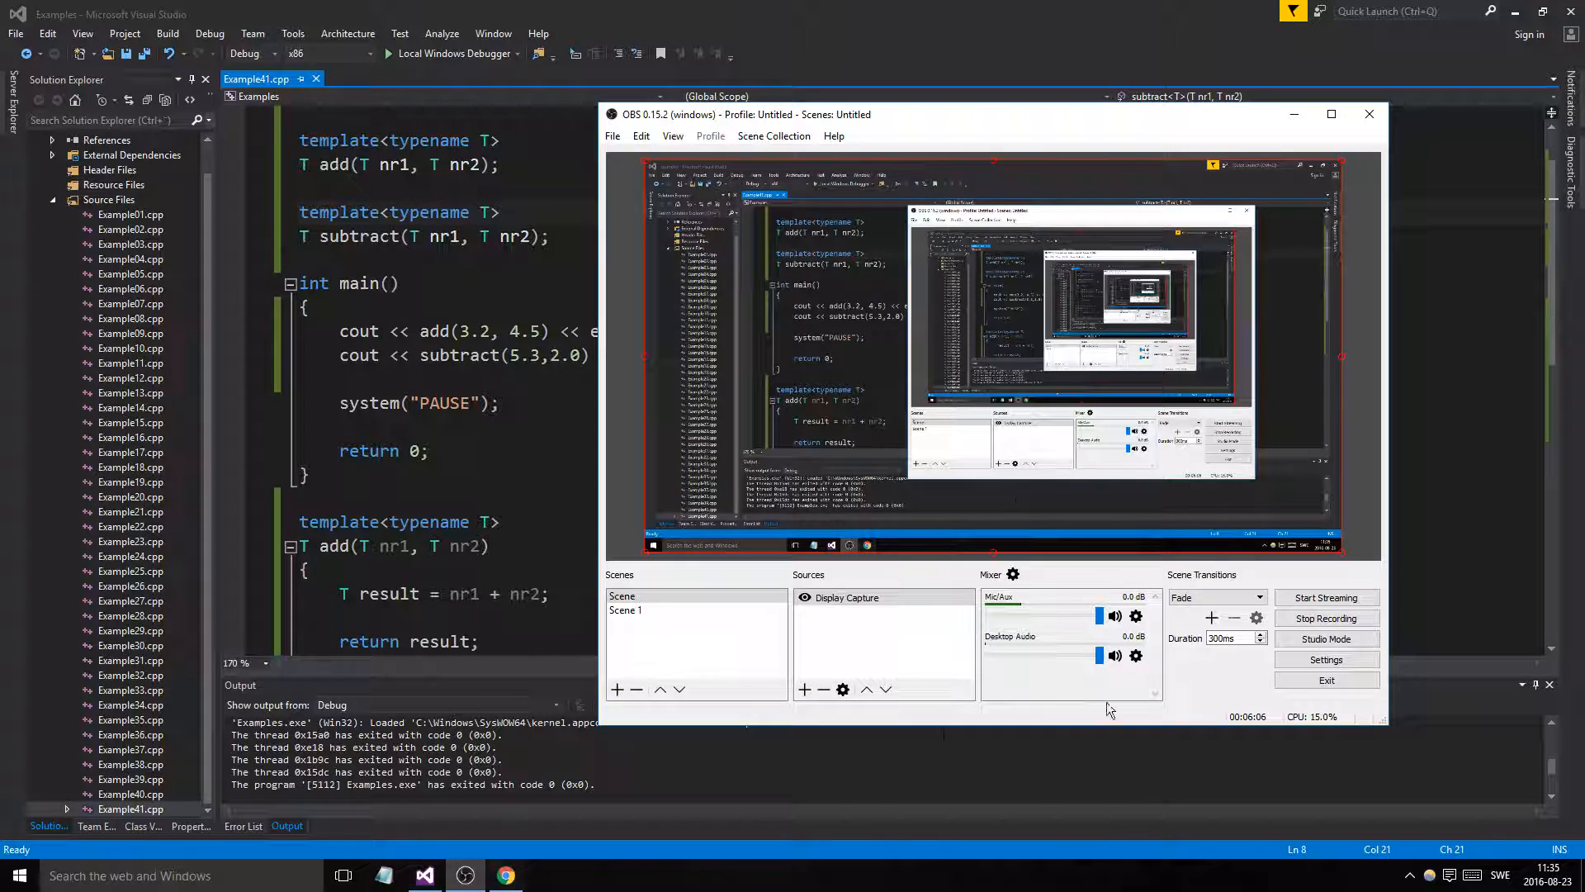